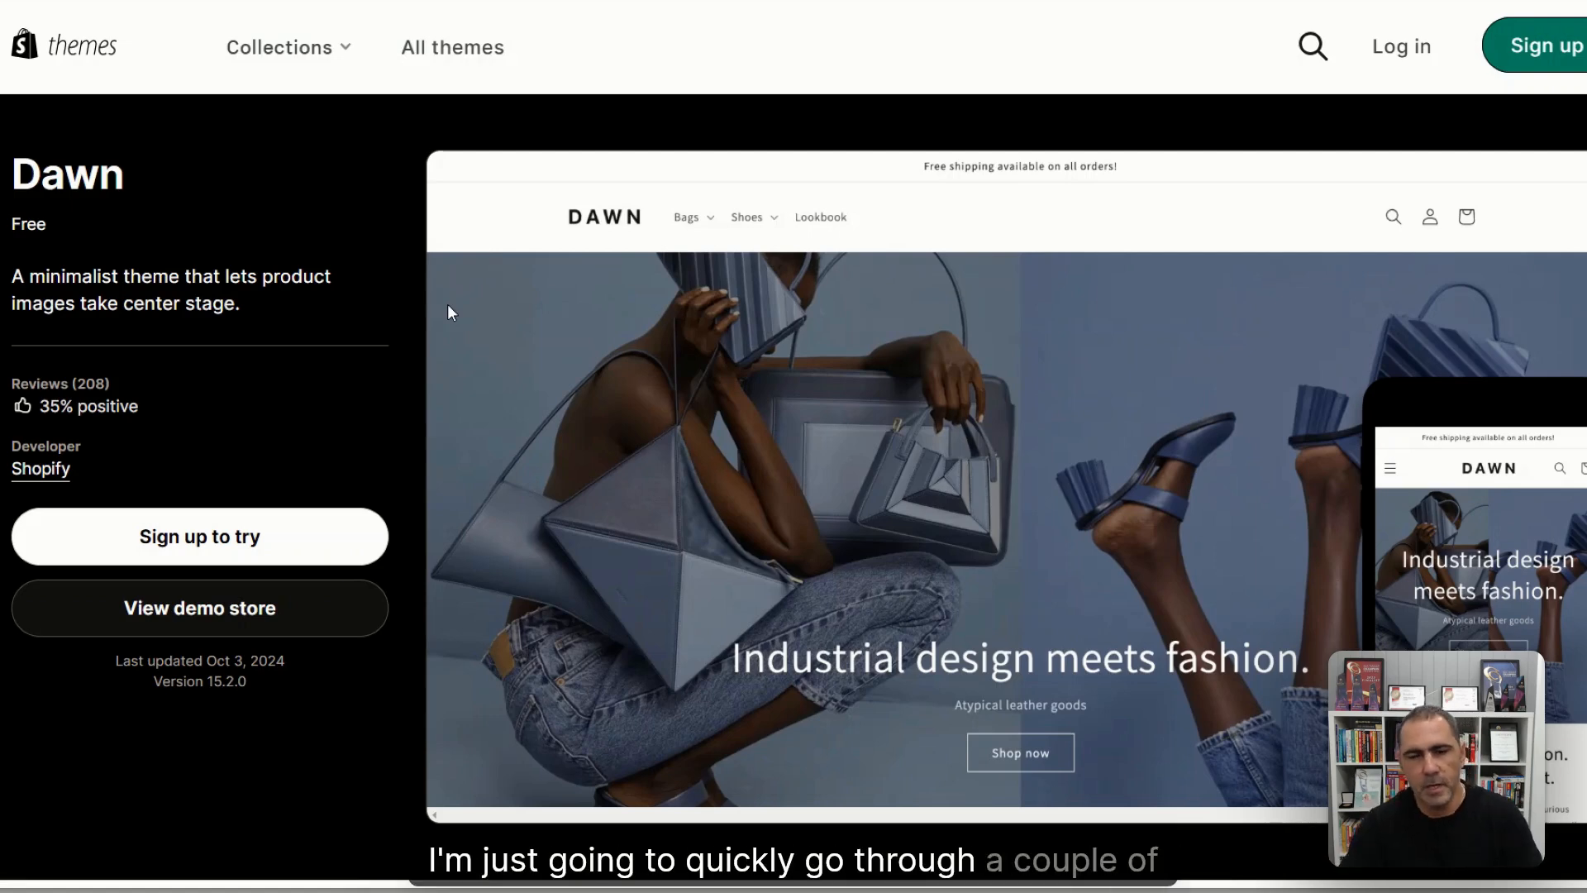
pyautogui.moveTo(580, 274)
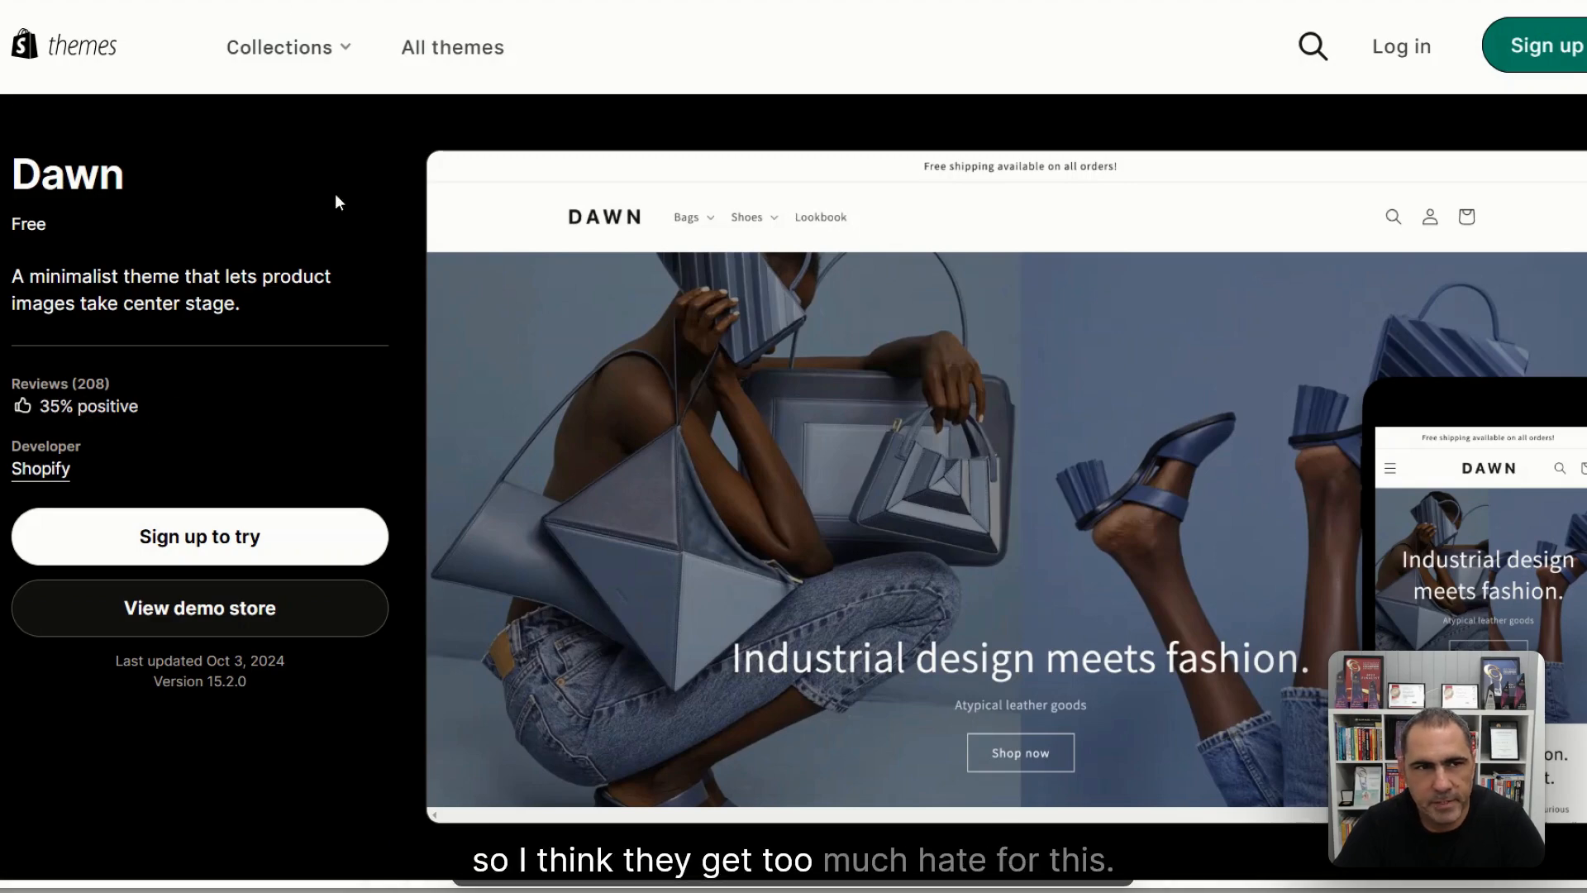
# Browse the Dawn demo store home page, then view the Small Convertible Flex Bag product page.
pyautogui.click(199, 608)
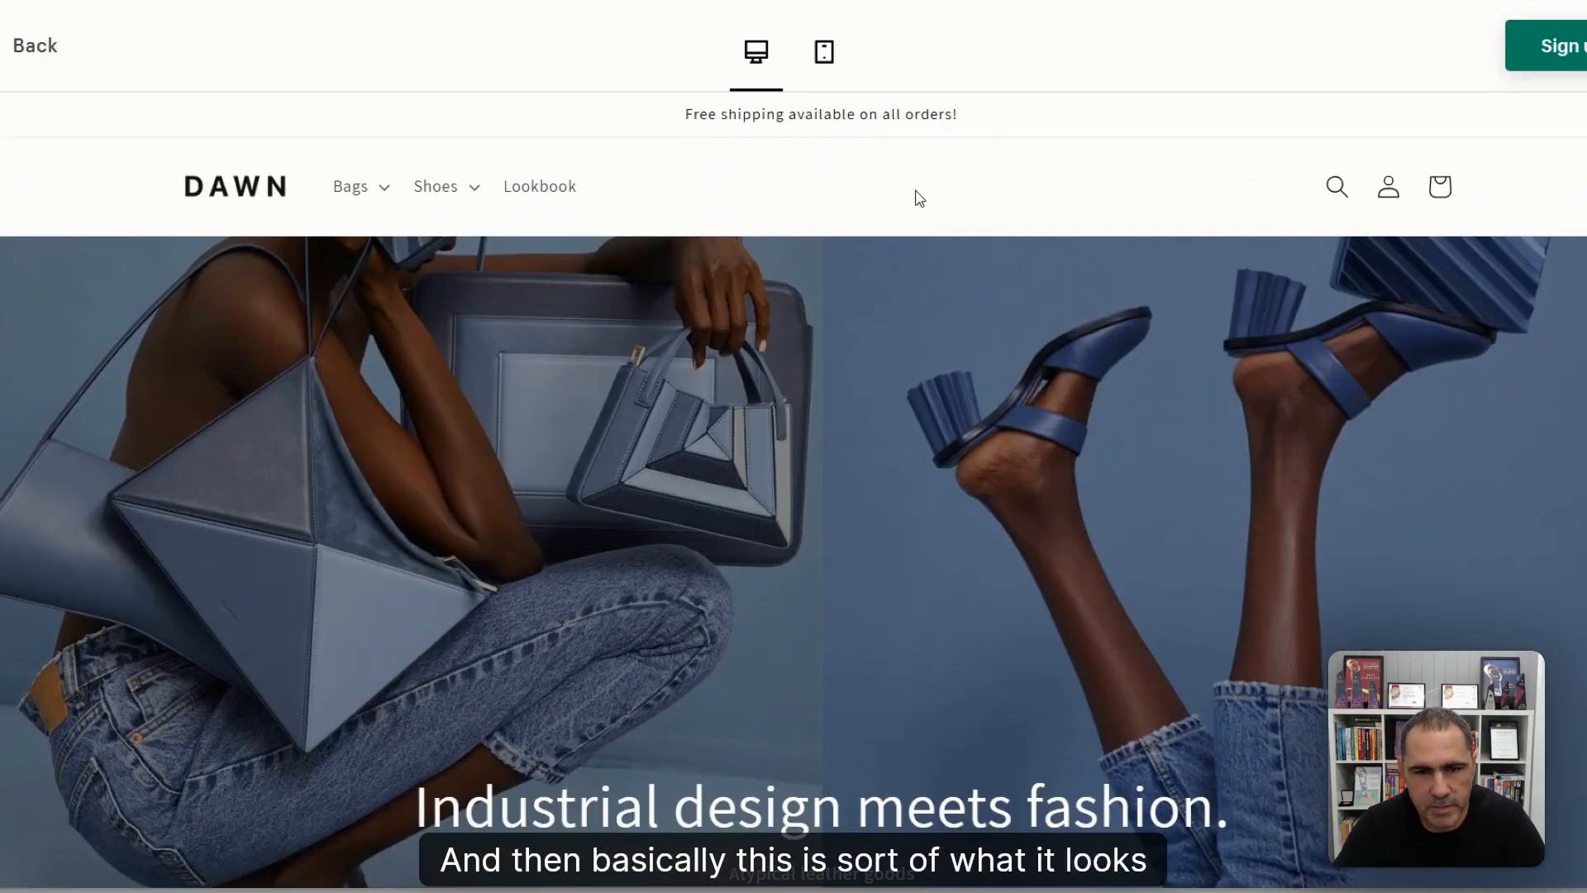
pyautogui.scroll(-3)
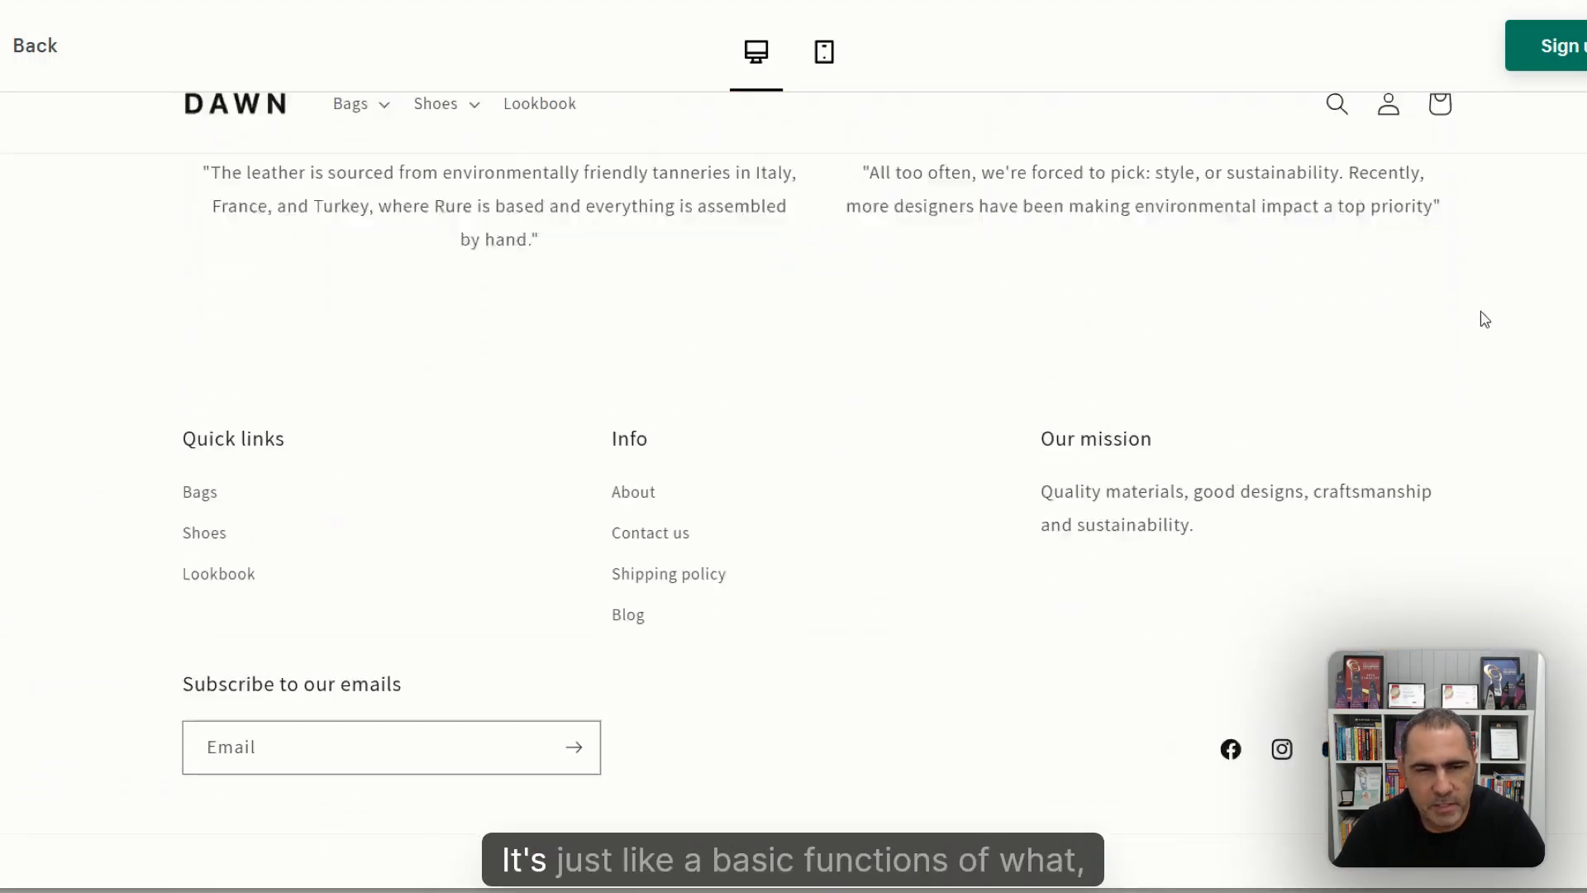
pyautogui.scroll(3)
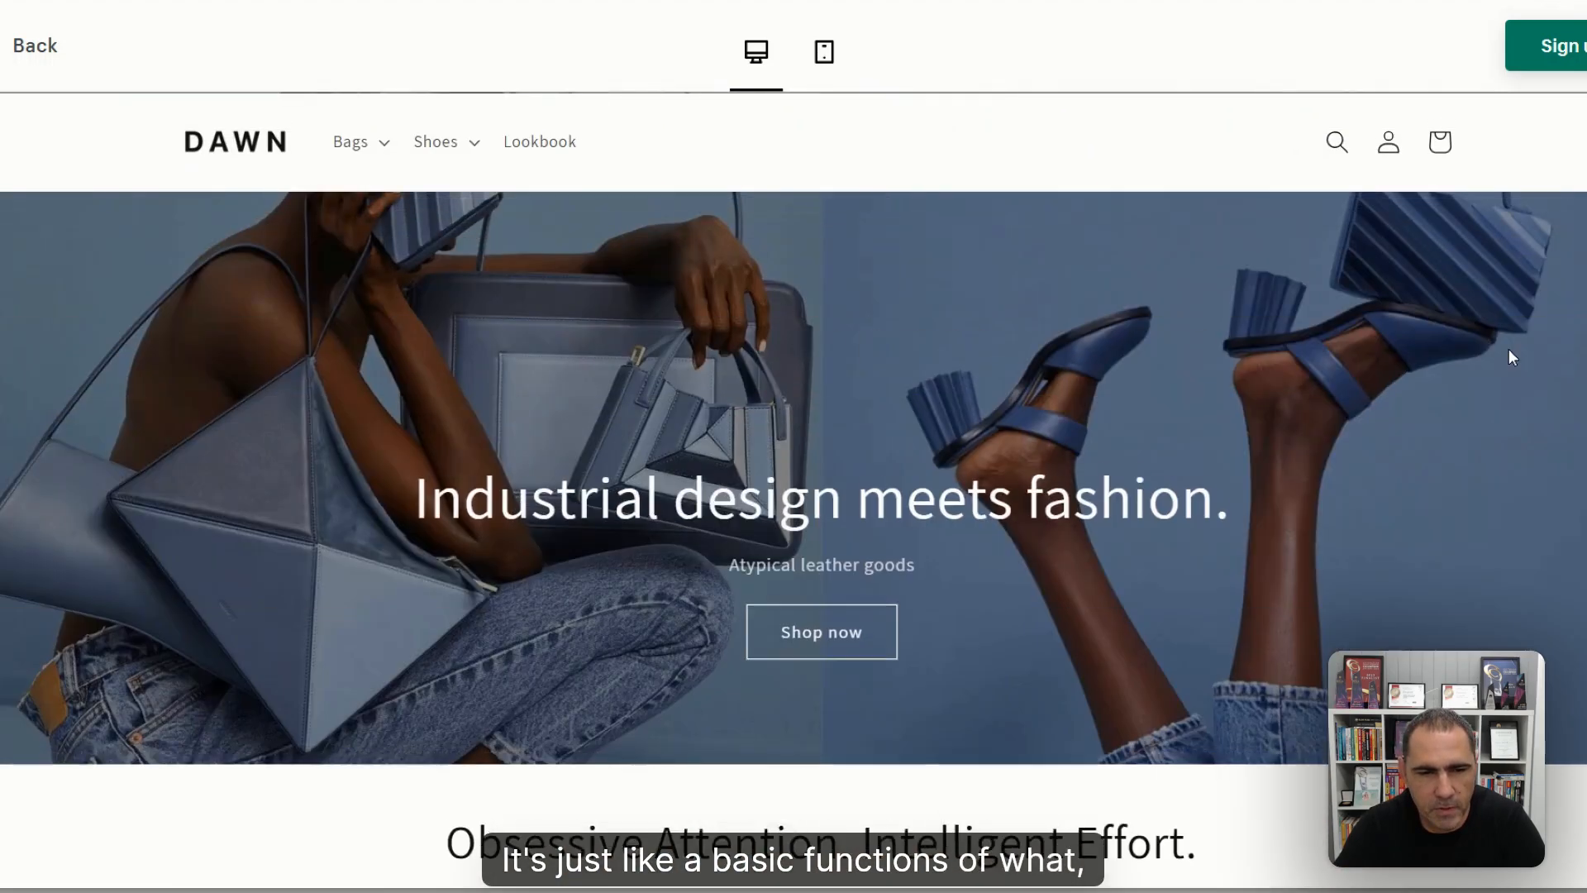
pyautogui.click(821, 632)
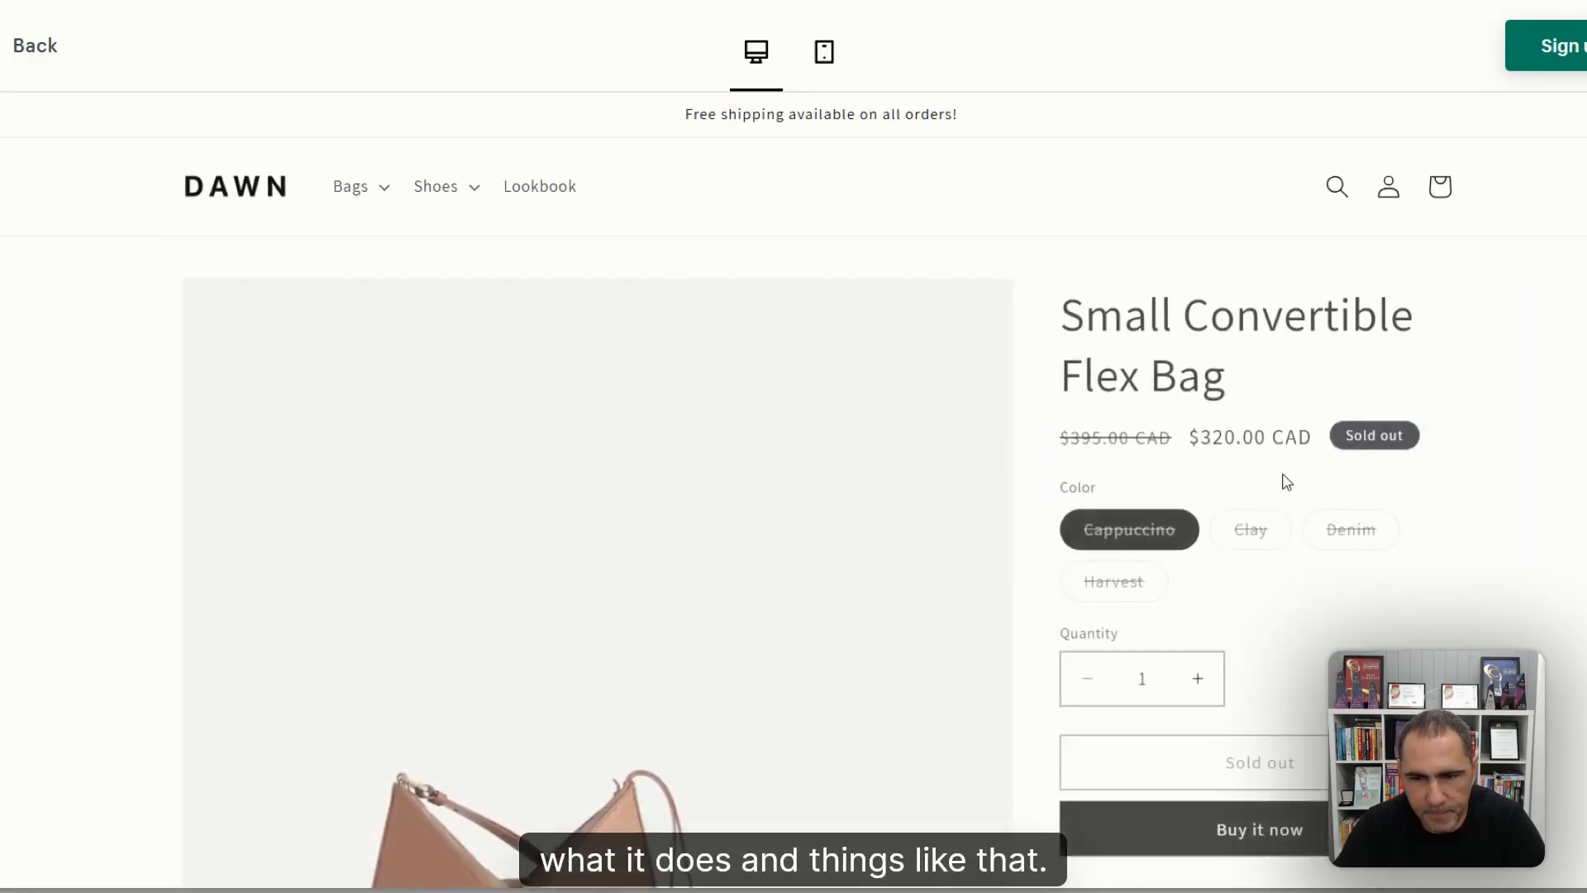
pyautogui.scroll(-3)
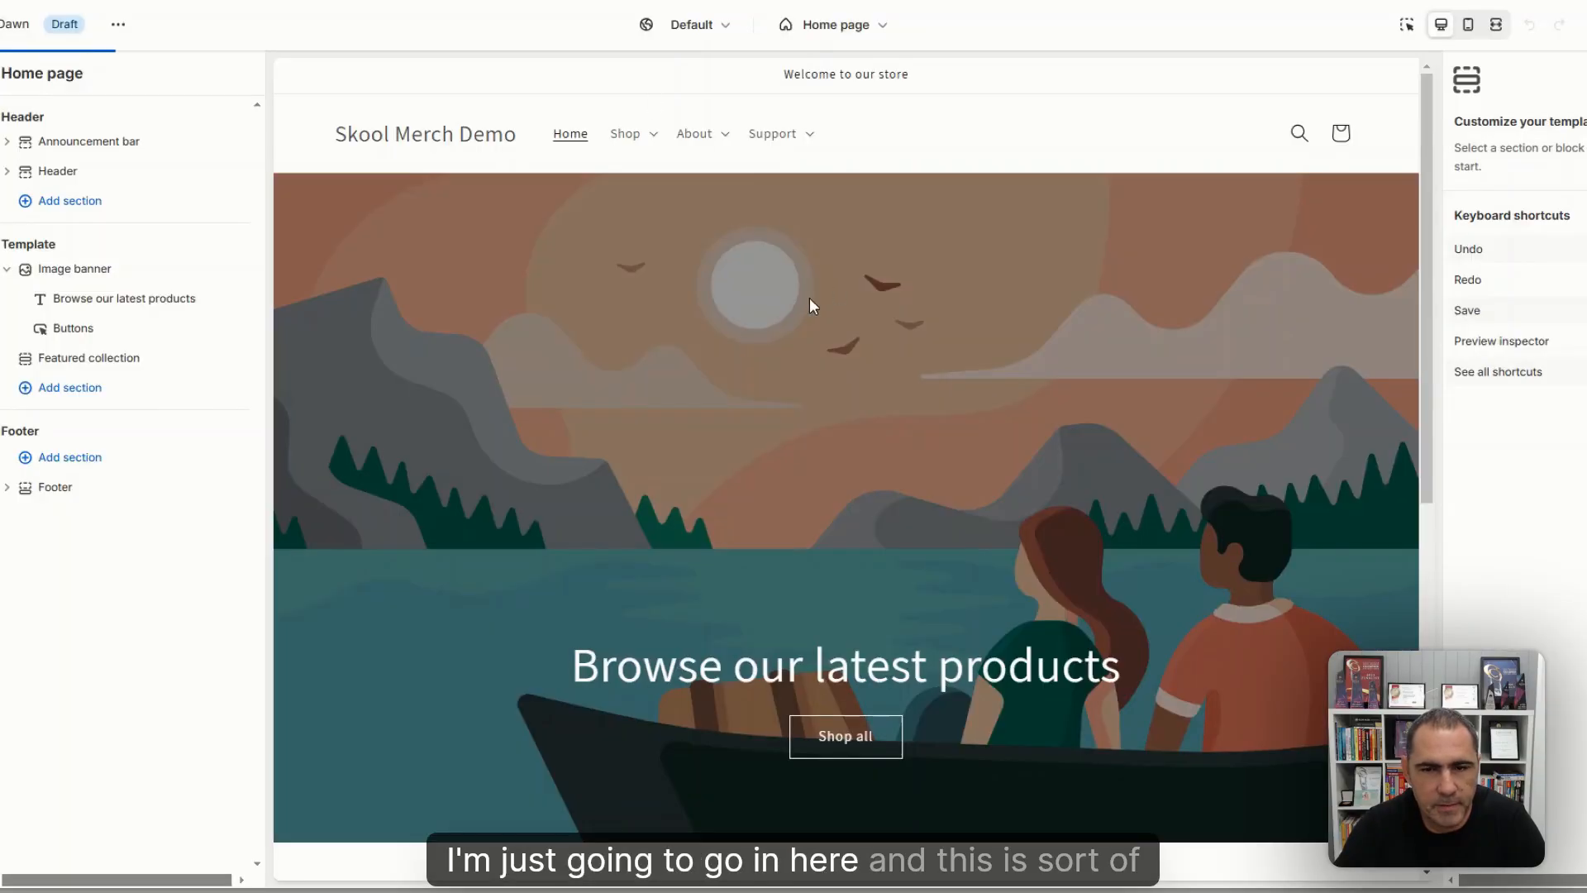
pyautogui.scroll(-3)
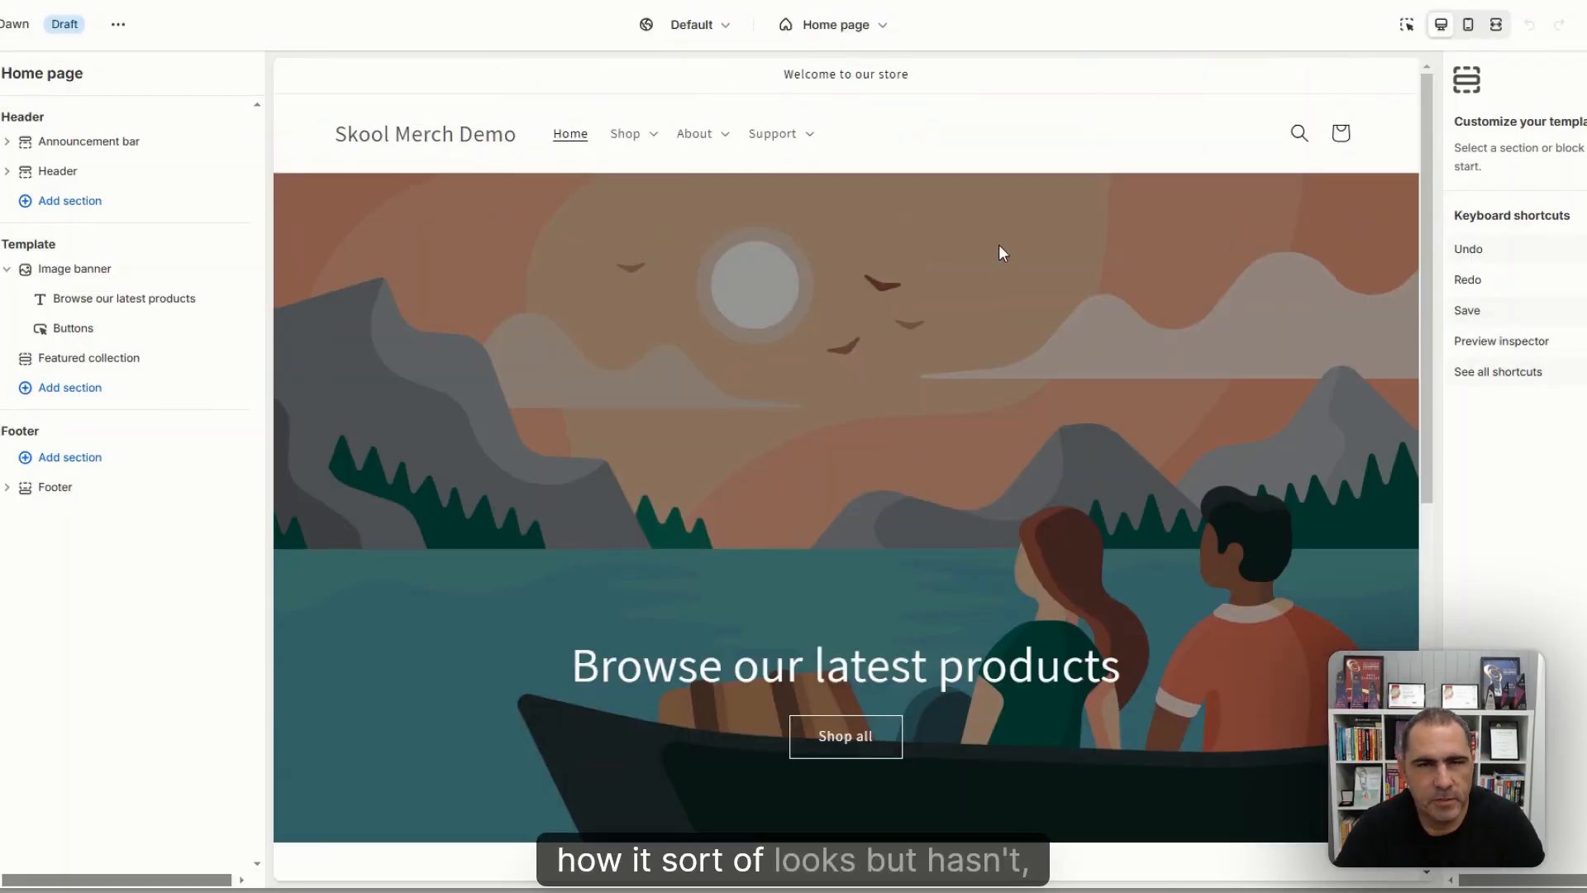
pyautogui.moveTo(887, 112)
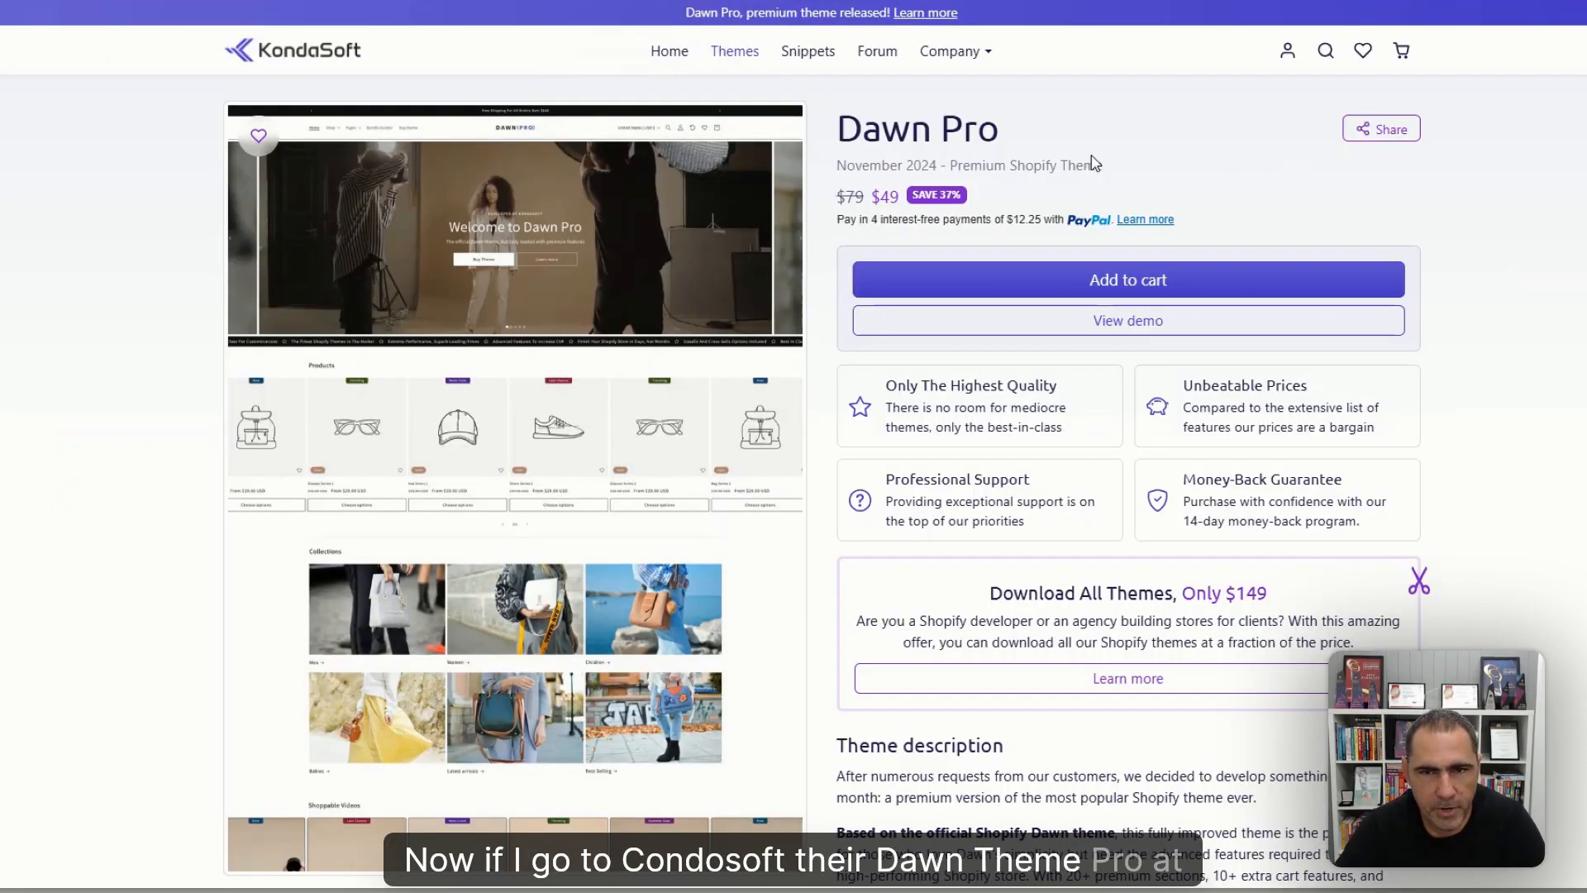
pyautogui.doubleClick(883, 197)
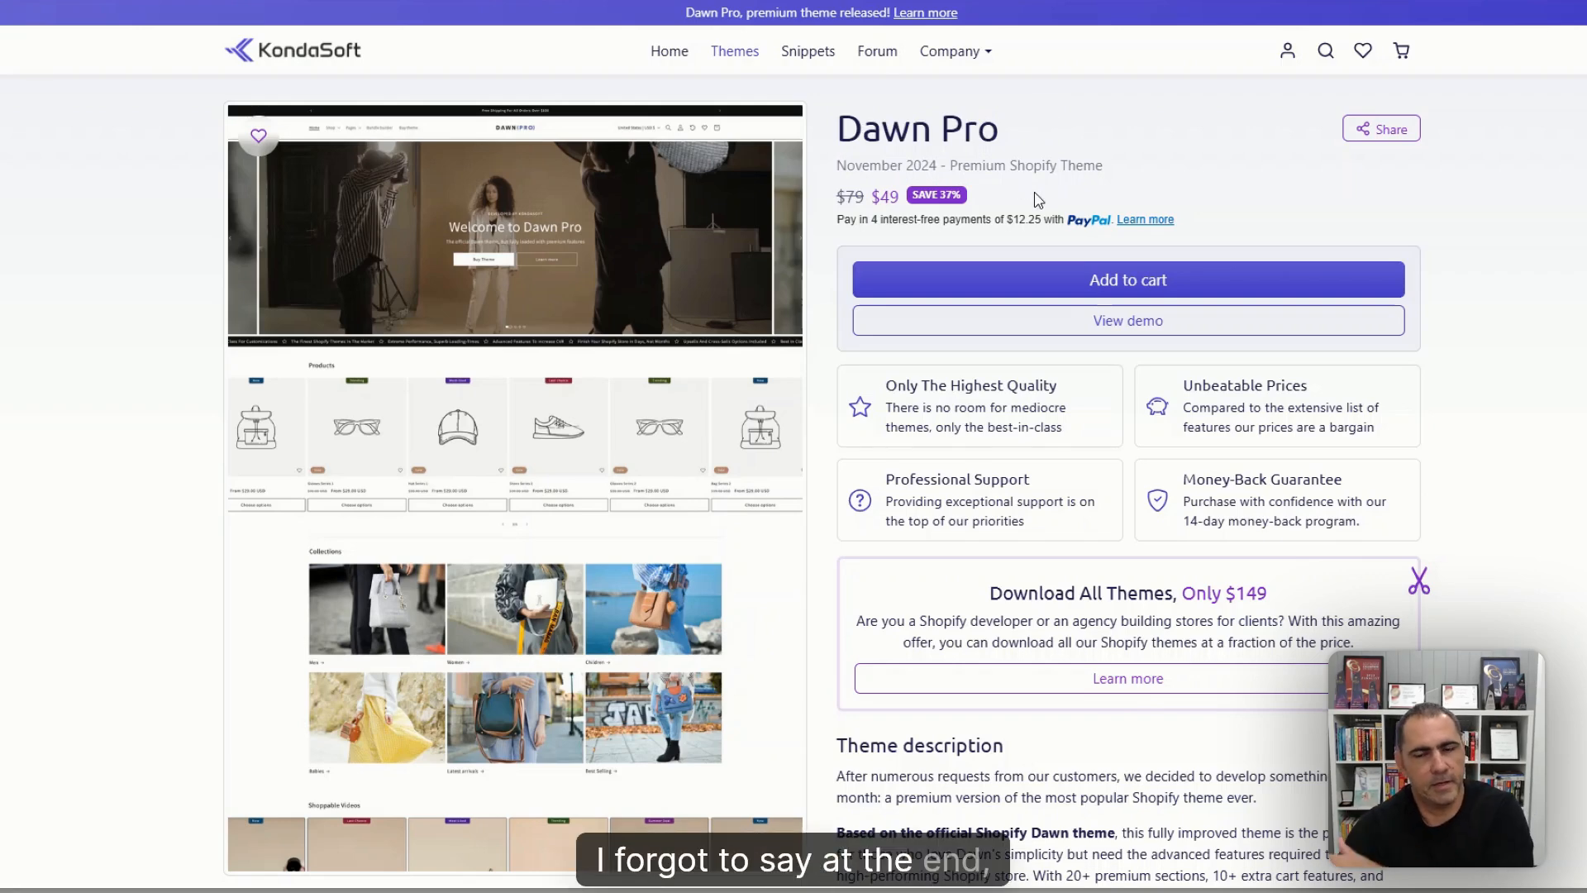
pyautogui.moveTo(1071, 191)
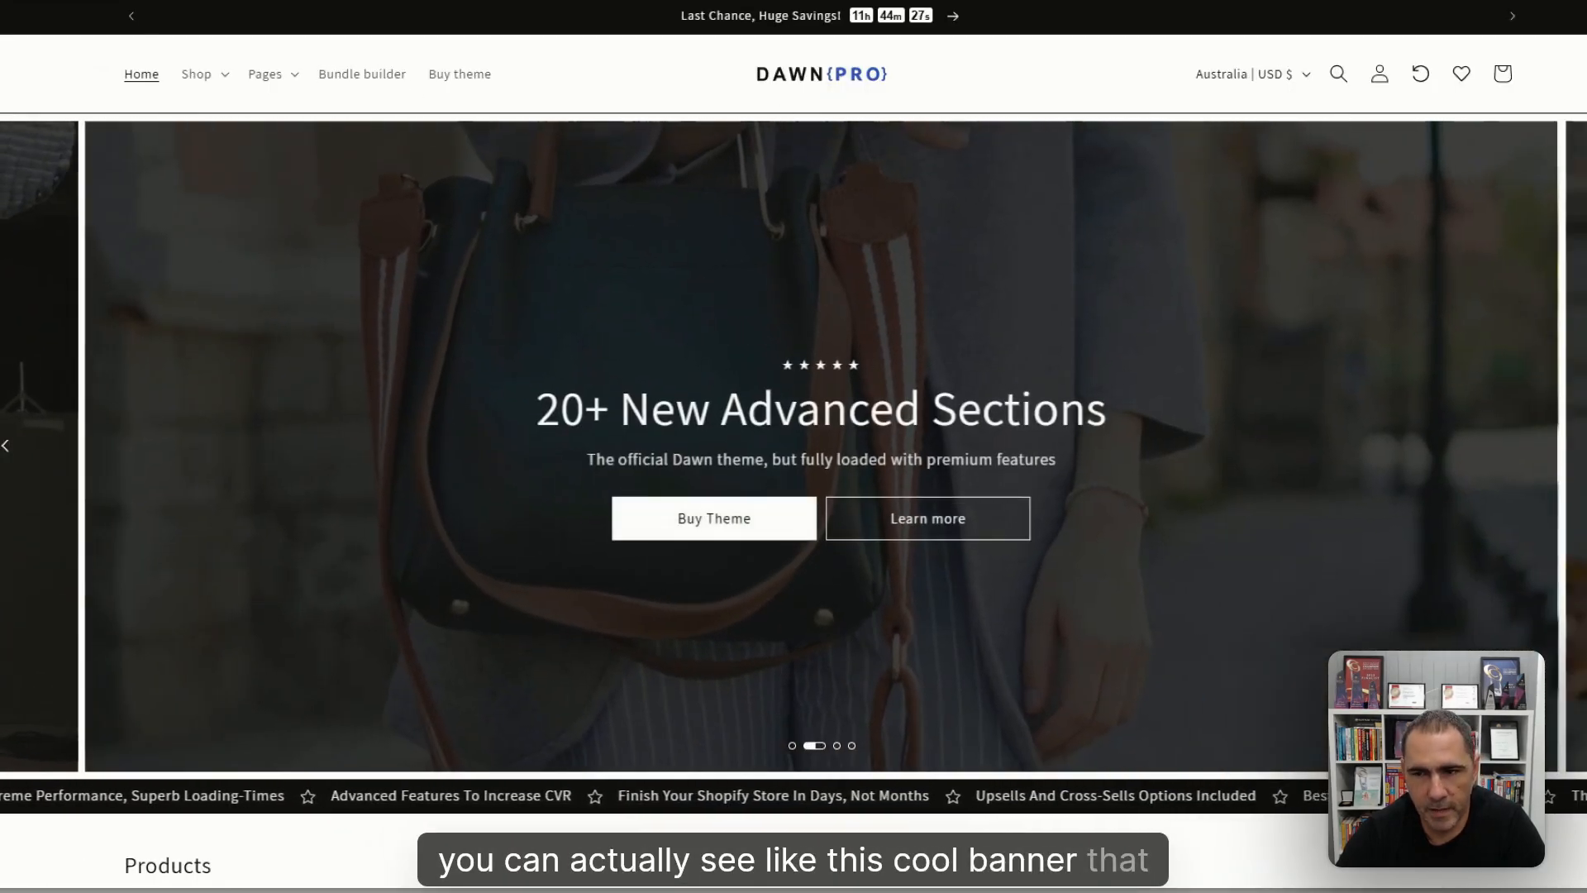
pyautogui.scroll(-3)
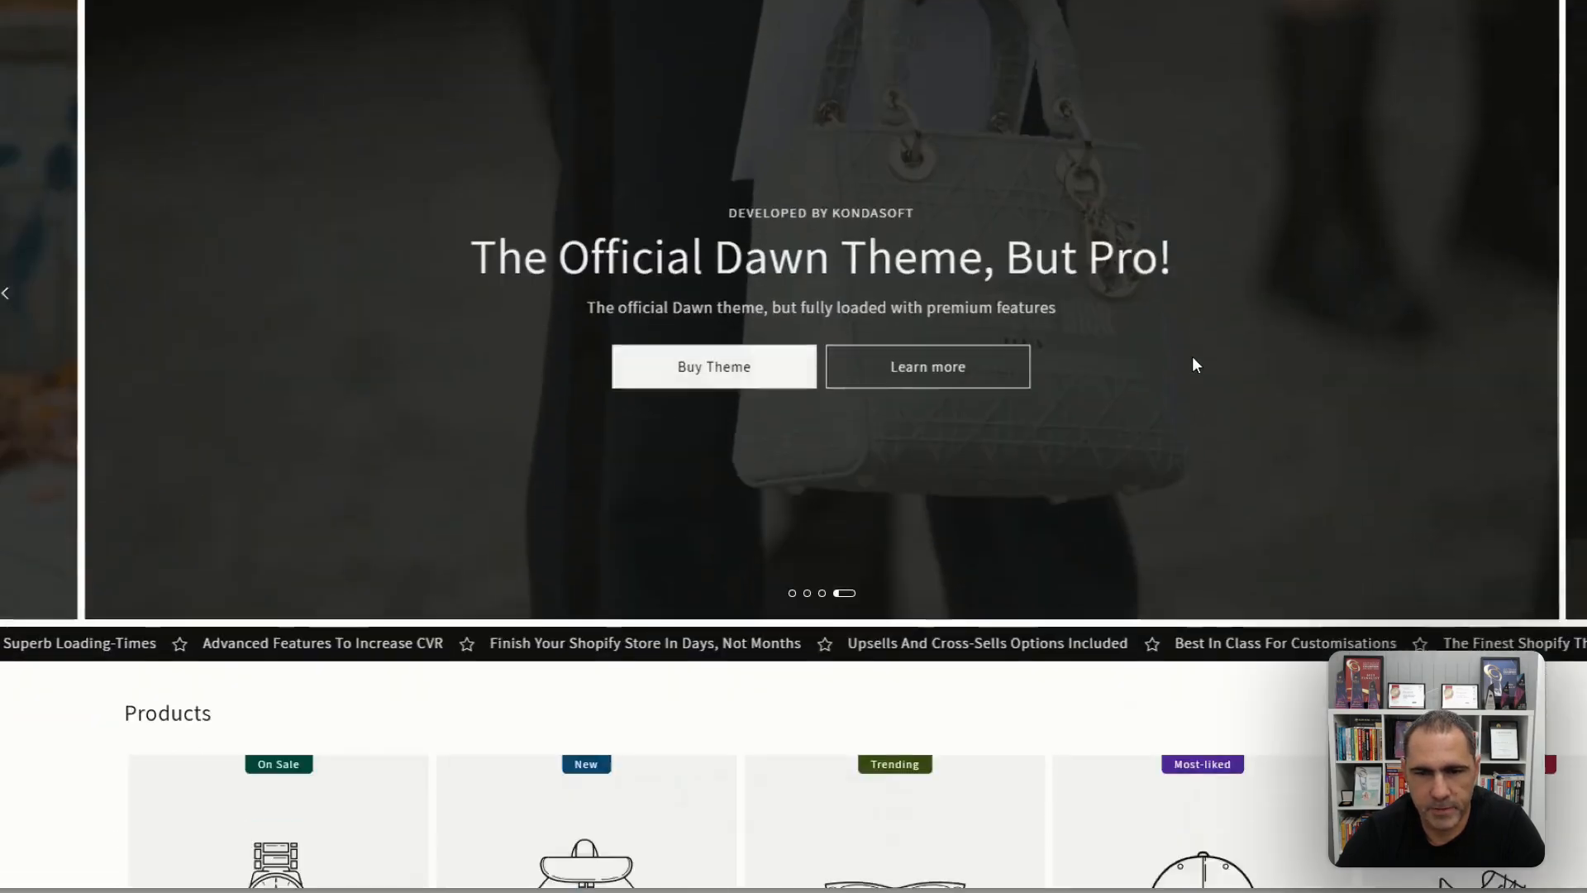
pyautogui.scroll(-3)
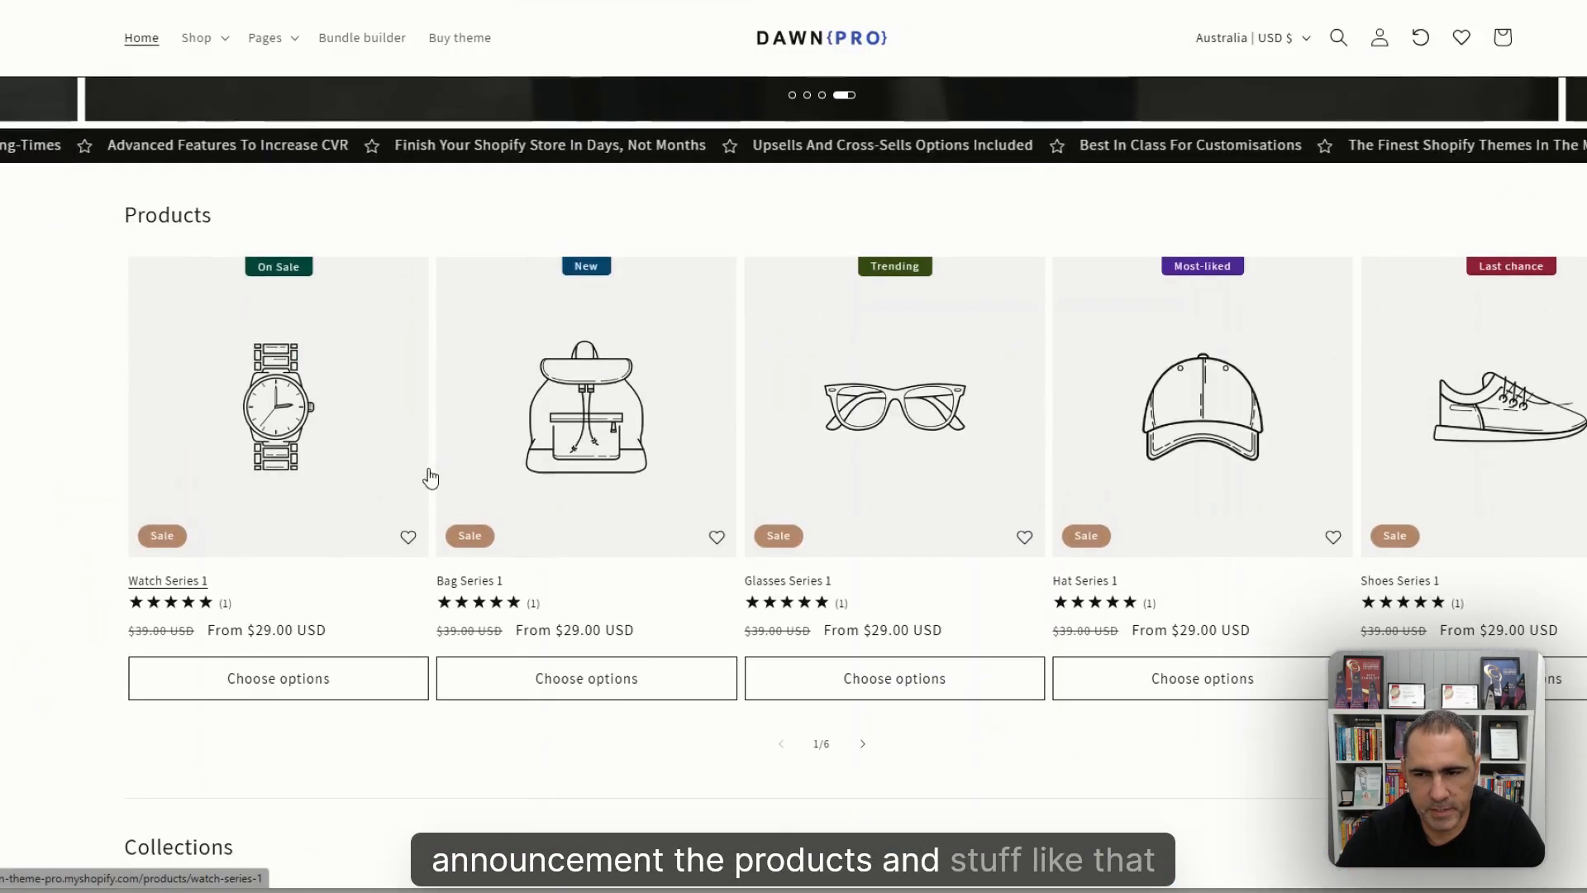
pyautogui.scroll(-3)
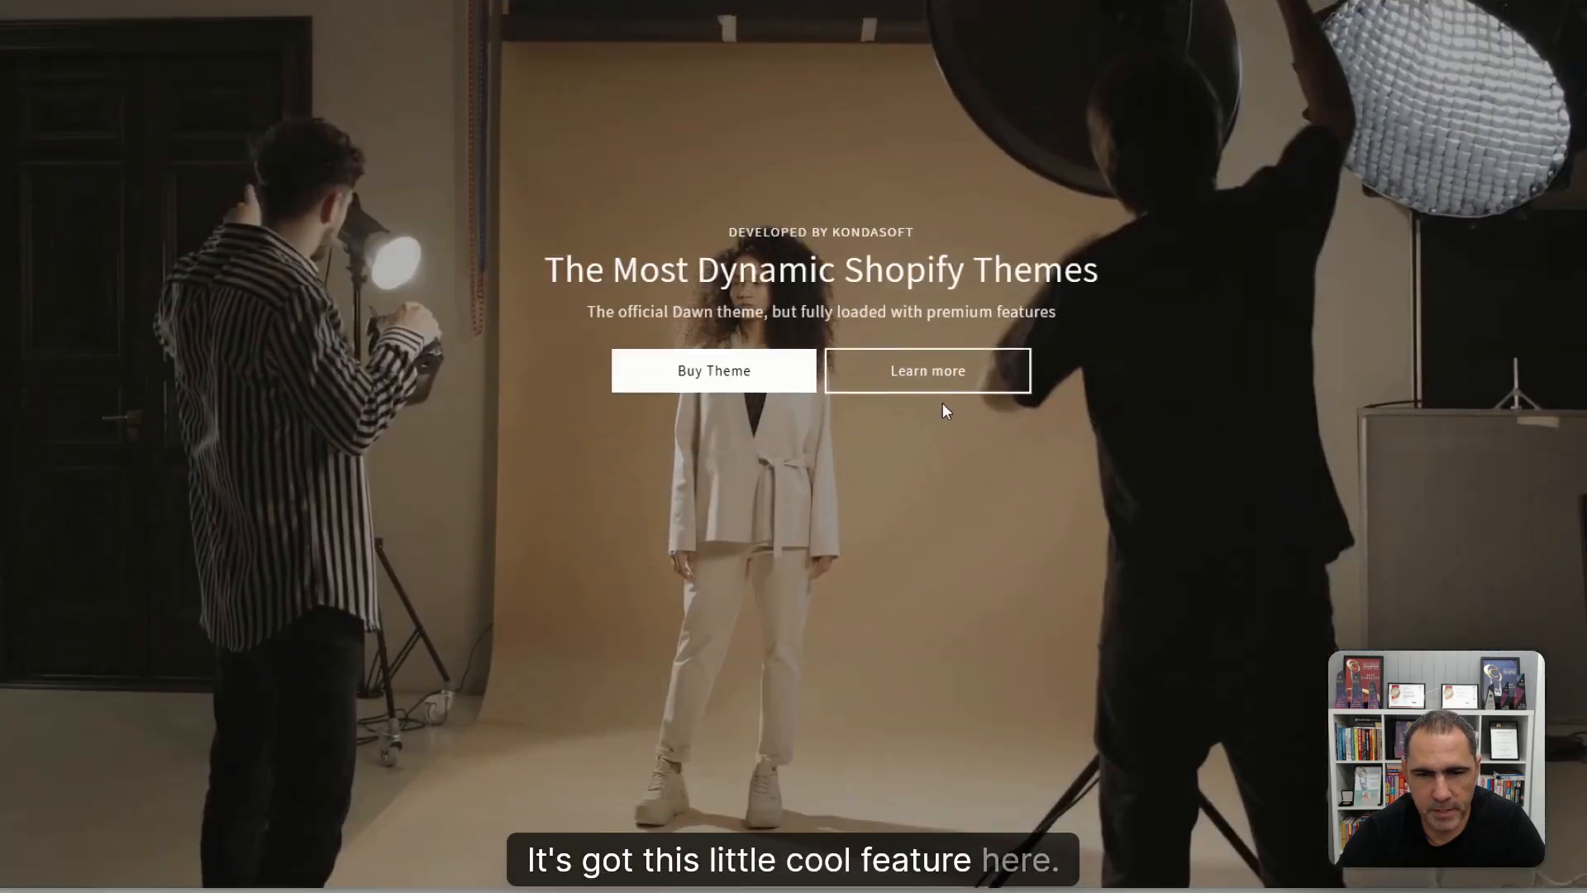
pyautogui.scroll(-3)
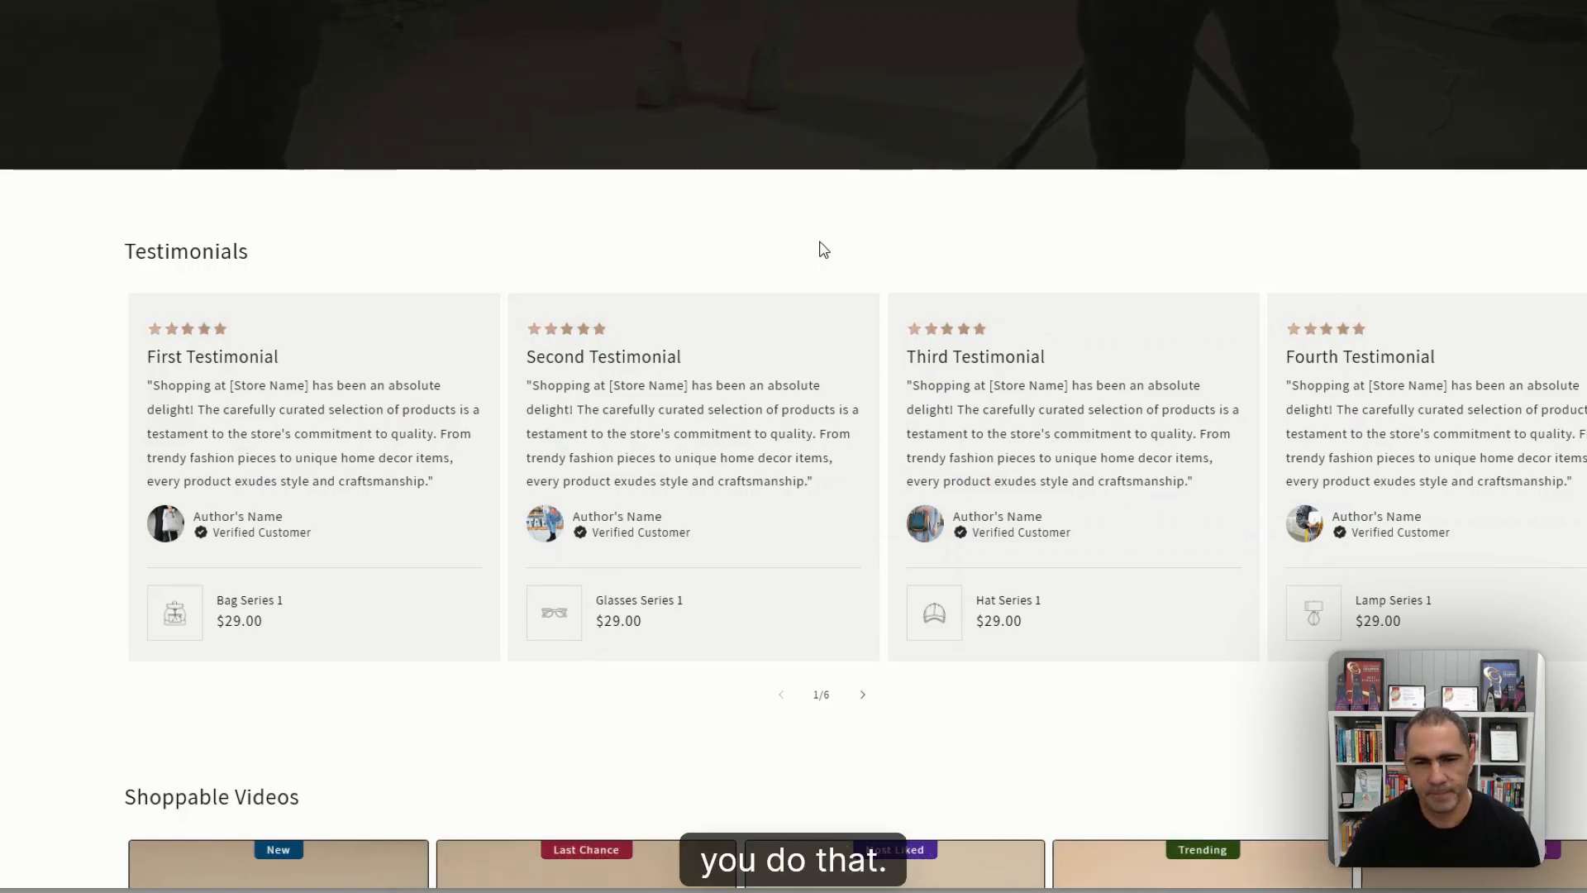
pyautogui.scroll(-3)
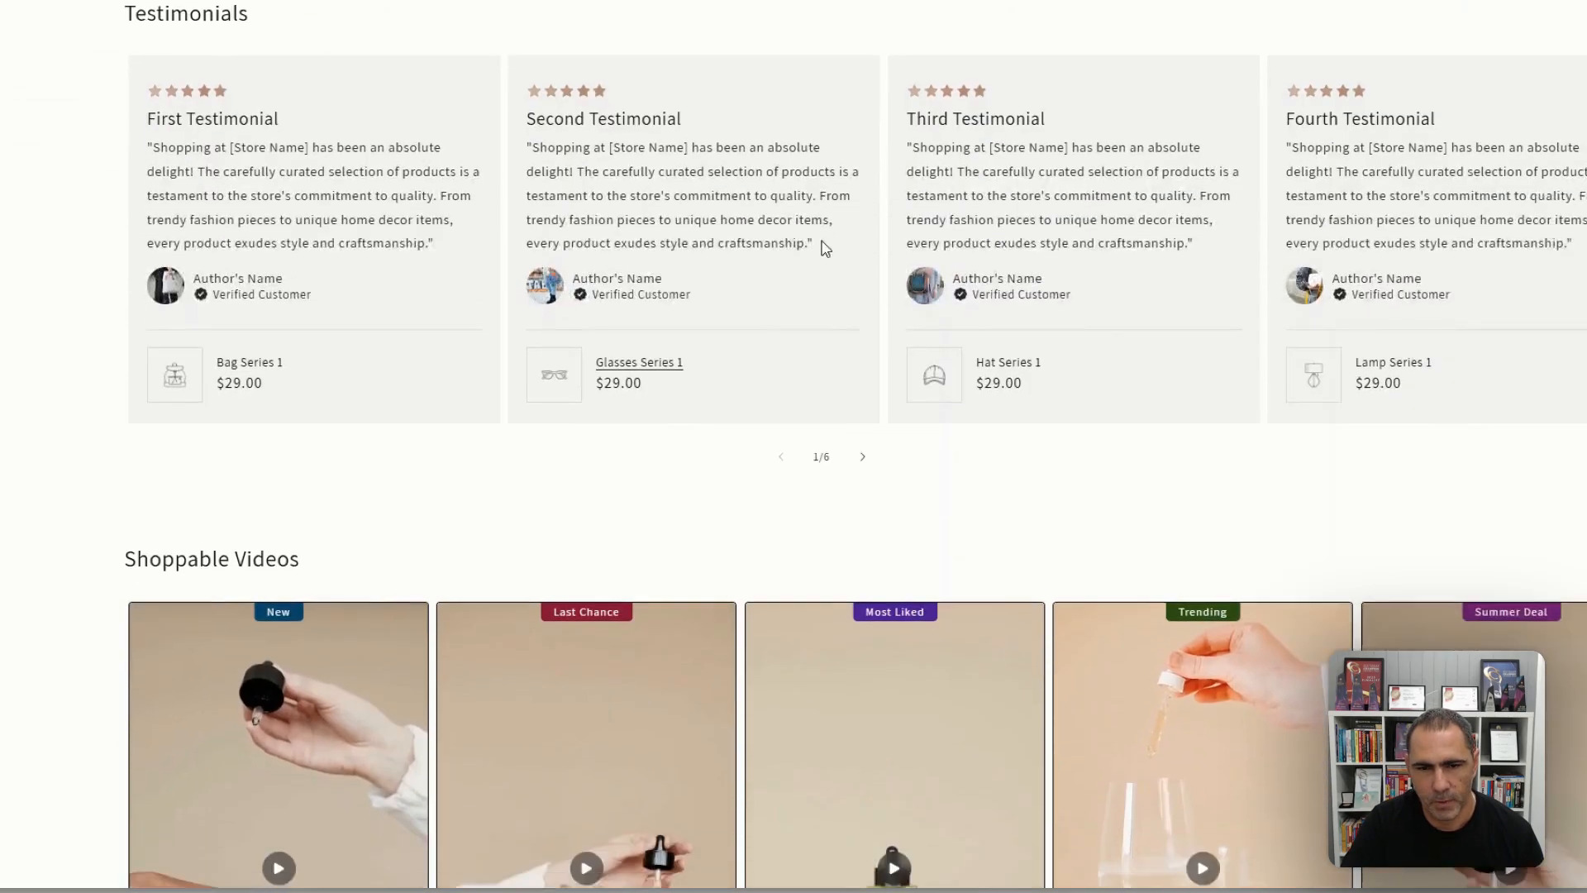
pyautogui.scroll(-3)
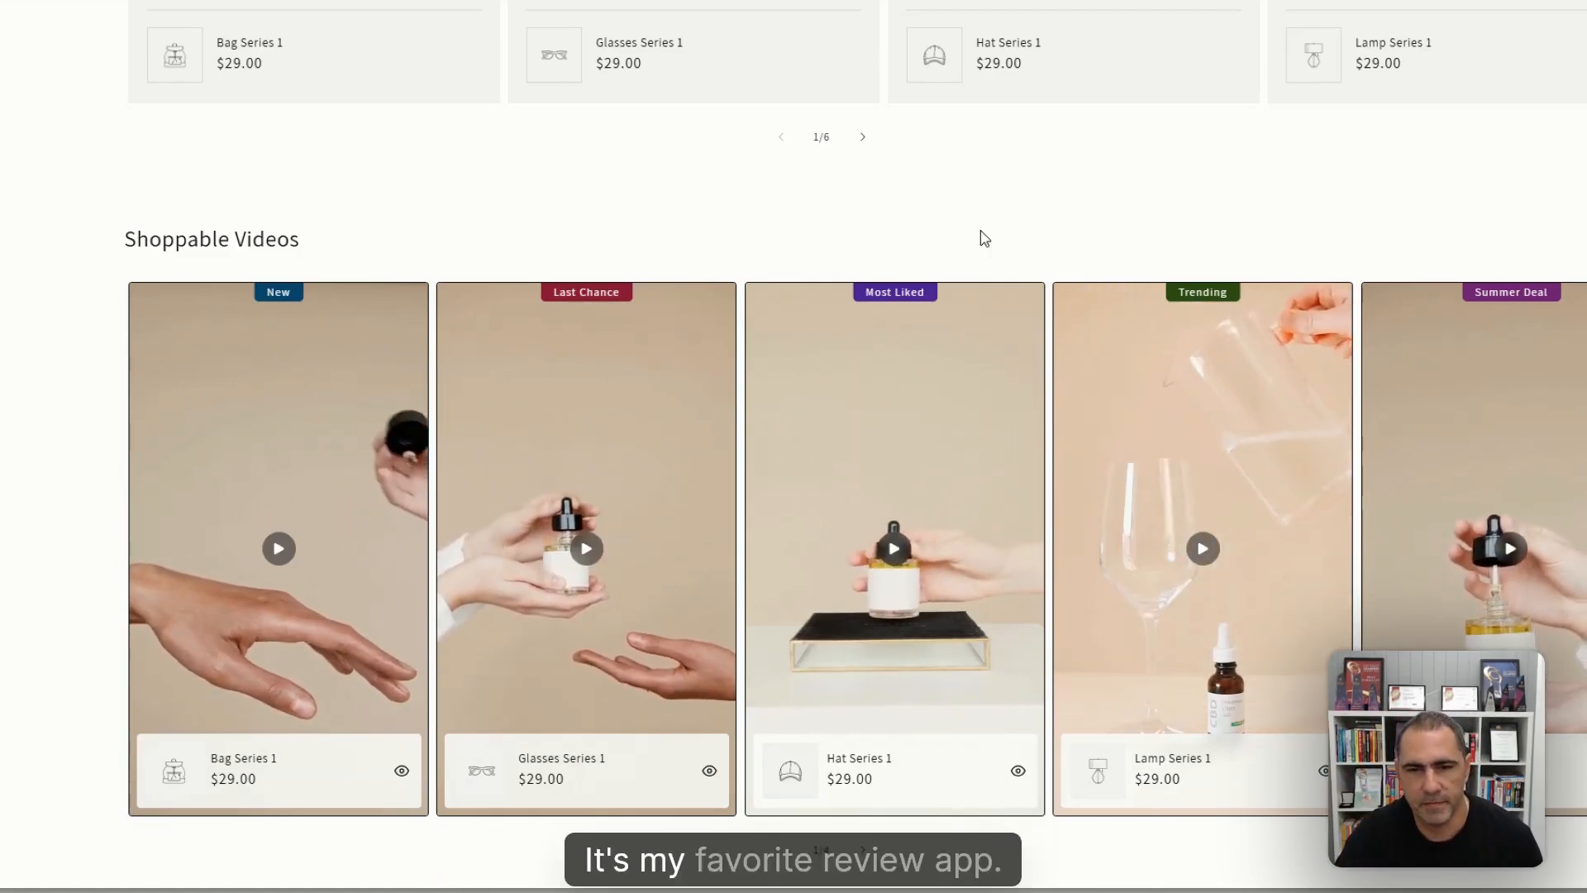
pyautogui.scroll(-3)
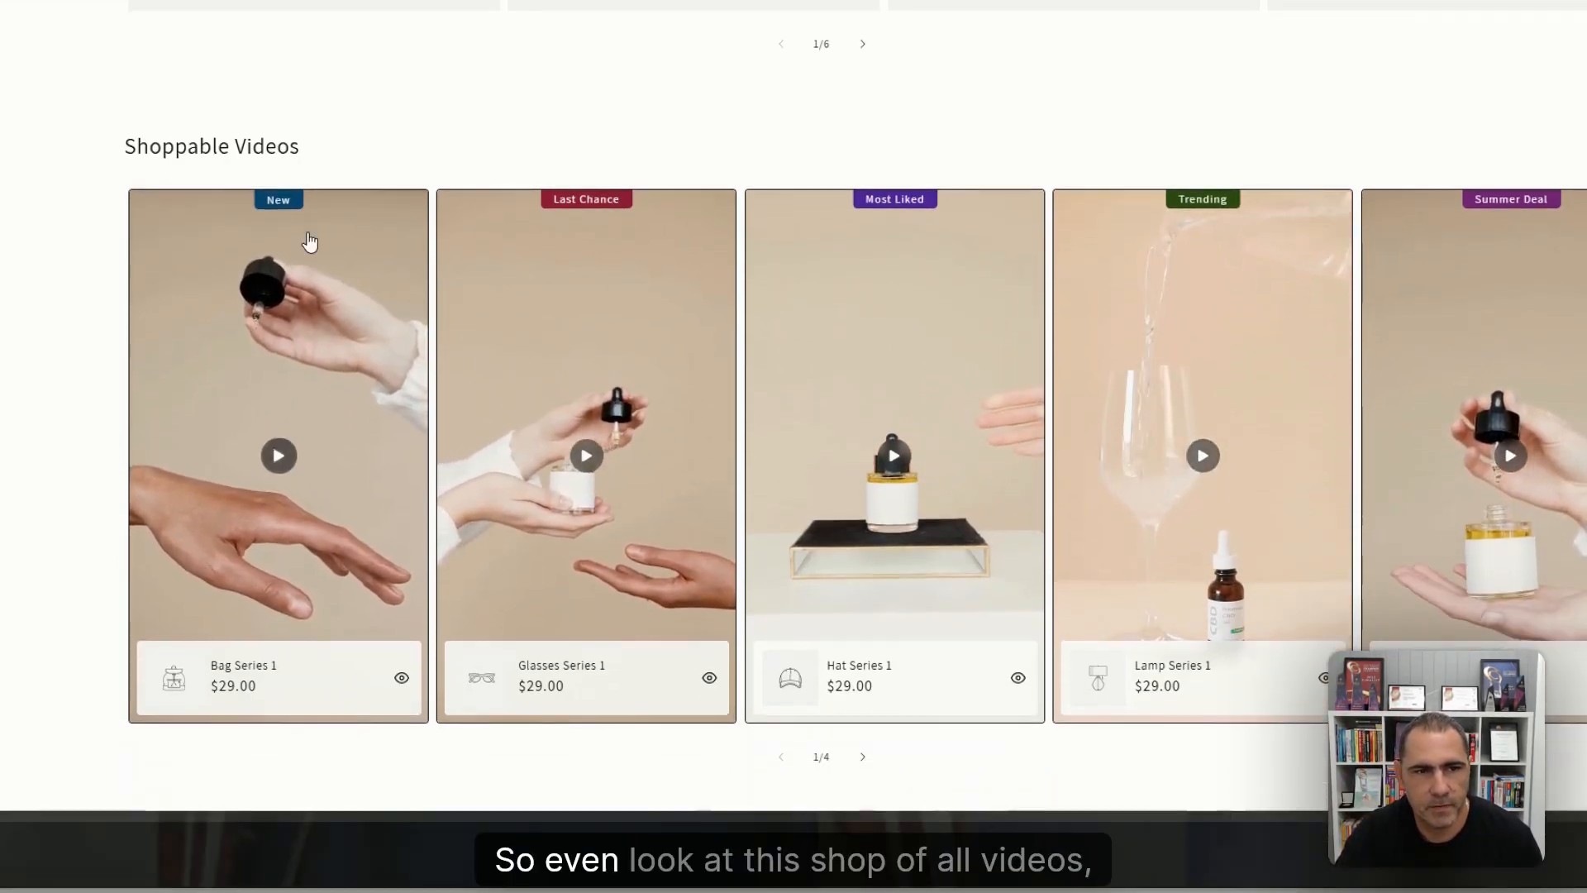
pyautogui.scroll(-3)
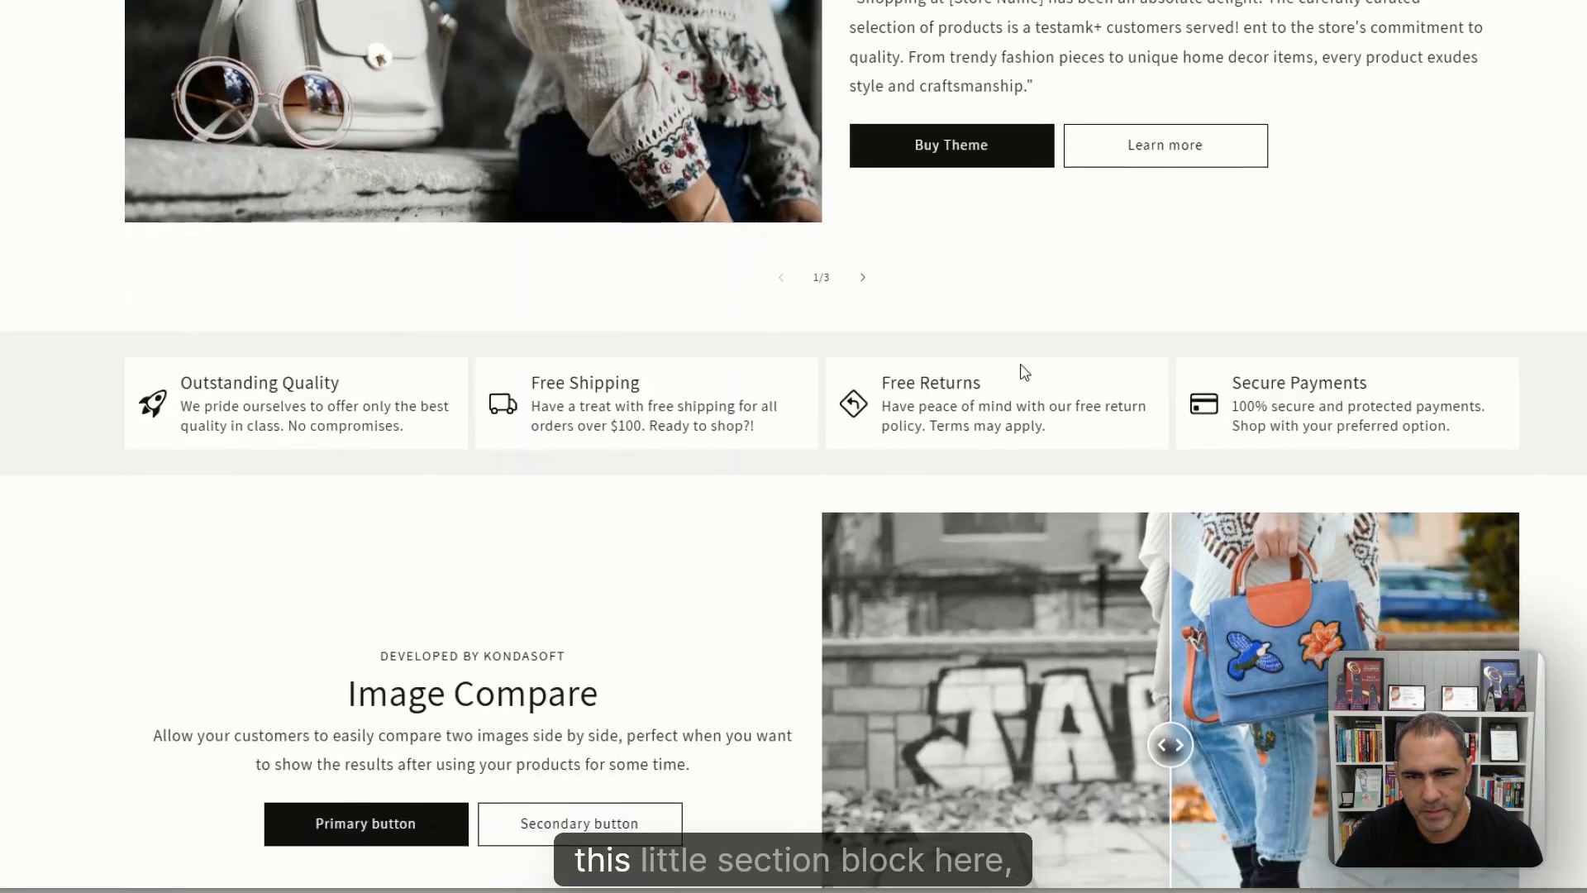
pyautogui.scroll(-3)
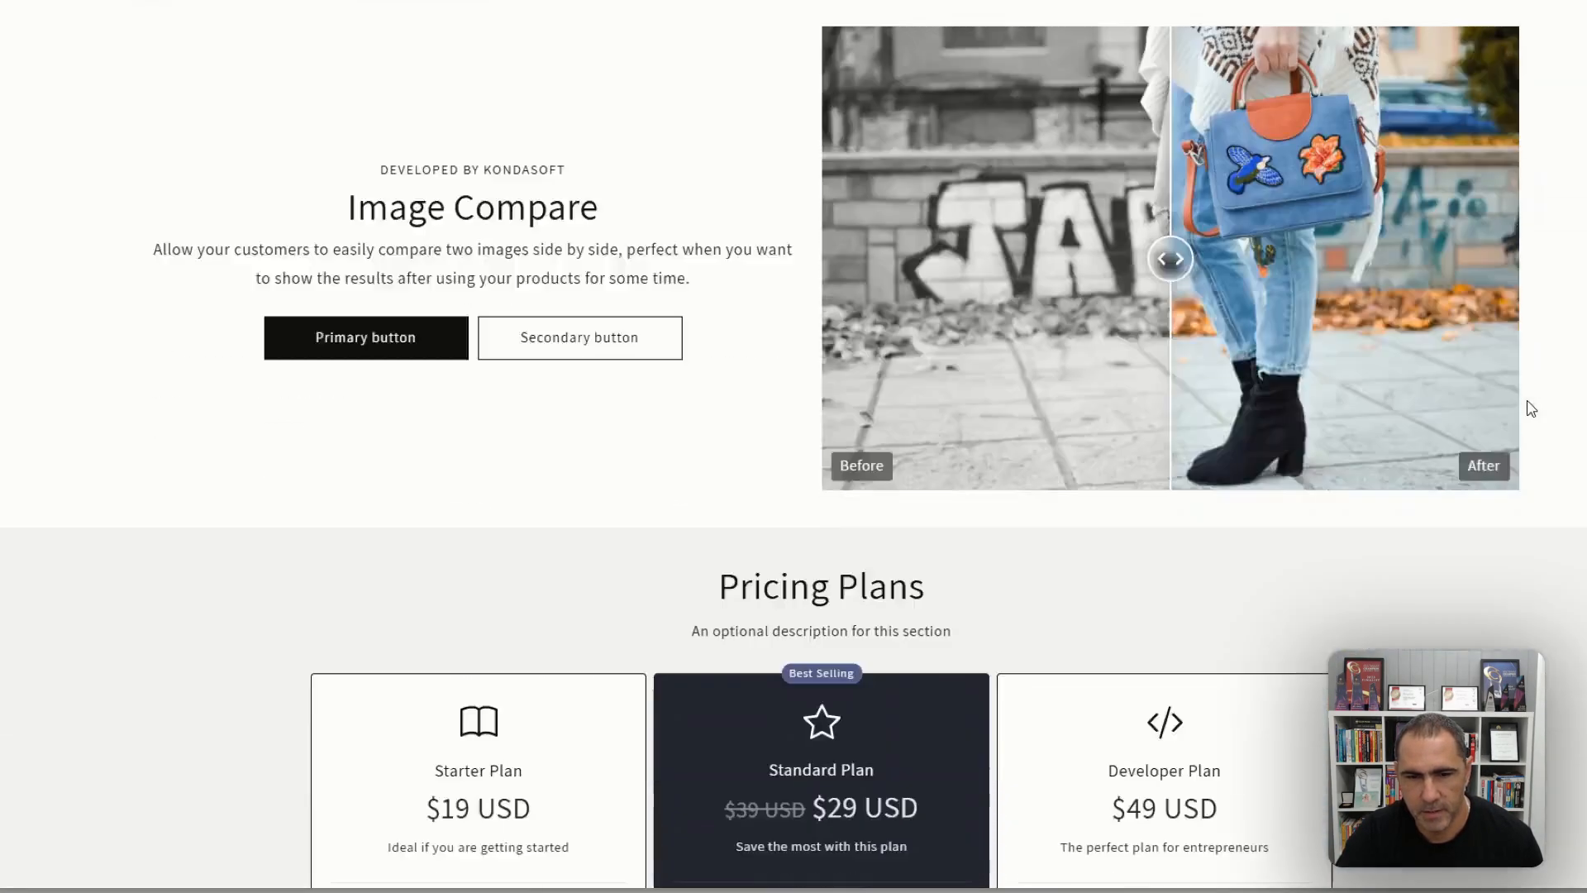
pyautogui.scroll(-3)
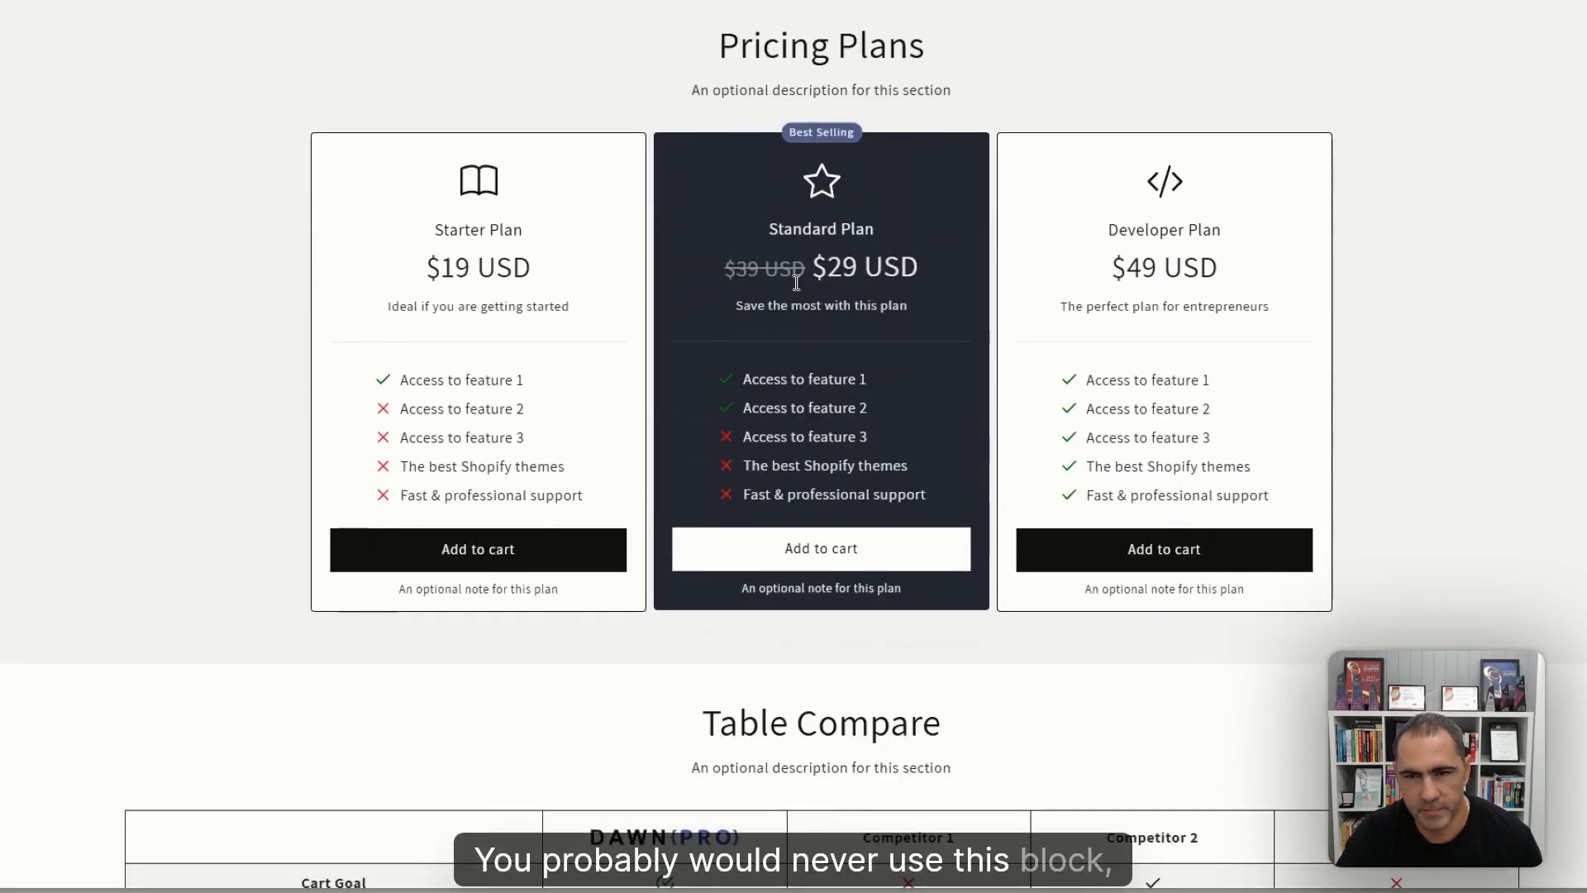
pyautogui.scroll(-3)
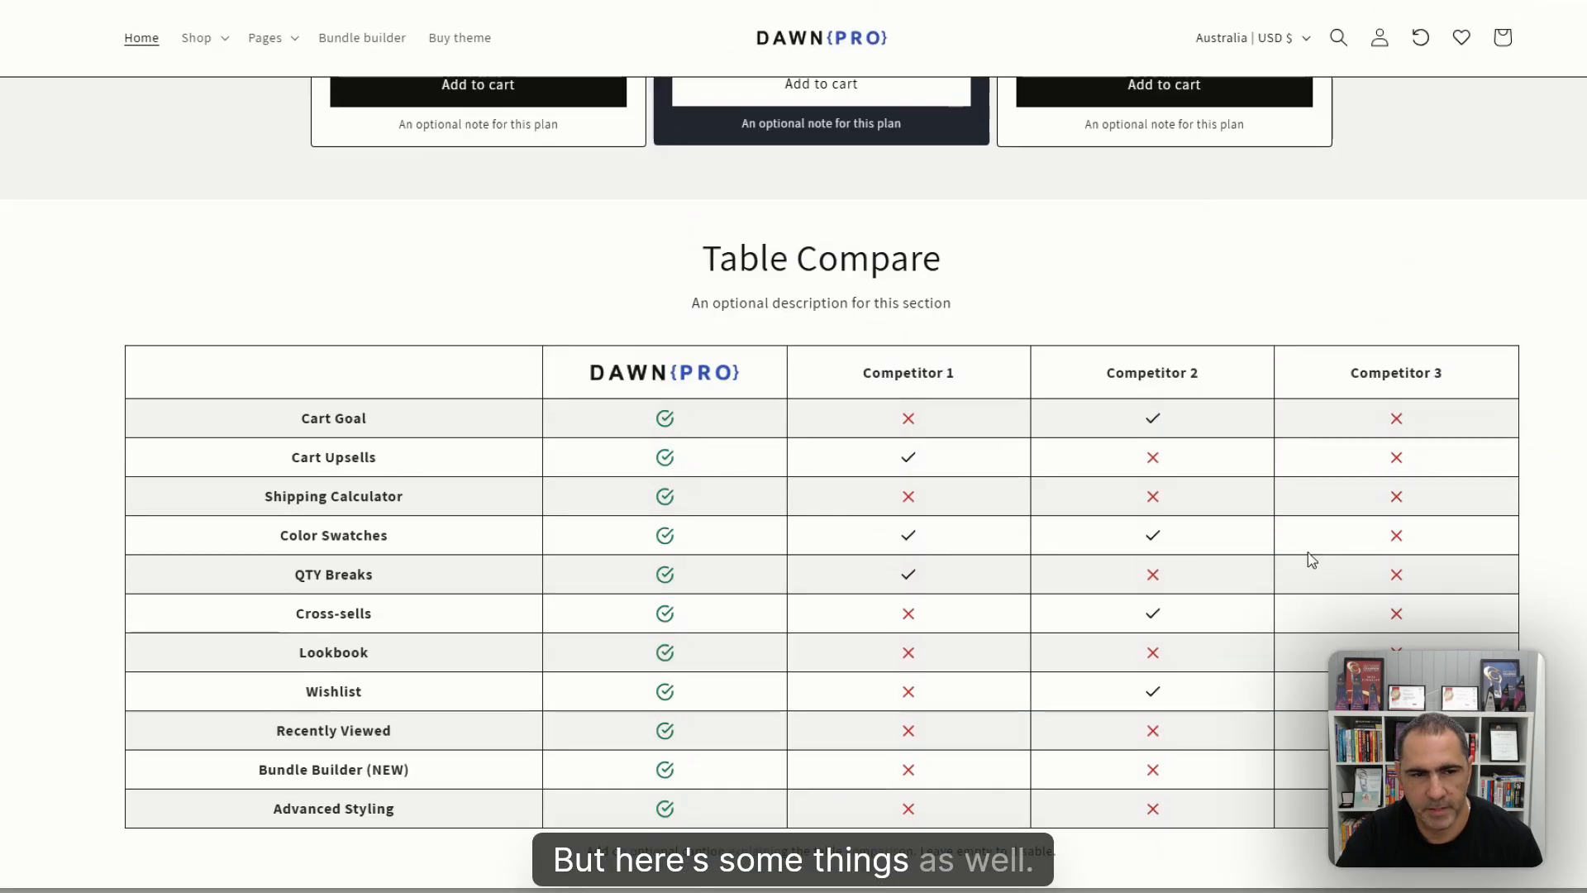
pyautogui.scroll(-3)
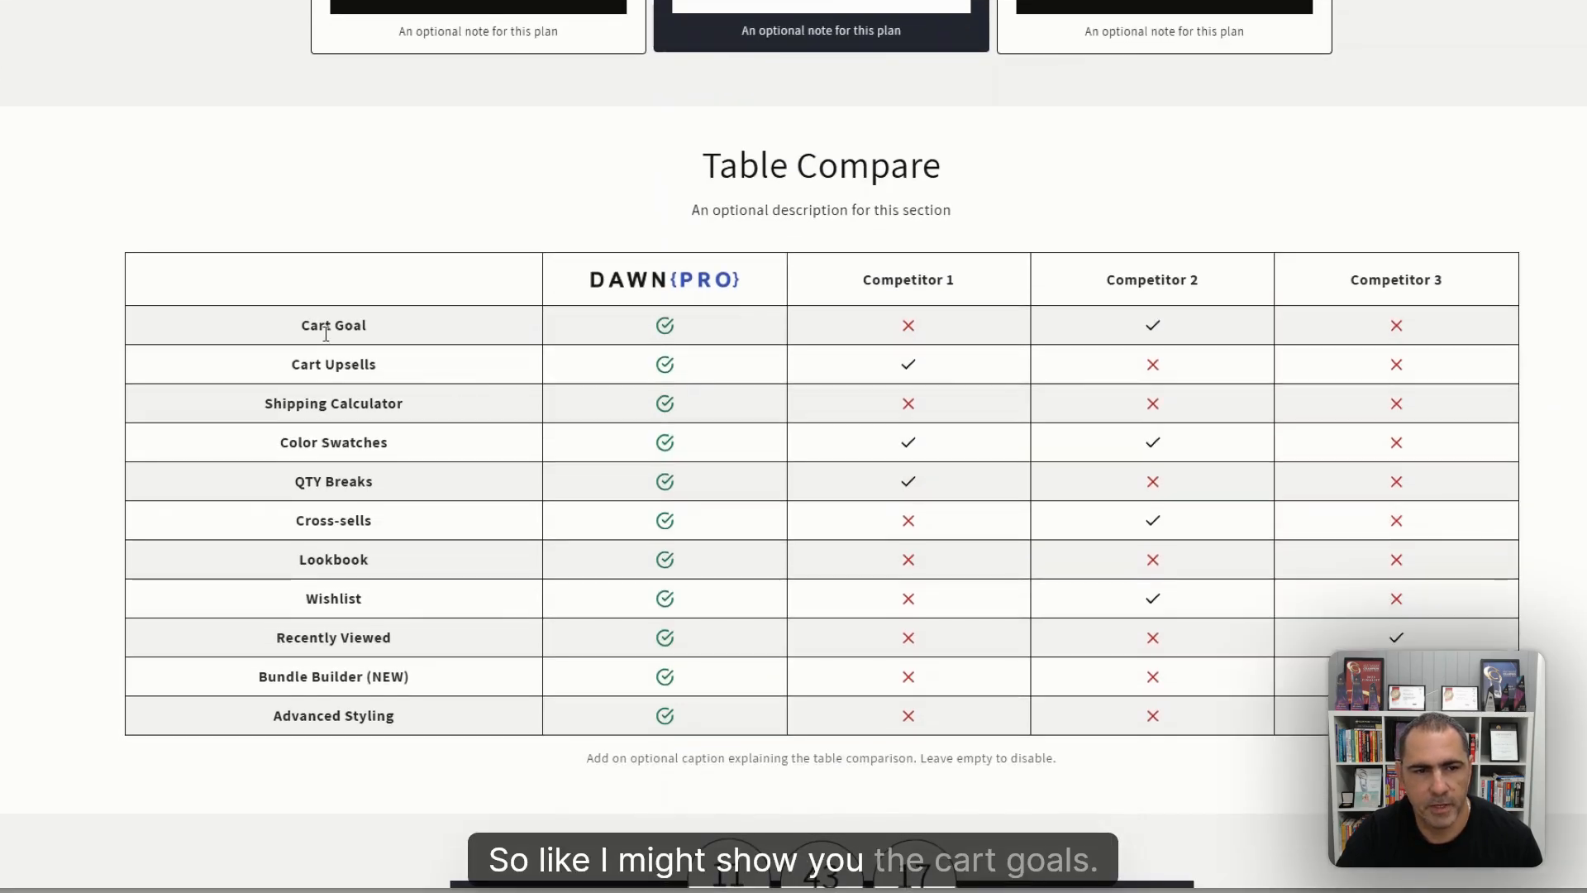
pyautogui.doubleClick(333, 325)
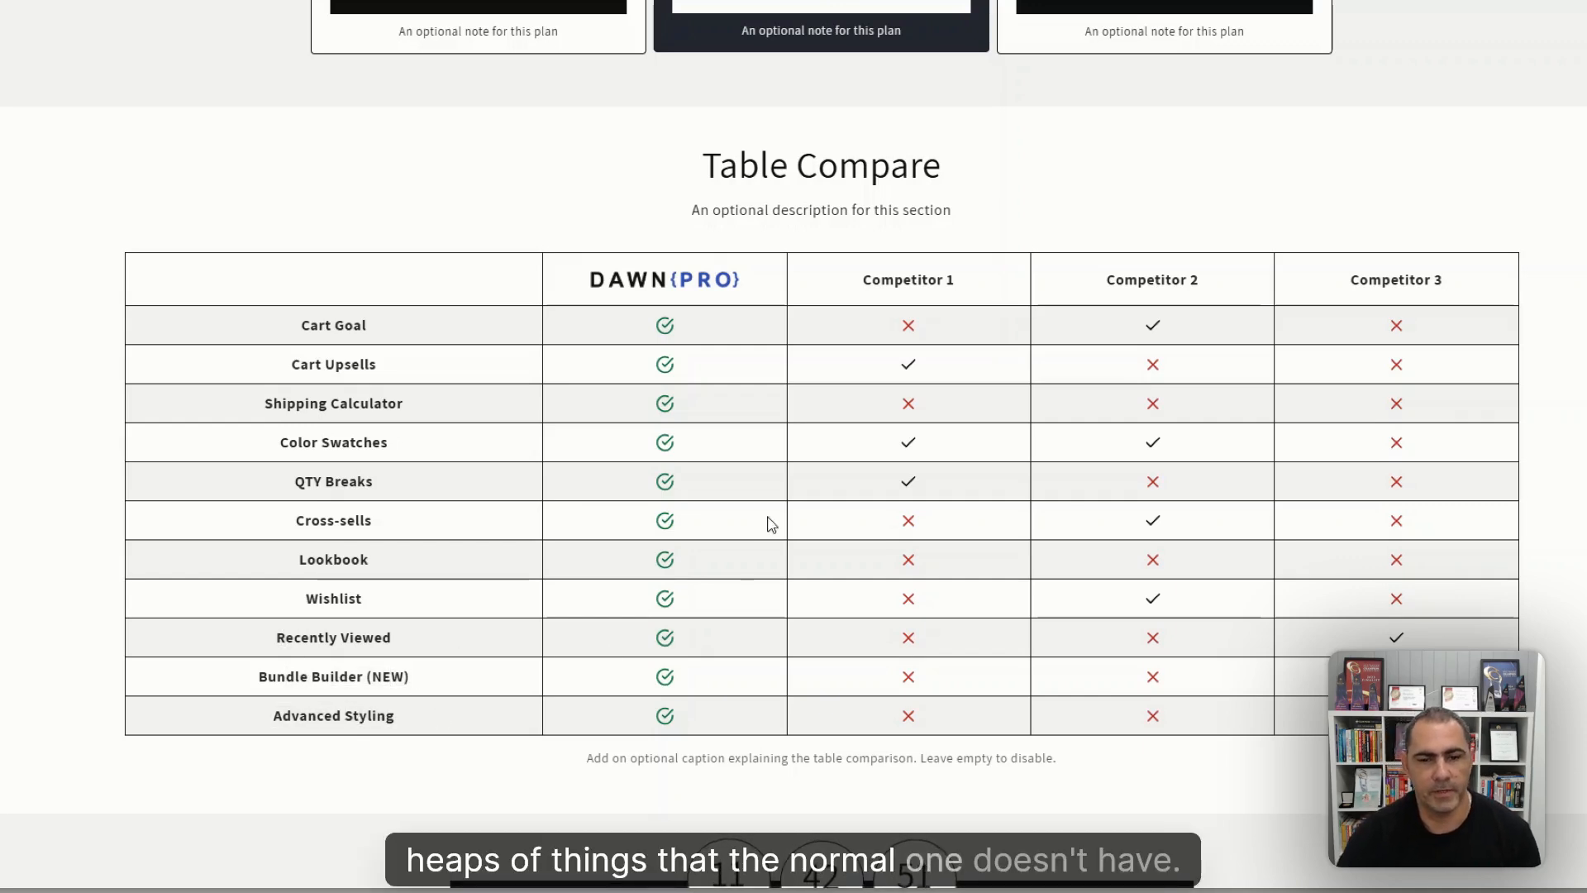
pyautogui.scroll(-3)
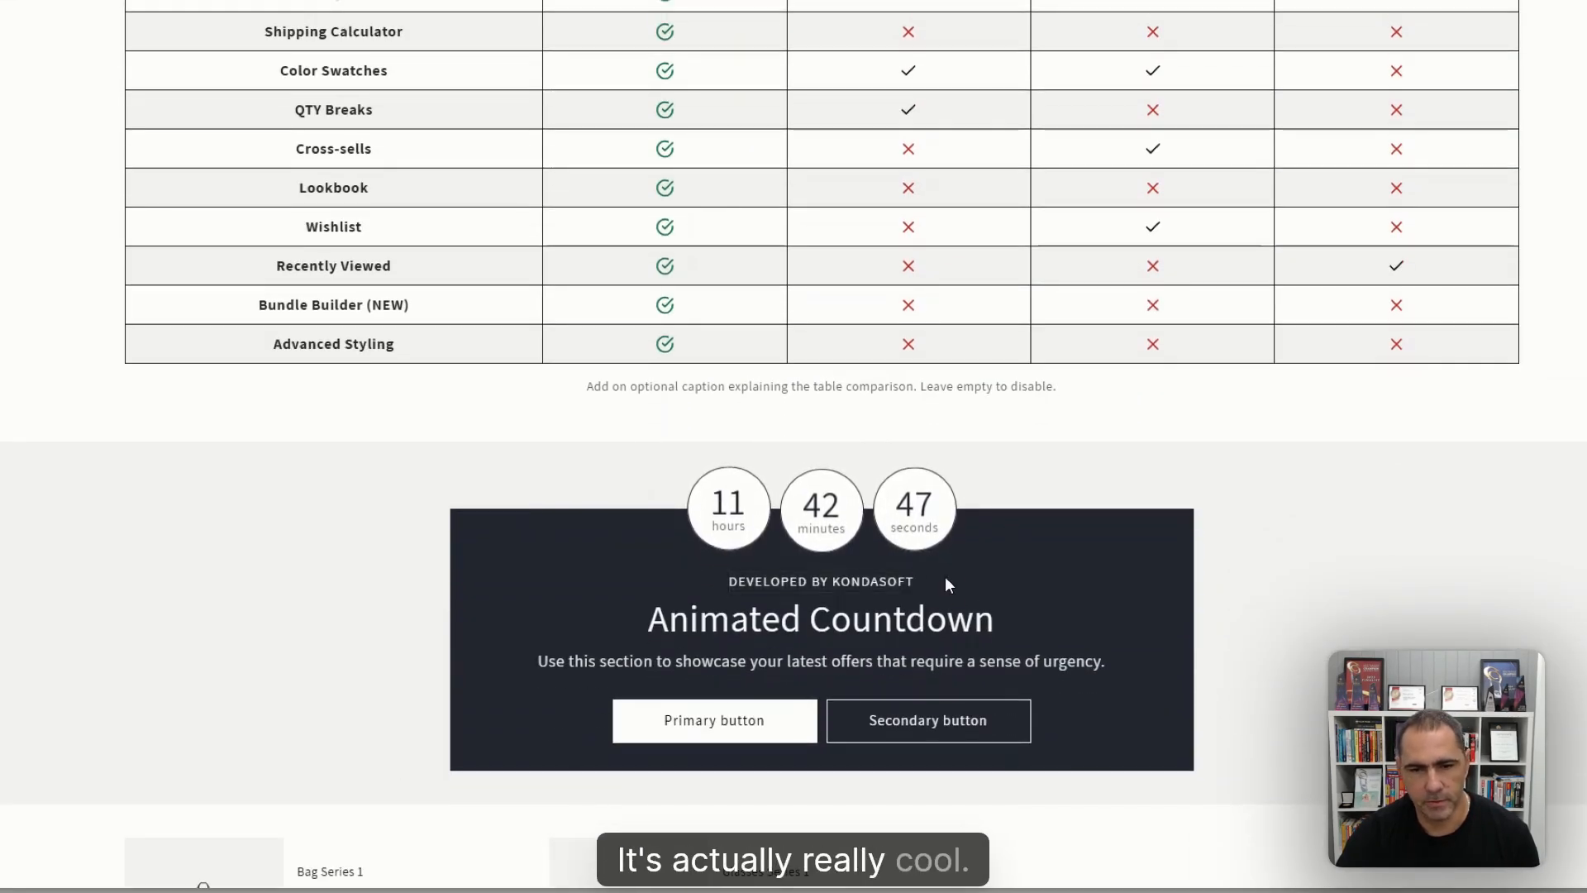
pyautogui.scroll(-3)
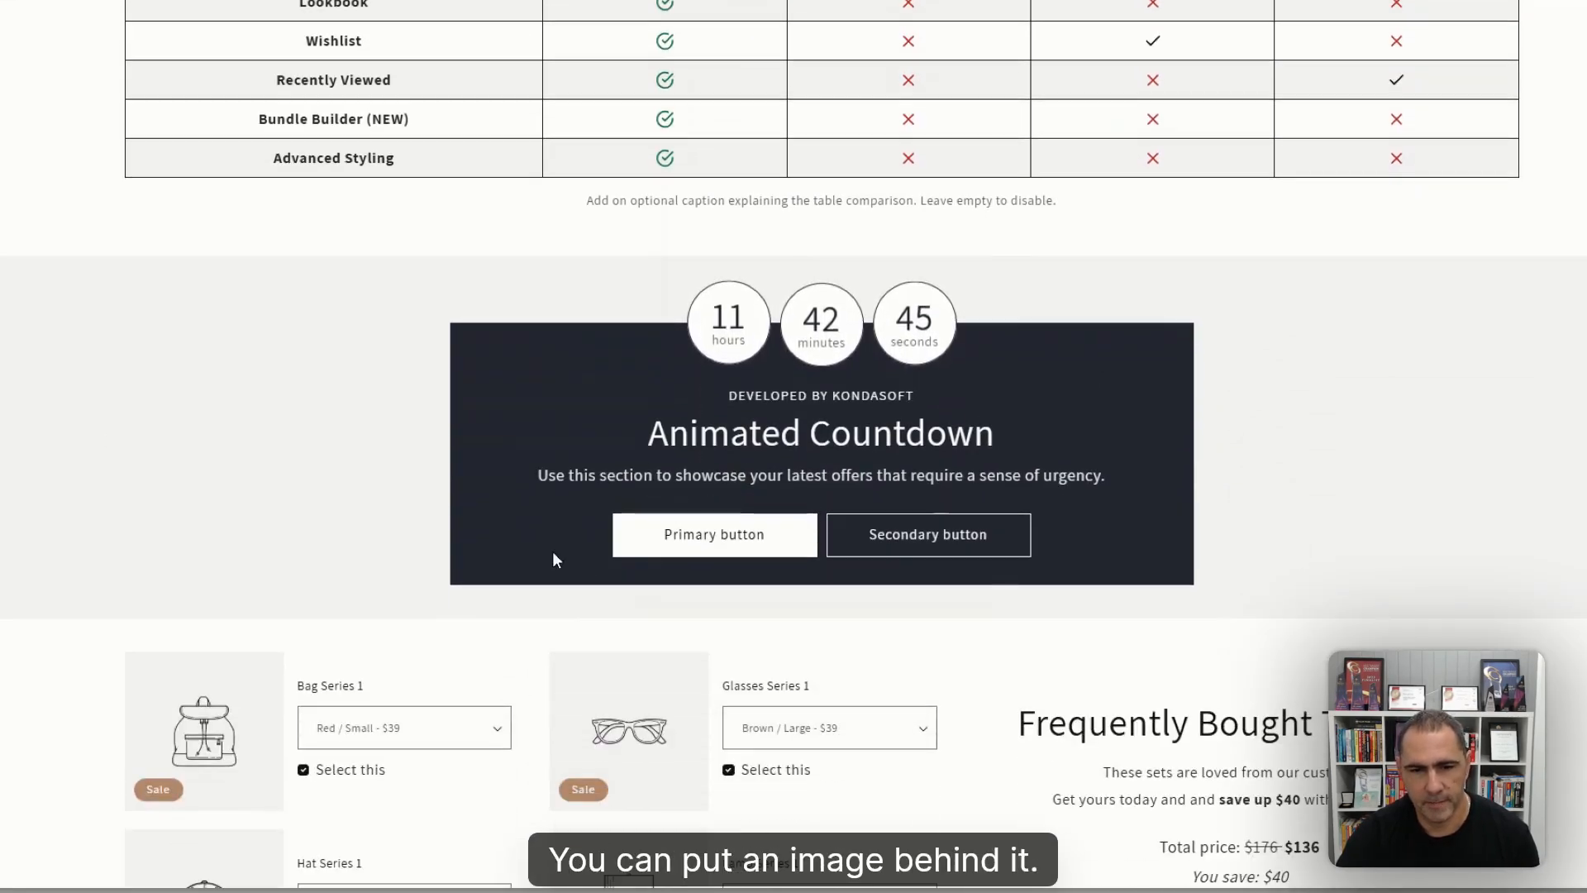
pyautogui.scroll(-3)
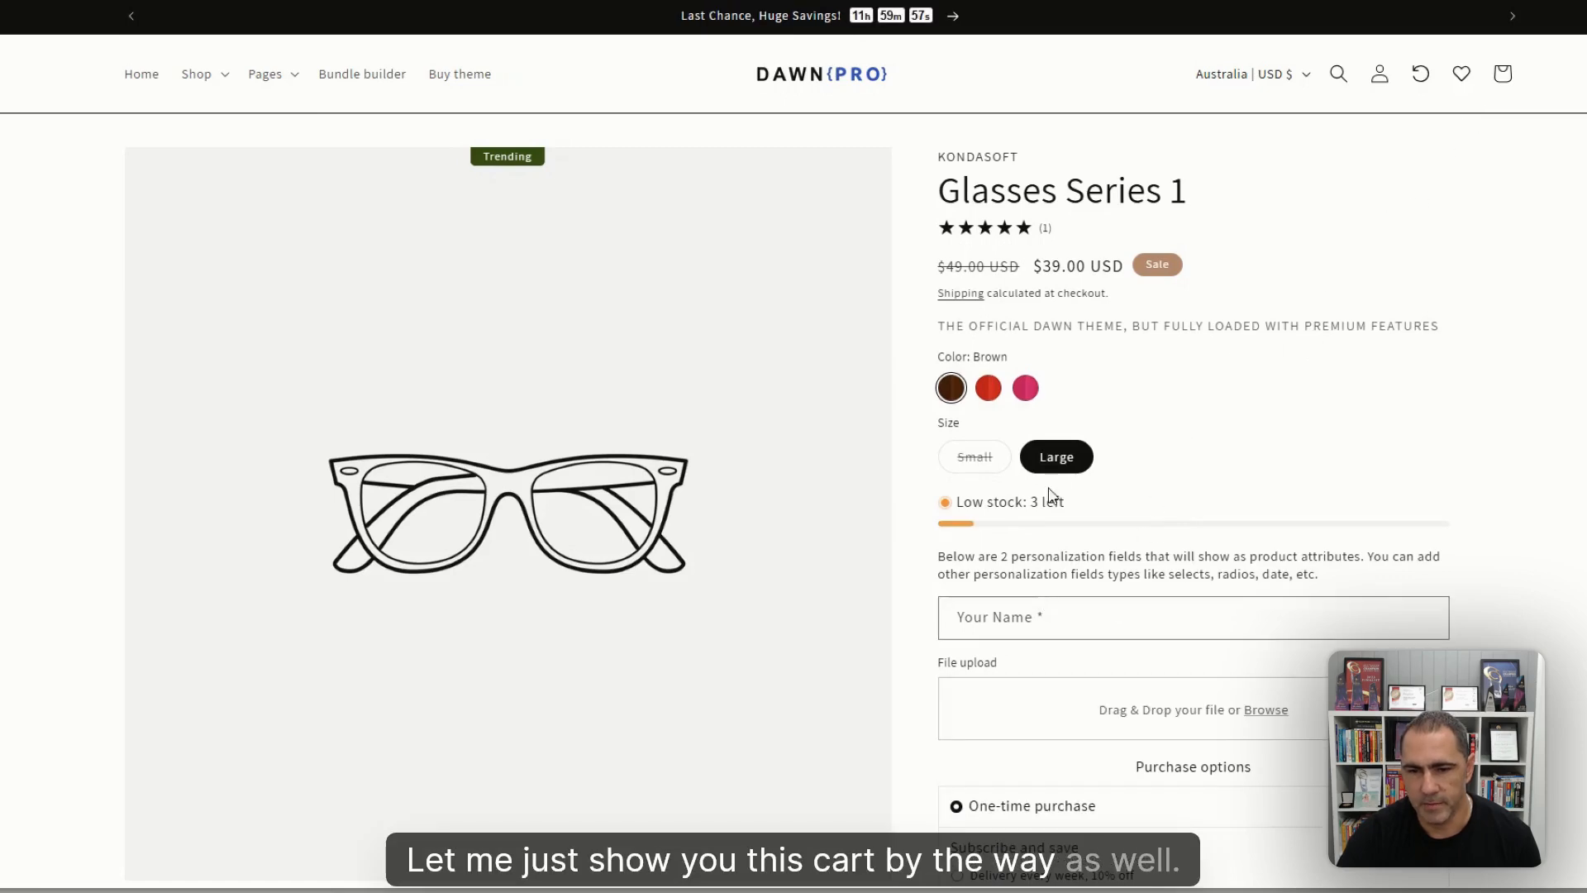
# Add Glasses Series 1 in Brown, Large to the Dawn Pro demo cart.
pyautogui.scroll(-3)
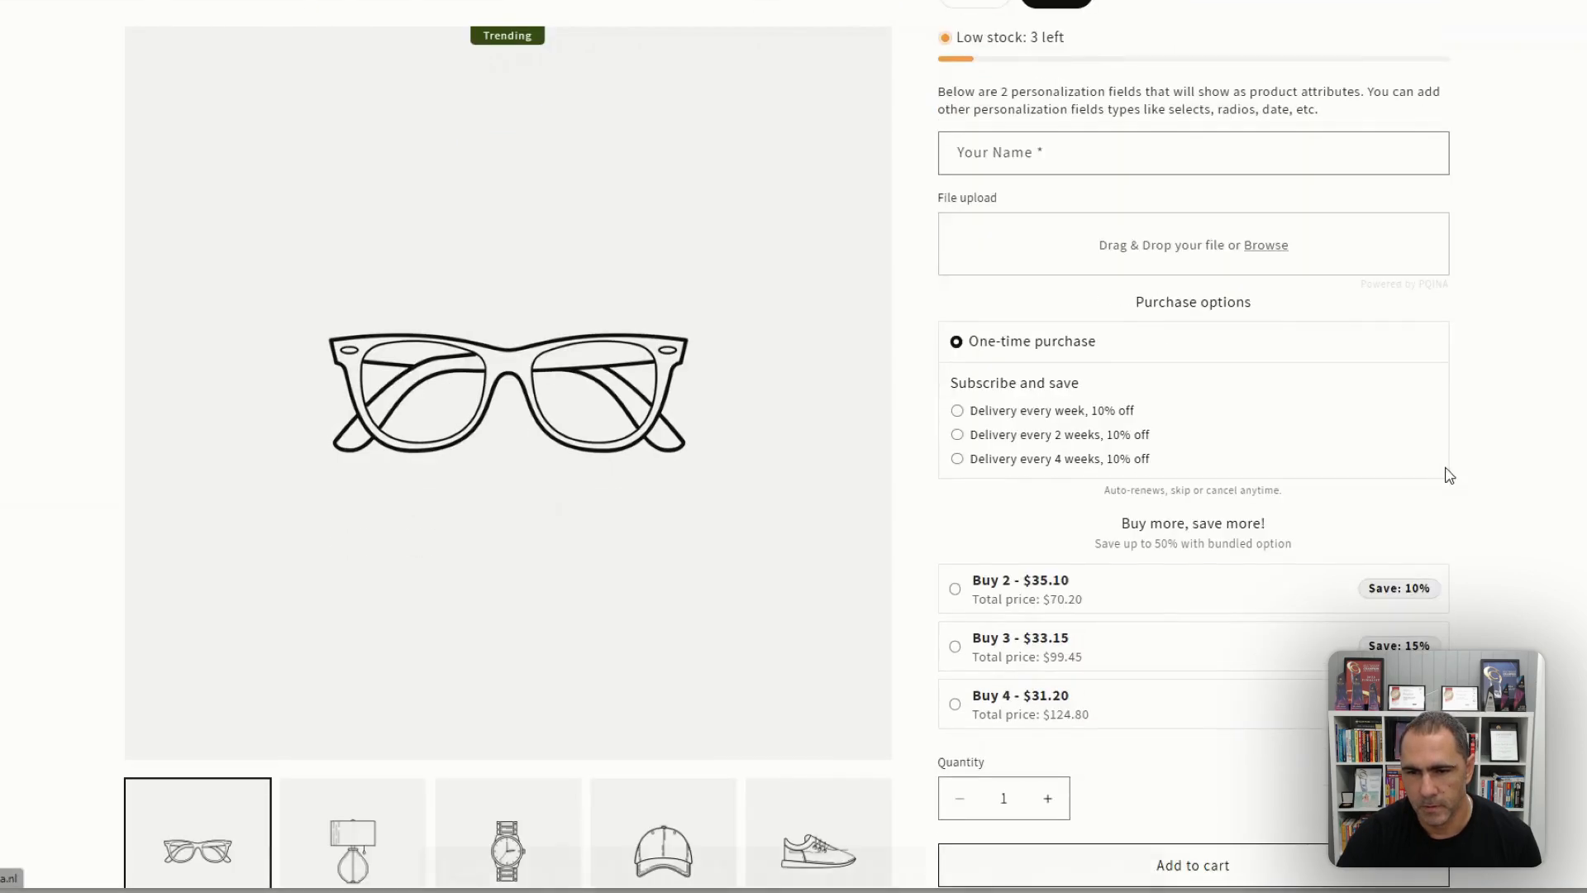
pyautogui.scroll(-3)
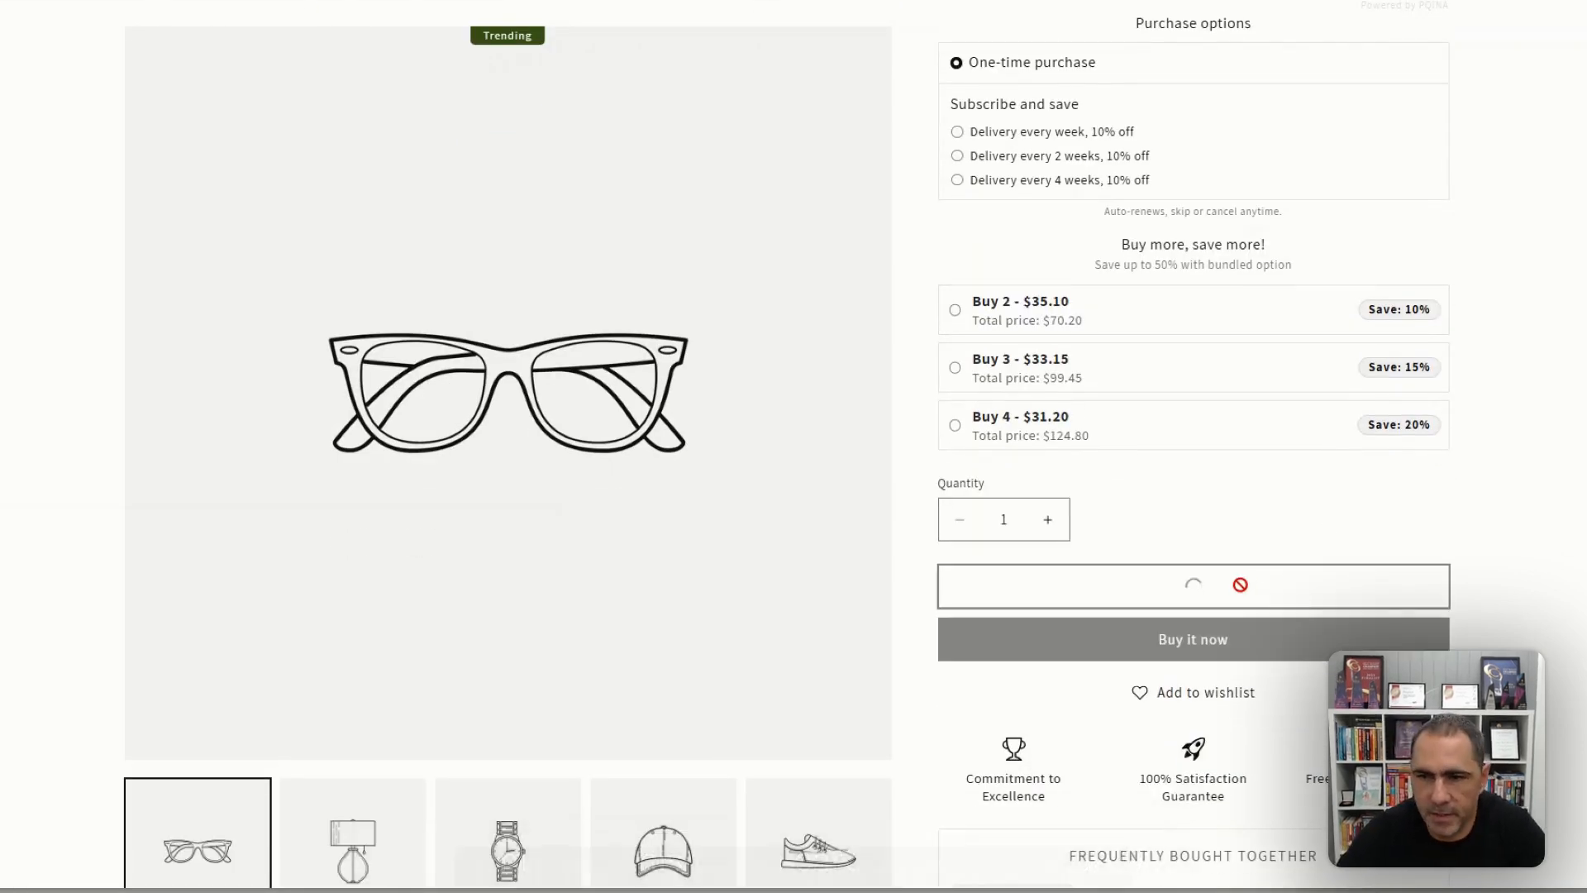
pyautogui.click(1192, 585)
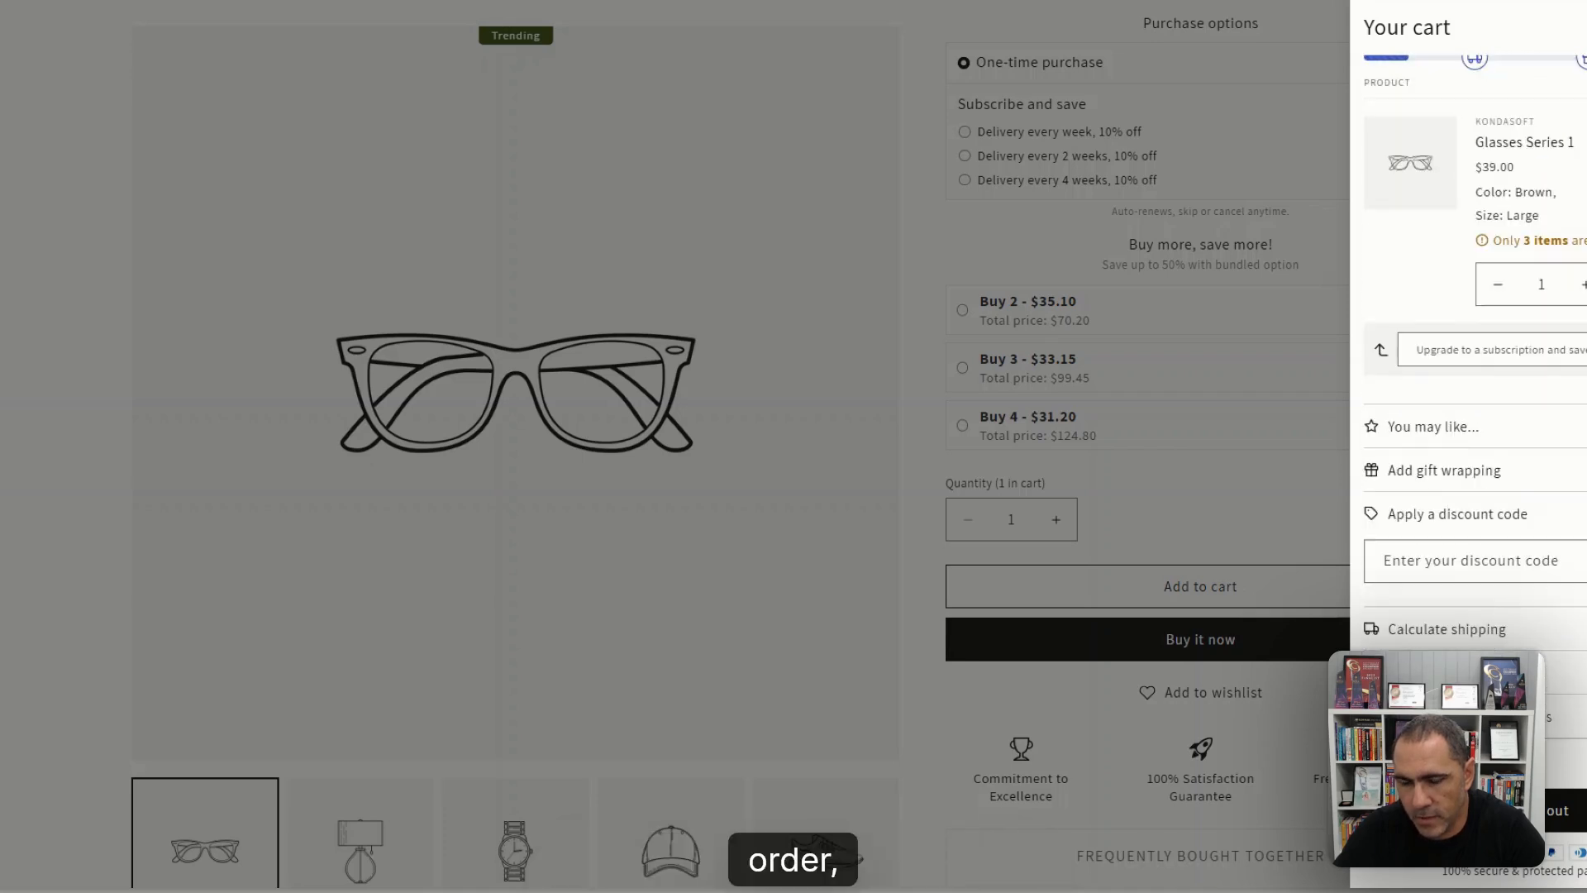
pyautogui.scroll(-3)
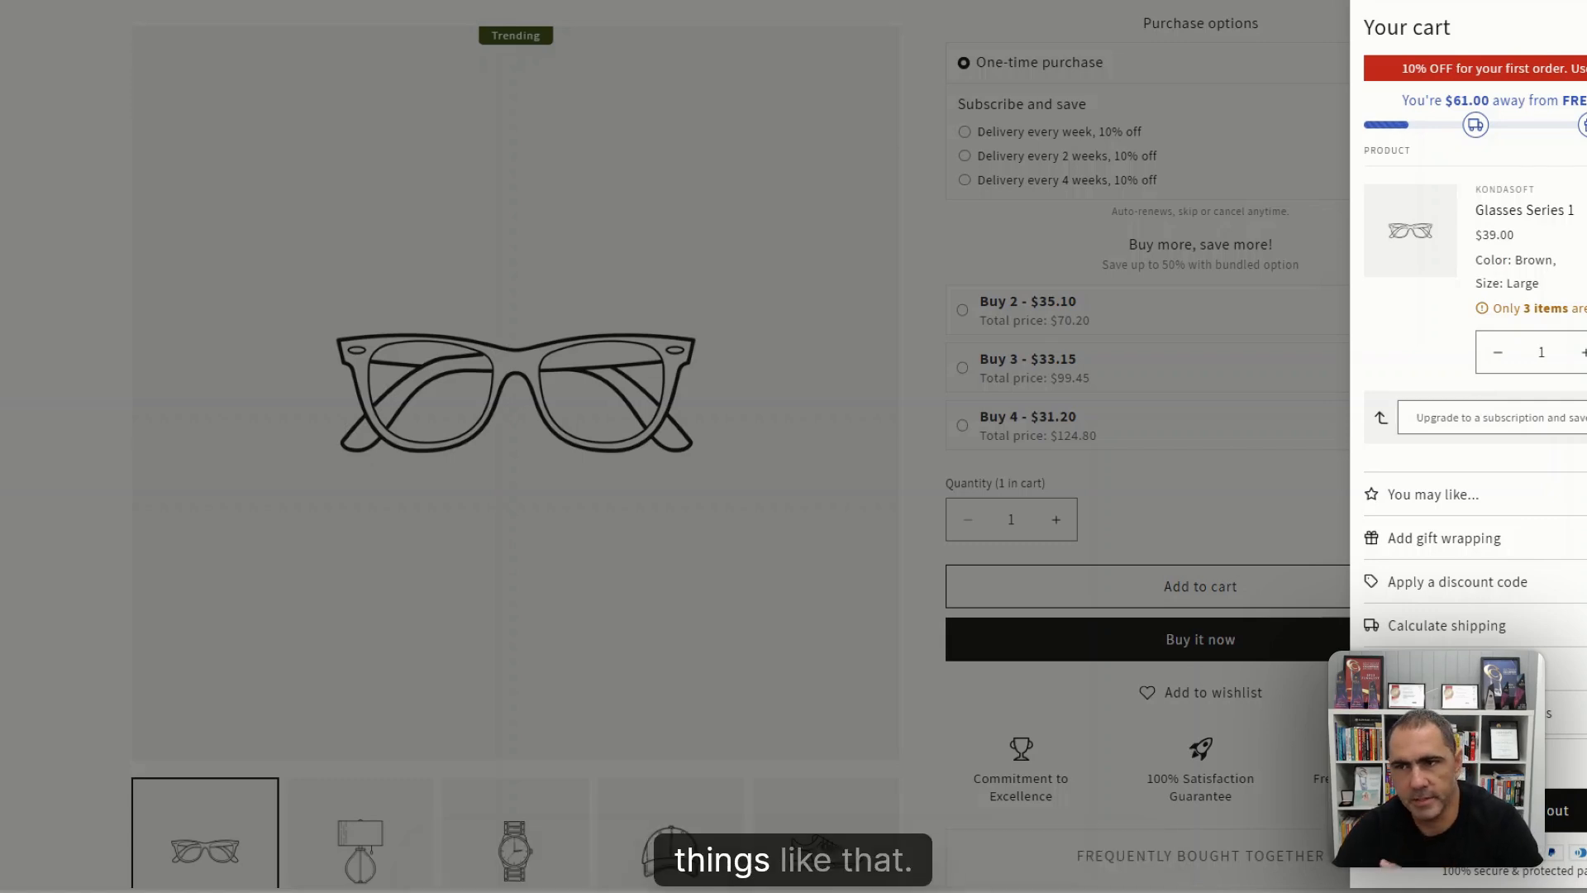
pyautogui.moveTo(1415, 369)
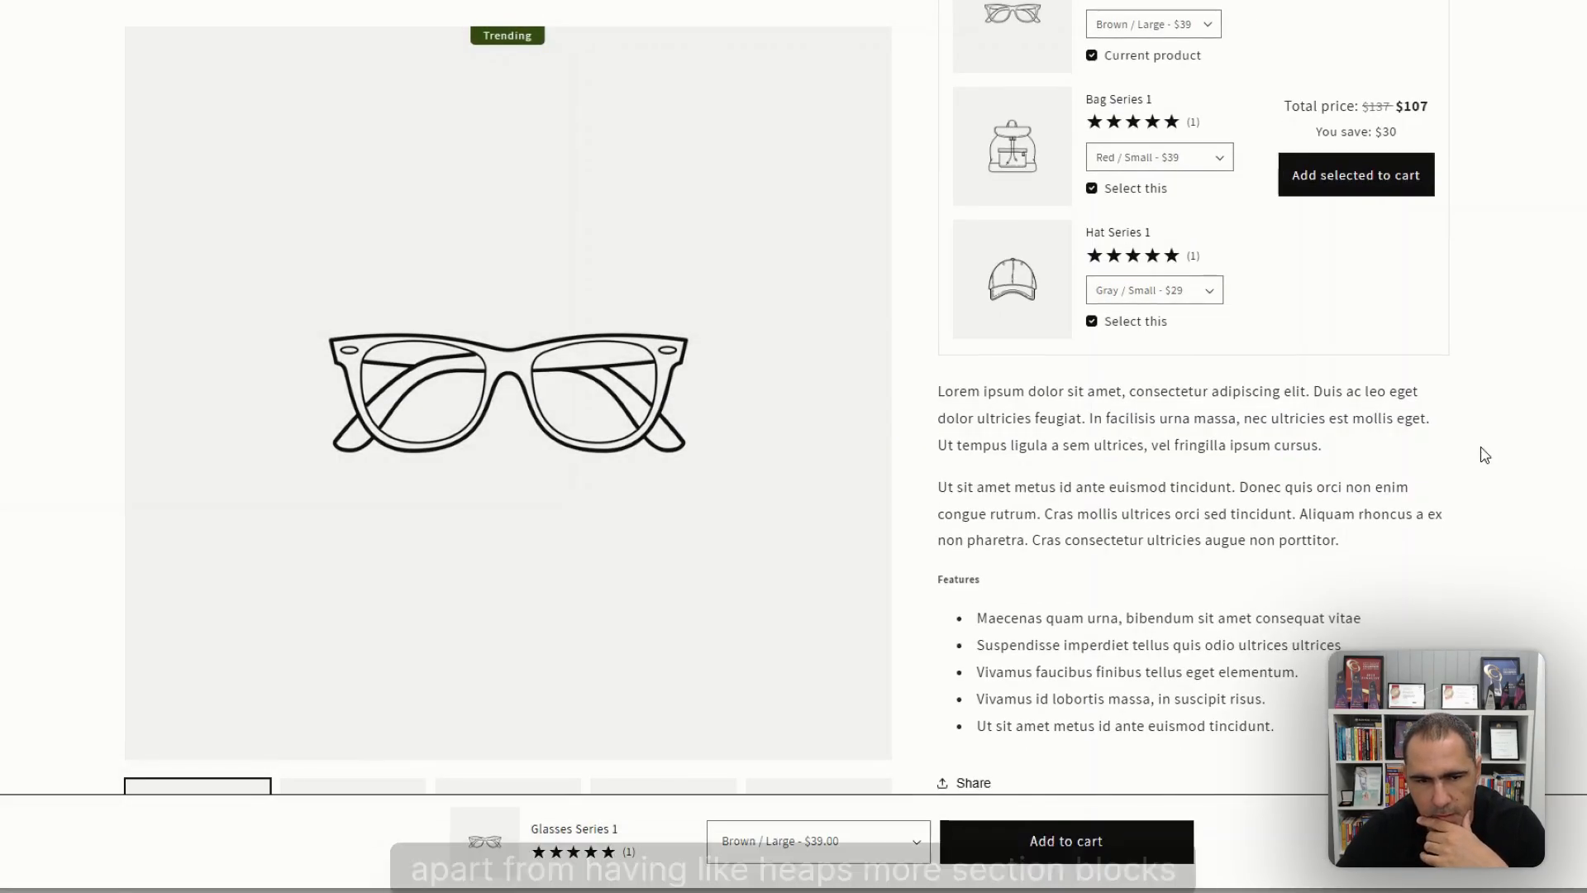
# Scroll the Glasses Series 1 product page down to the footer and back up.
pyautogui.scroll(-3)
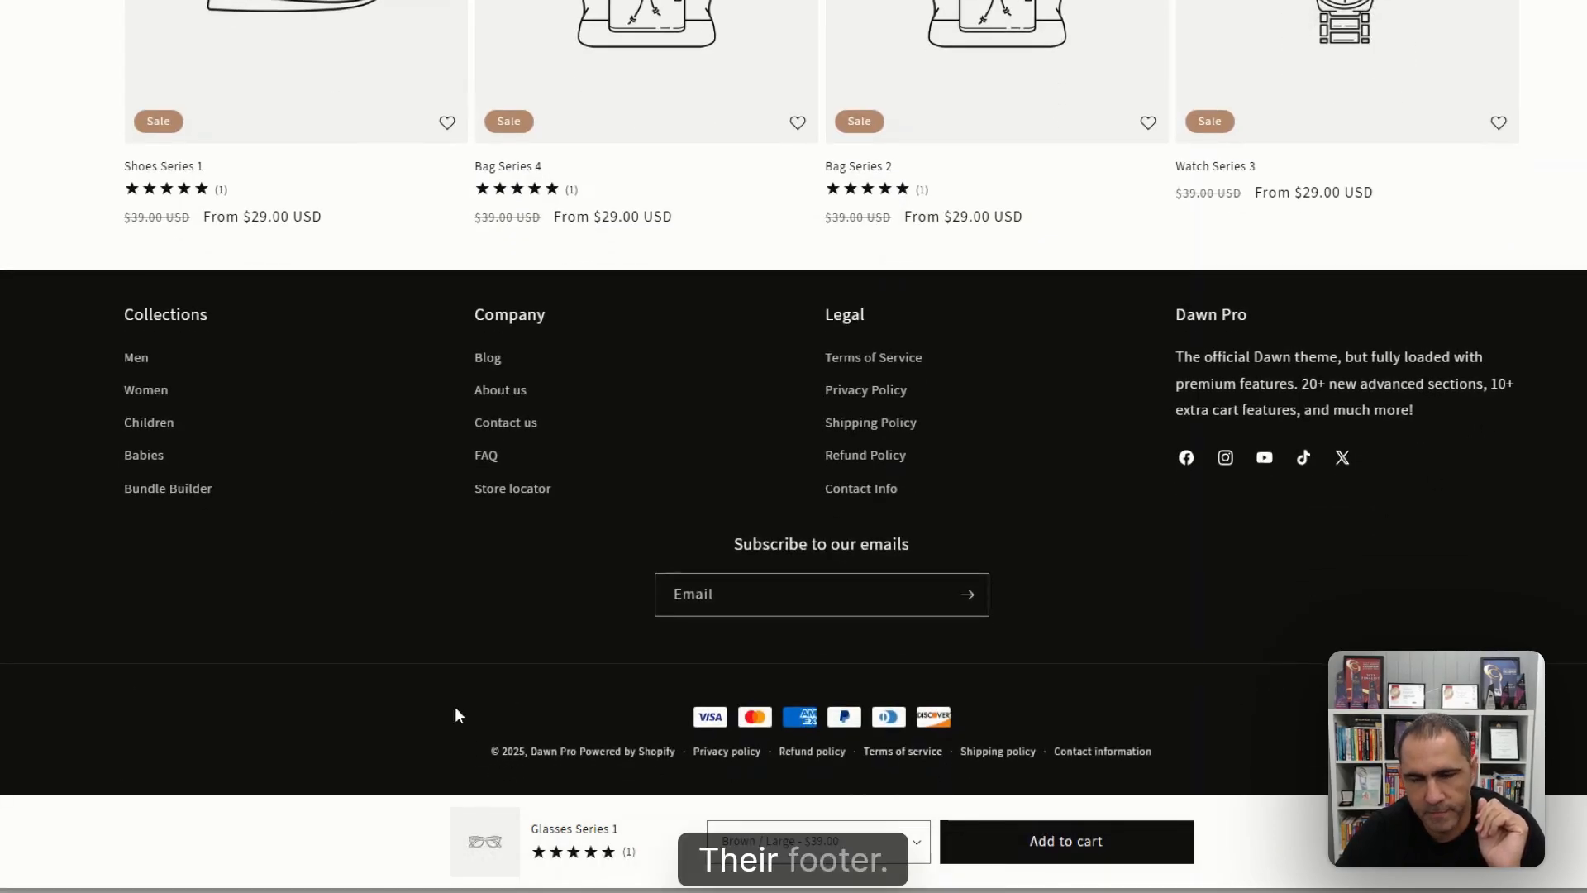
pyautogui.moveTo(1359, 641)
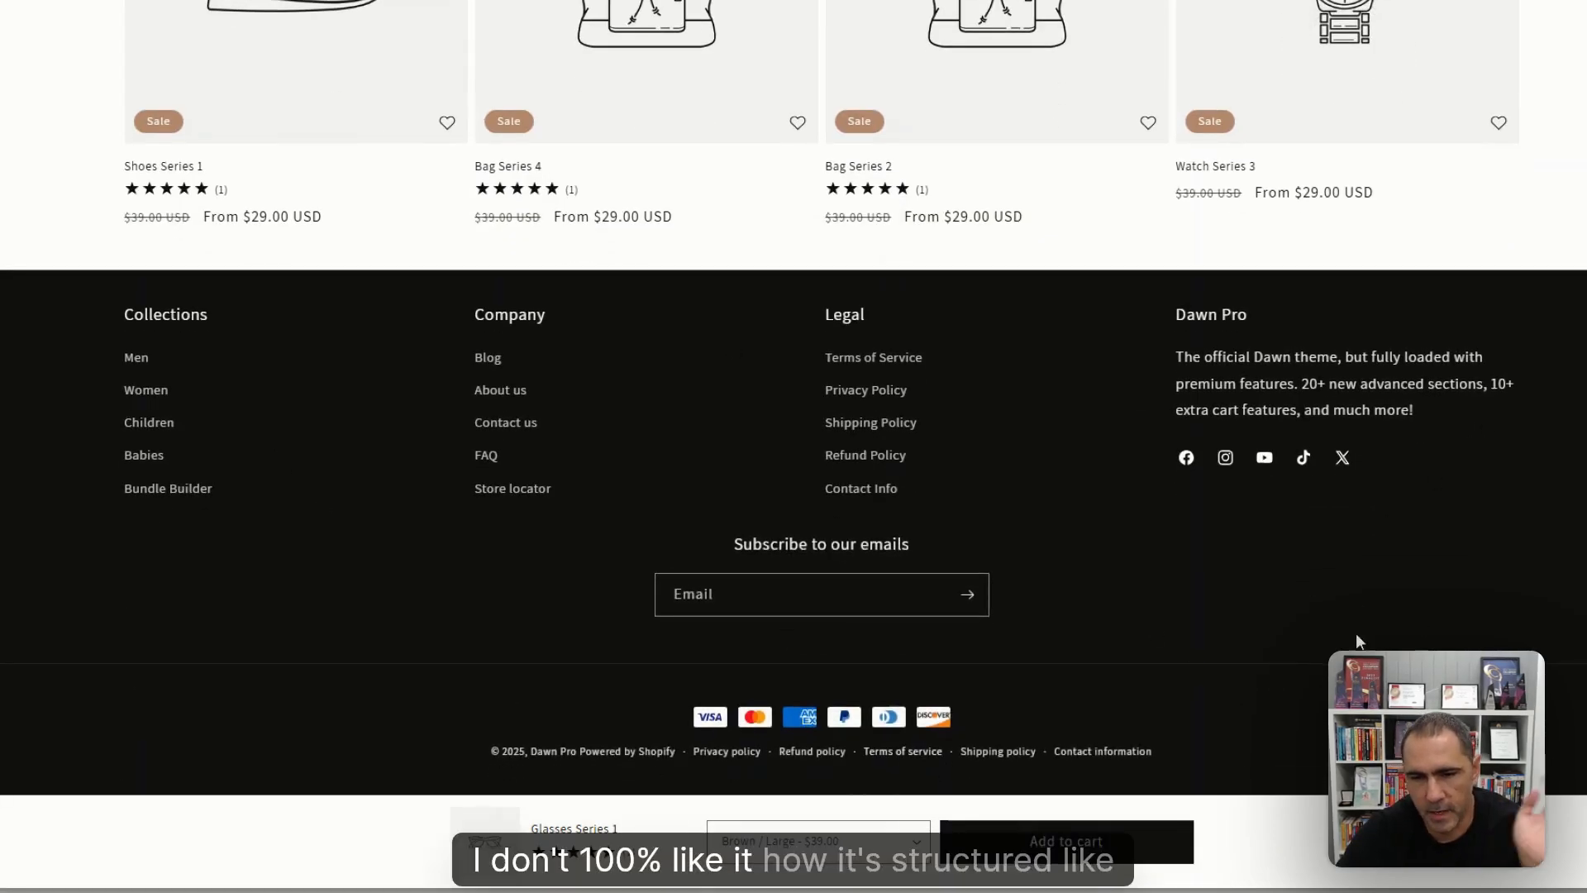
pyautogui.scroll(3)
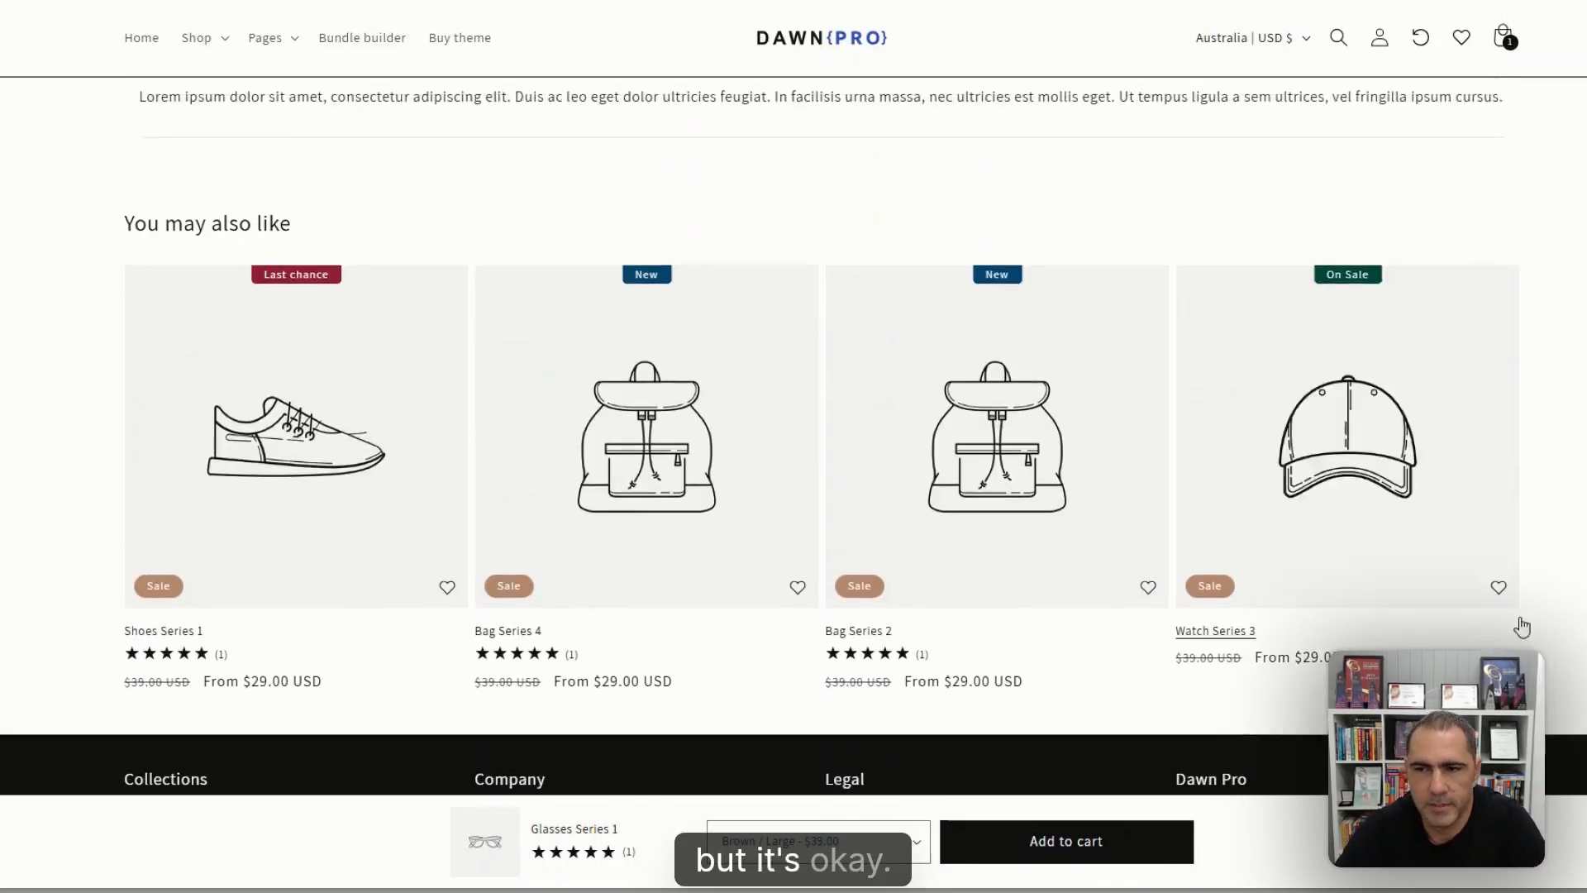
pyautogui.scroll(-3)
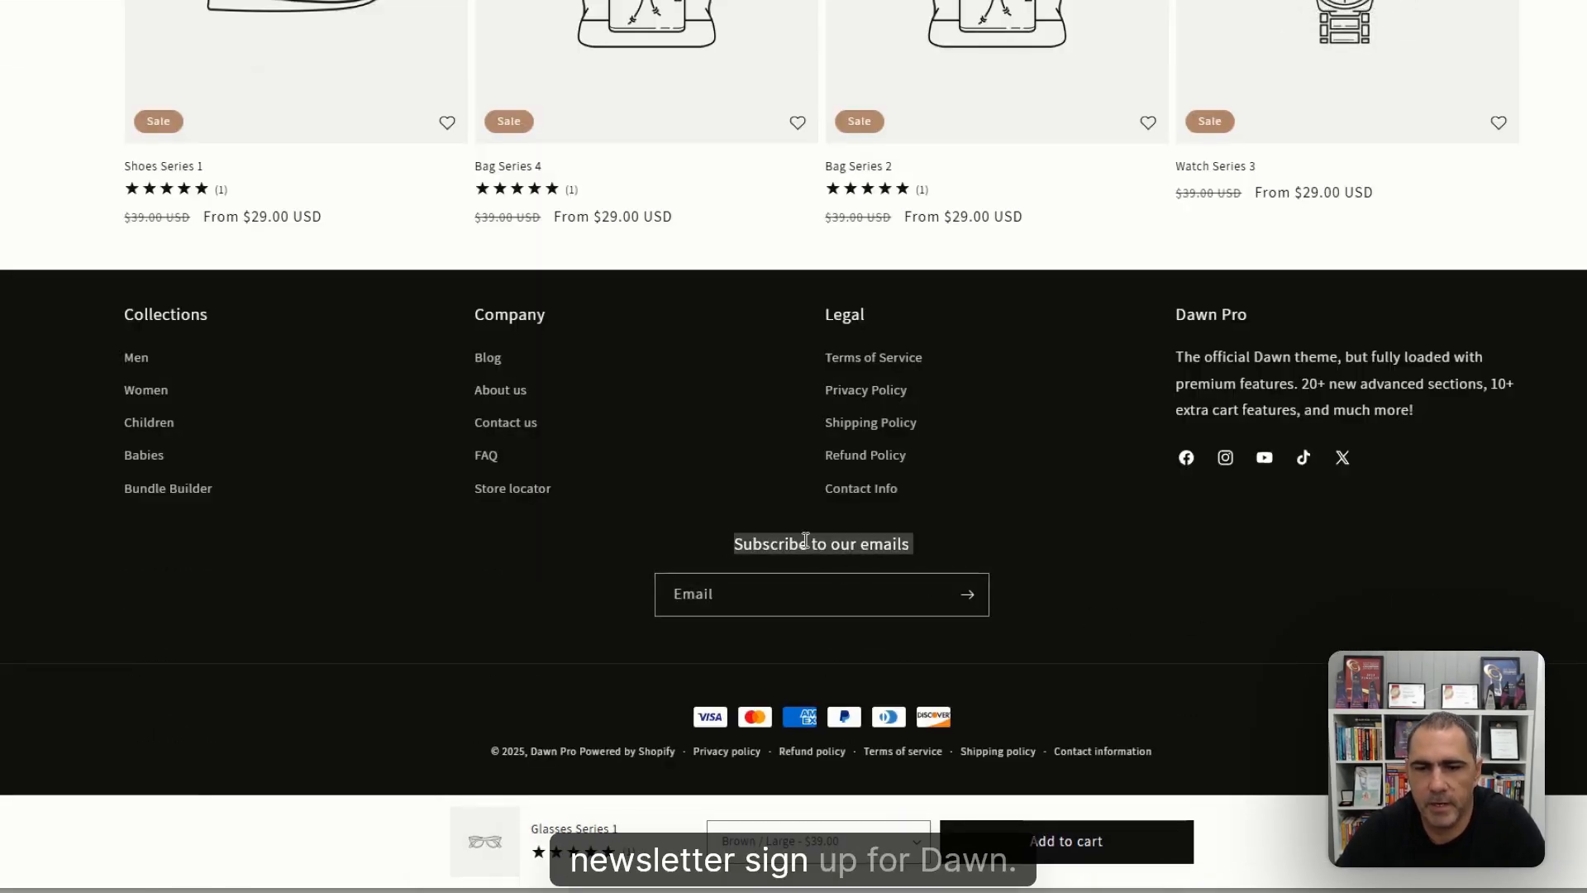
pyautogui.moveTo(1187, 520)
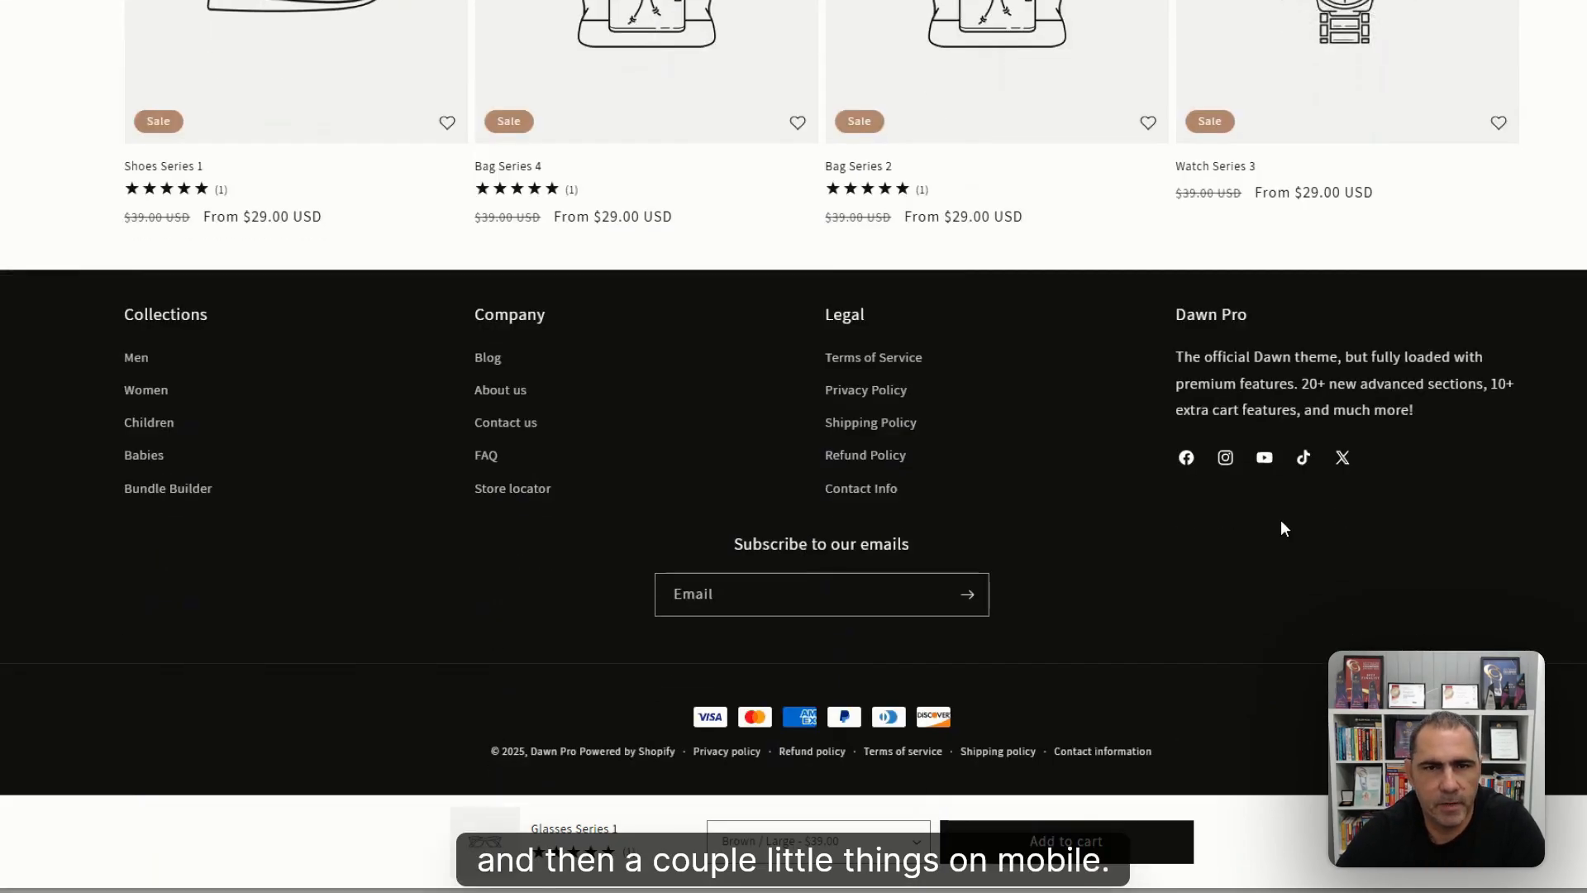
pyautogui.scroll(3)
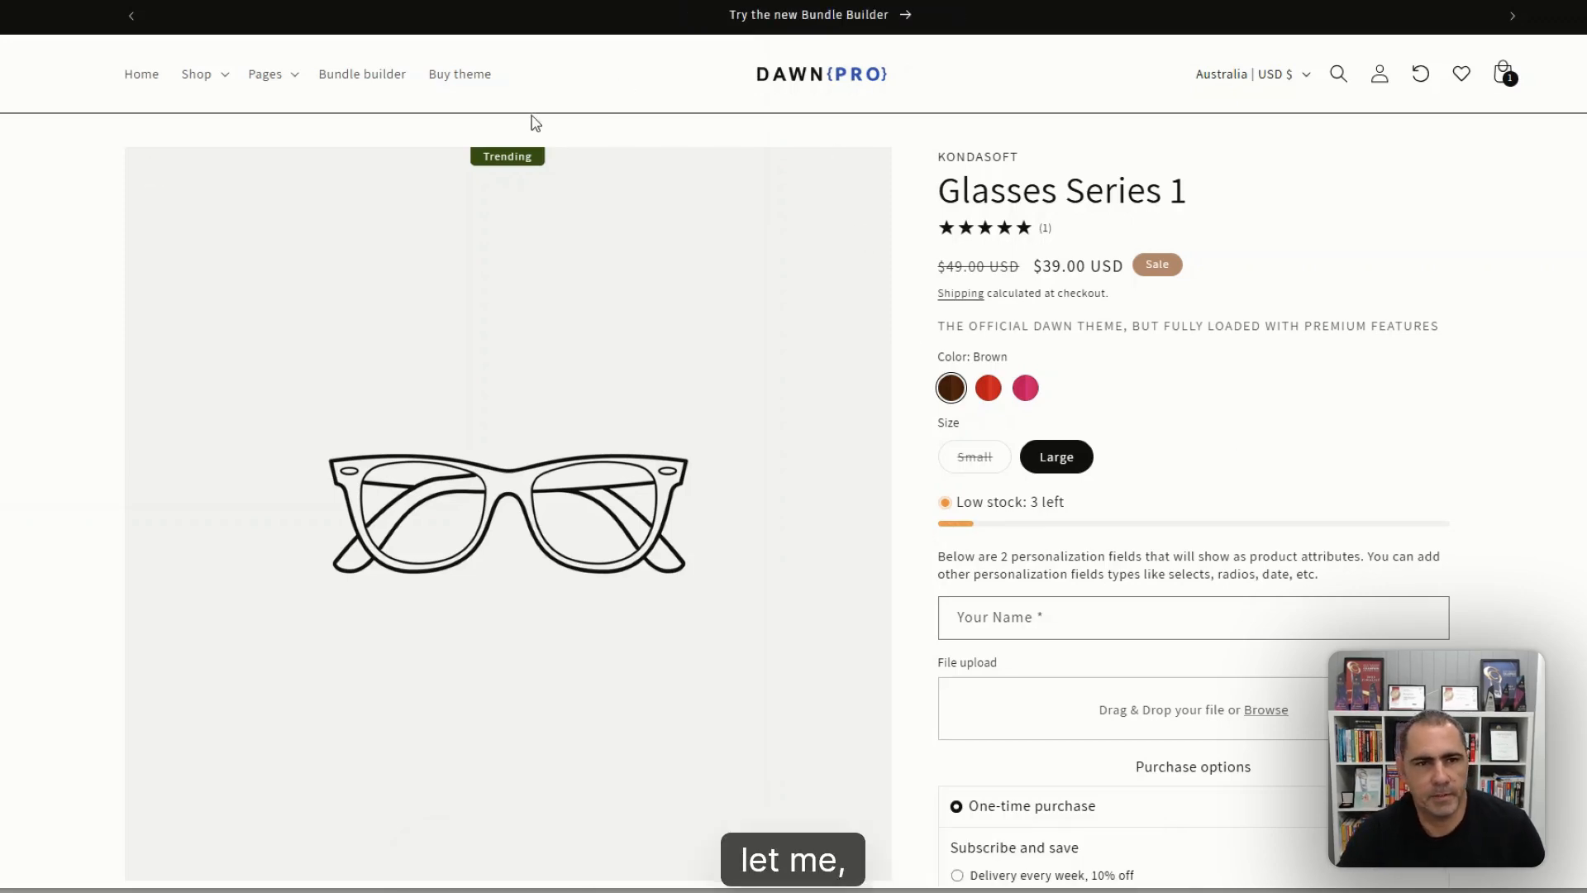
# Browse Dawn Pro's Bundle Builder collection and Pages, then return to the Shopify theme editor.
pyautogui.click(361, 73)
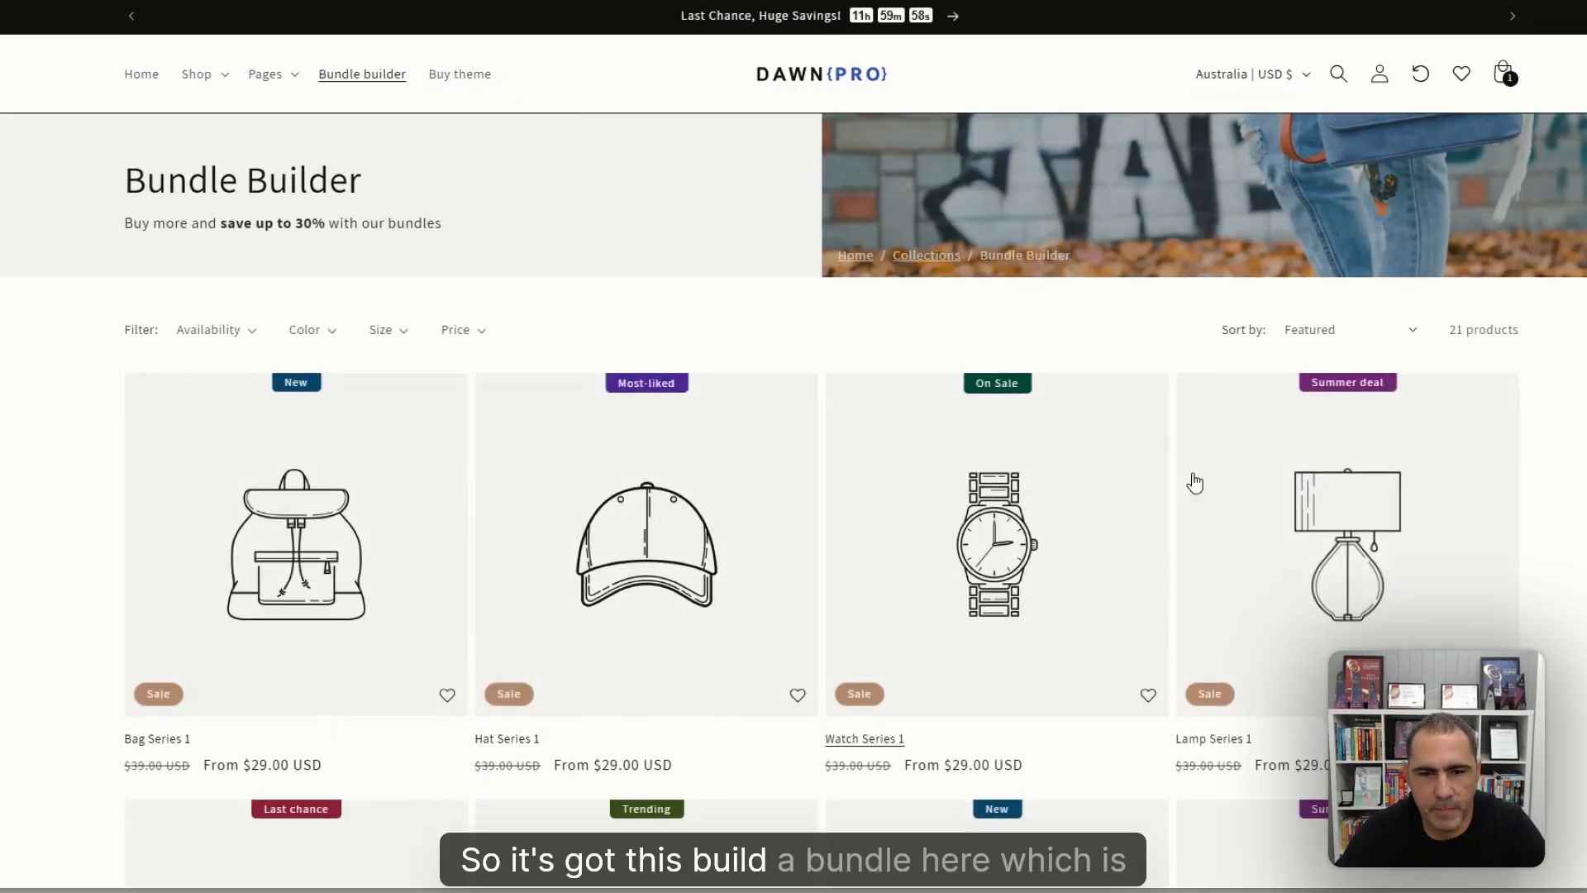
pyautogui.scroll(-3)
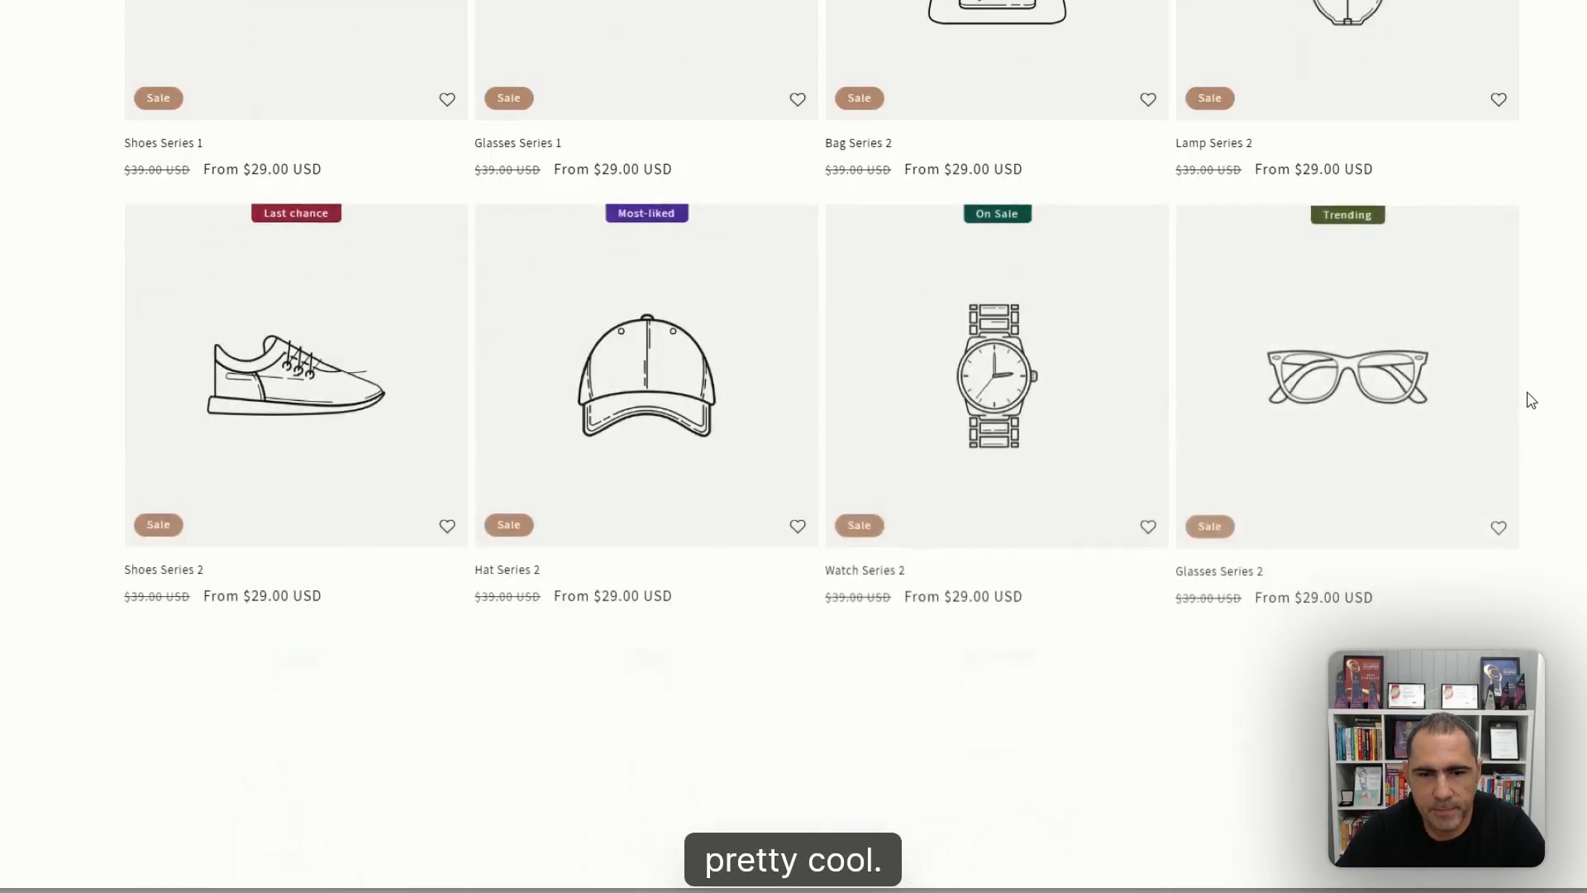
pyautogui.scroll(3)
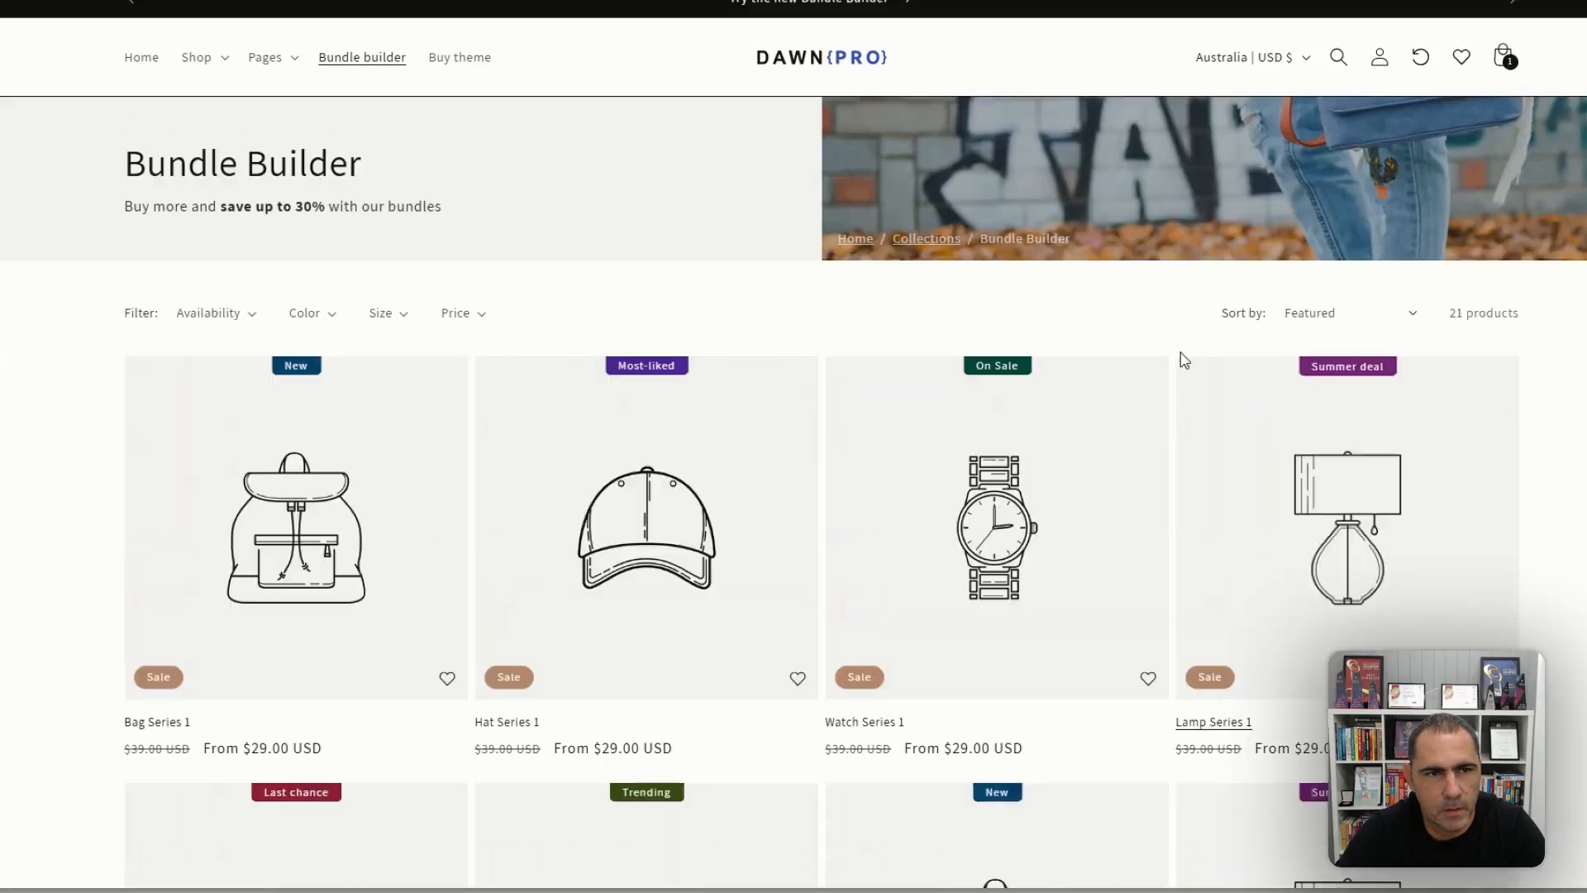
pyautogui.click(265, 57)
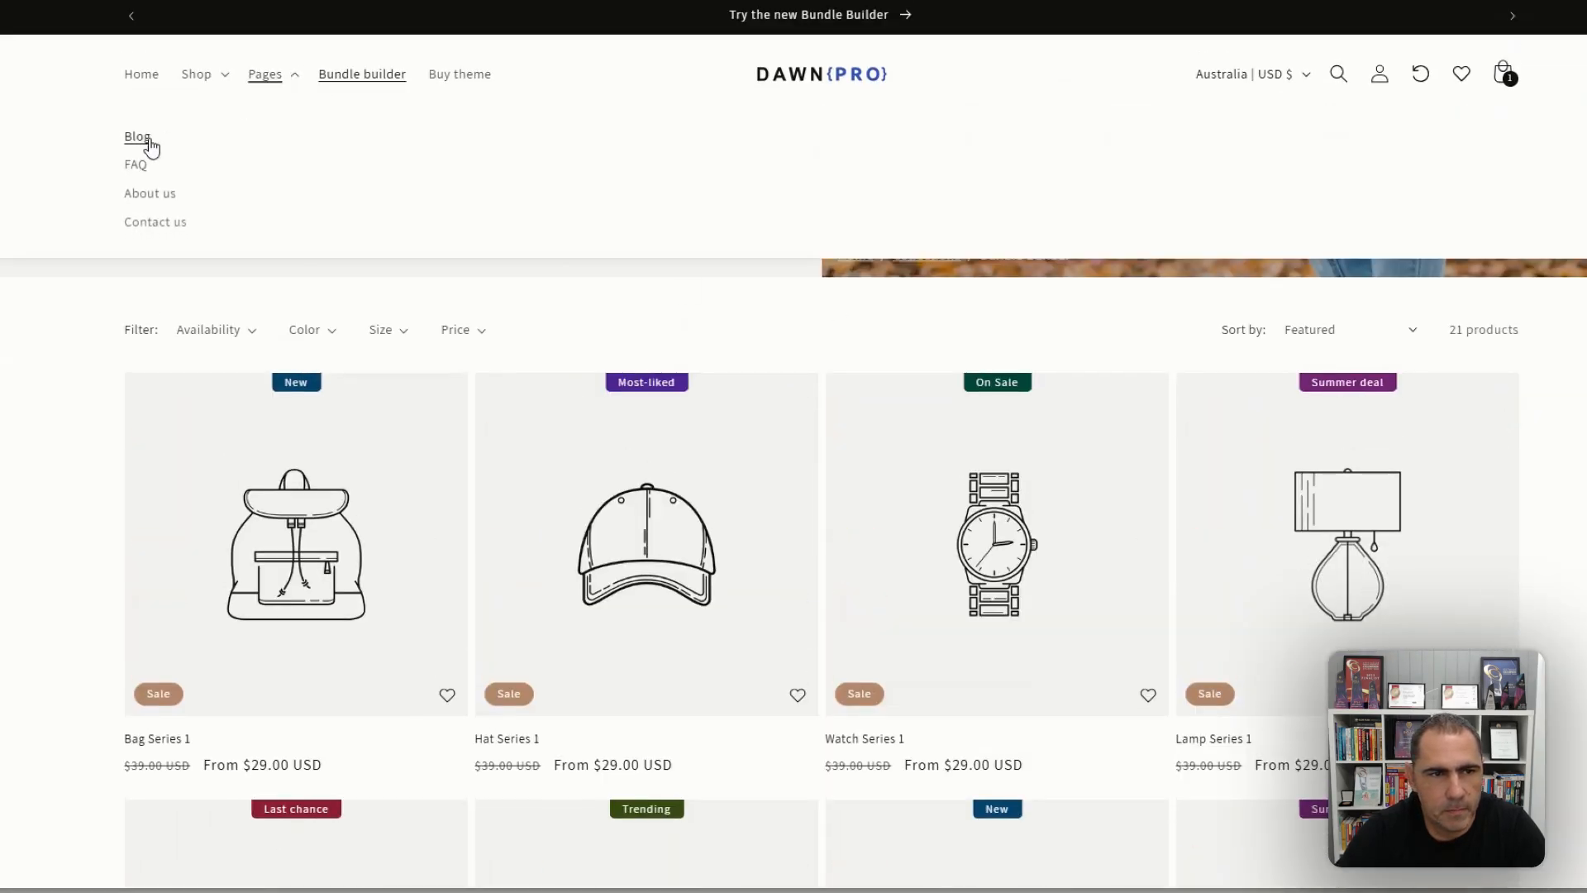
pyautogui.click(137, 135)
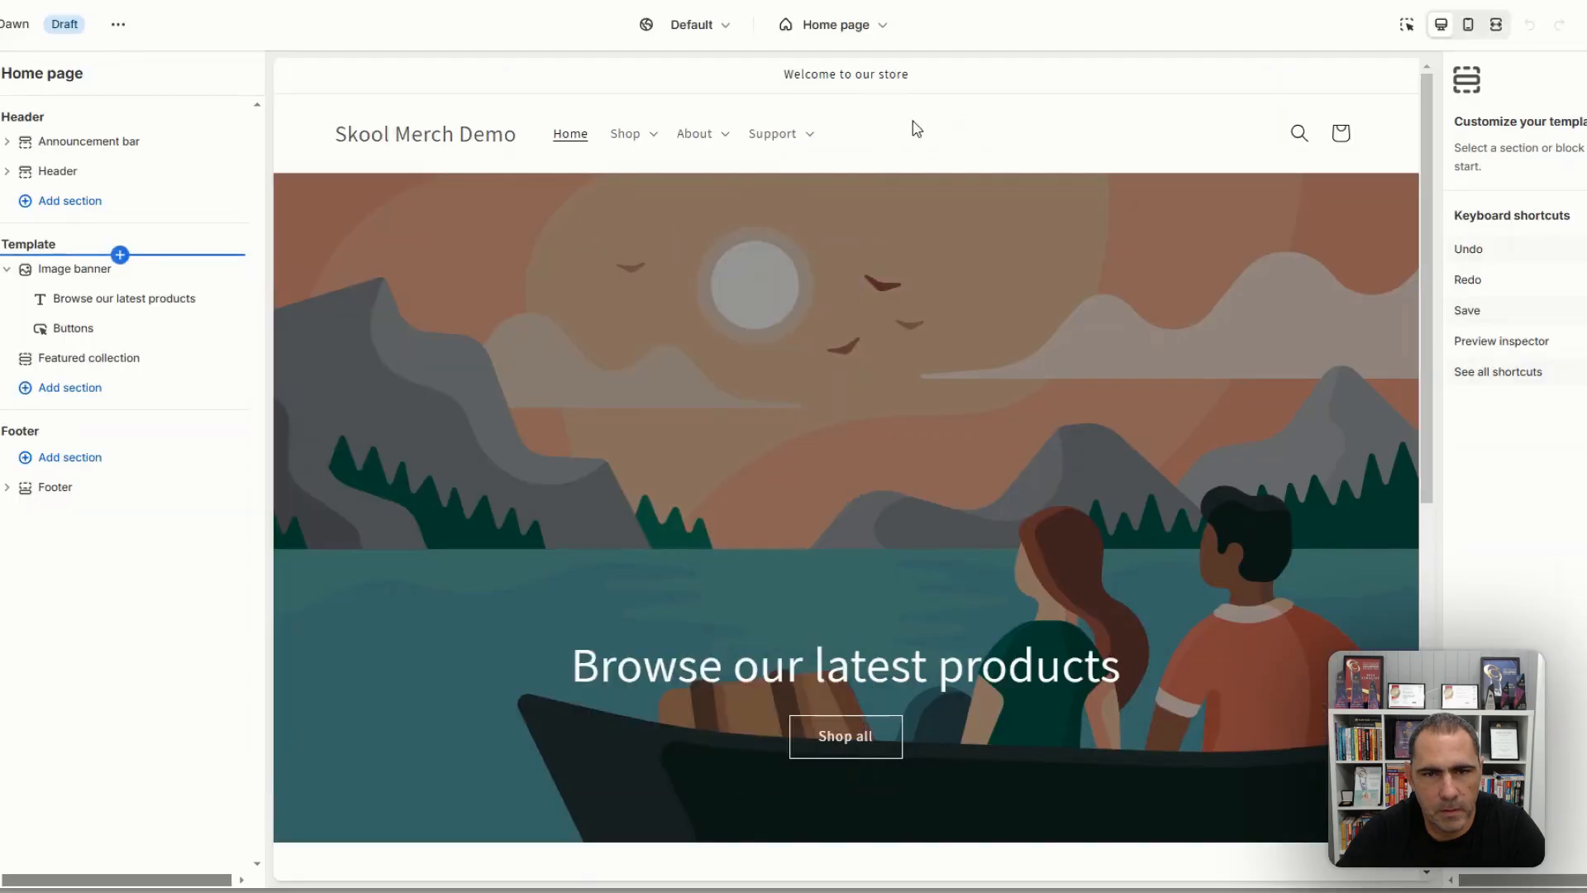
# Go to the FAQs page under Support and bring up the Add section list.
pyautogui.click(772, 132)
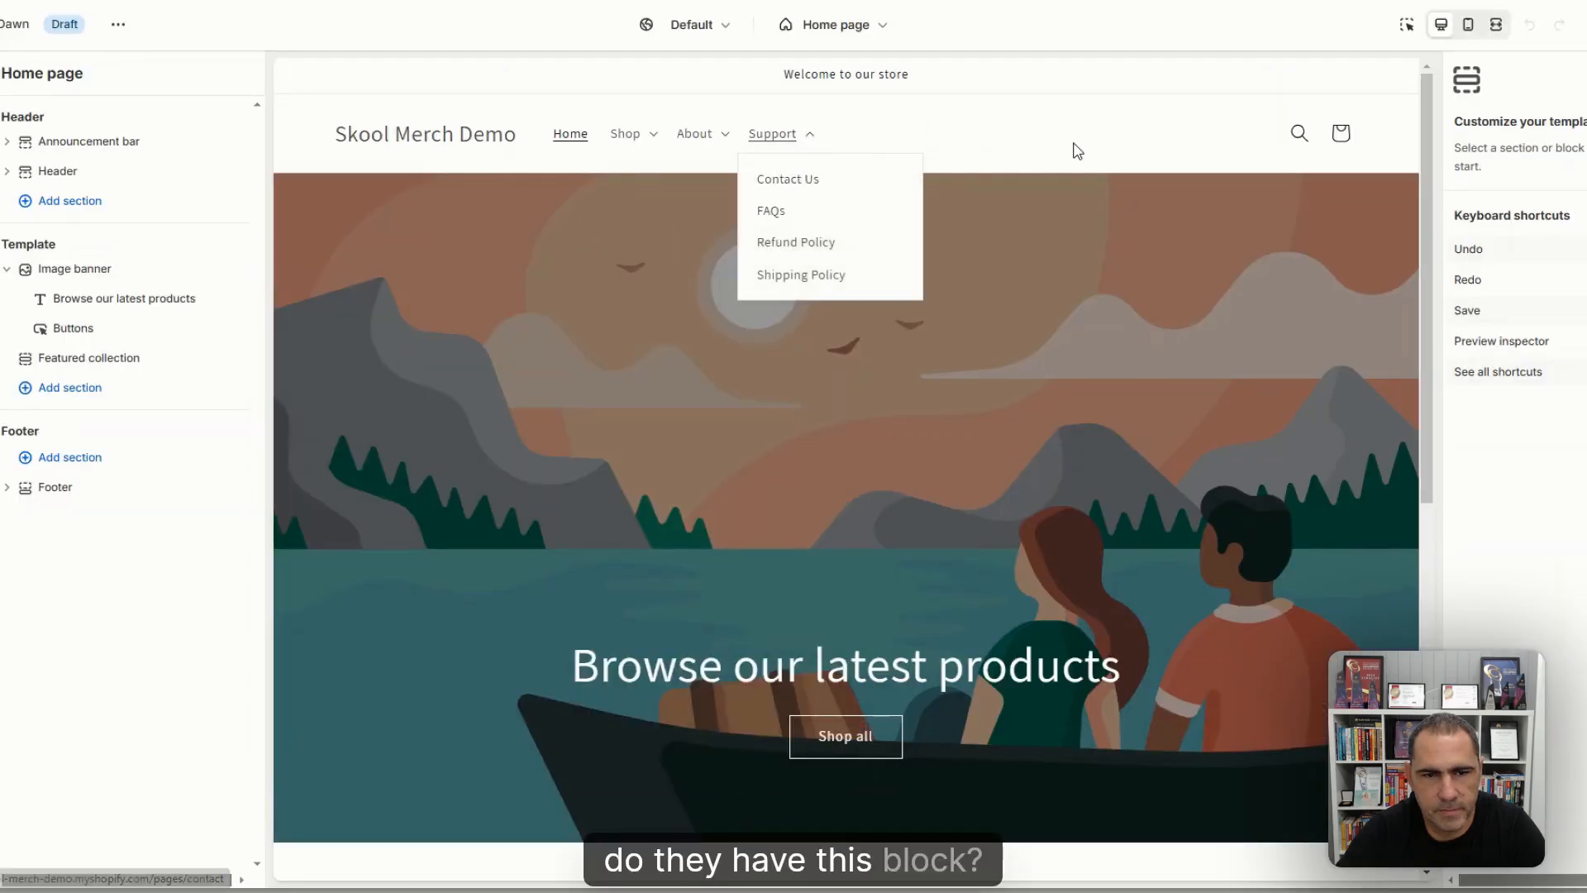
pyautogui.click(770, 211)
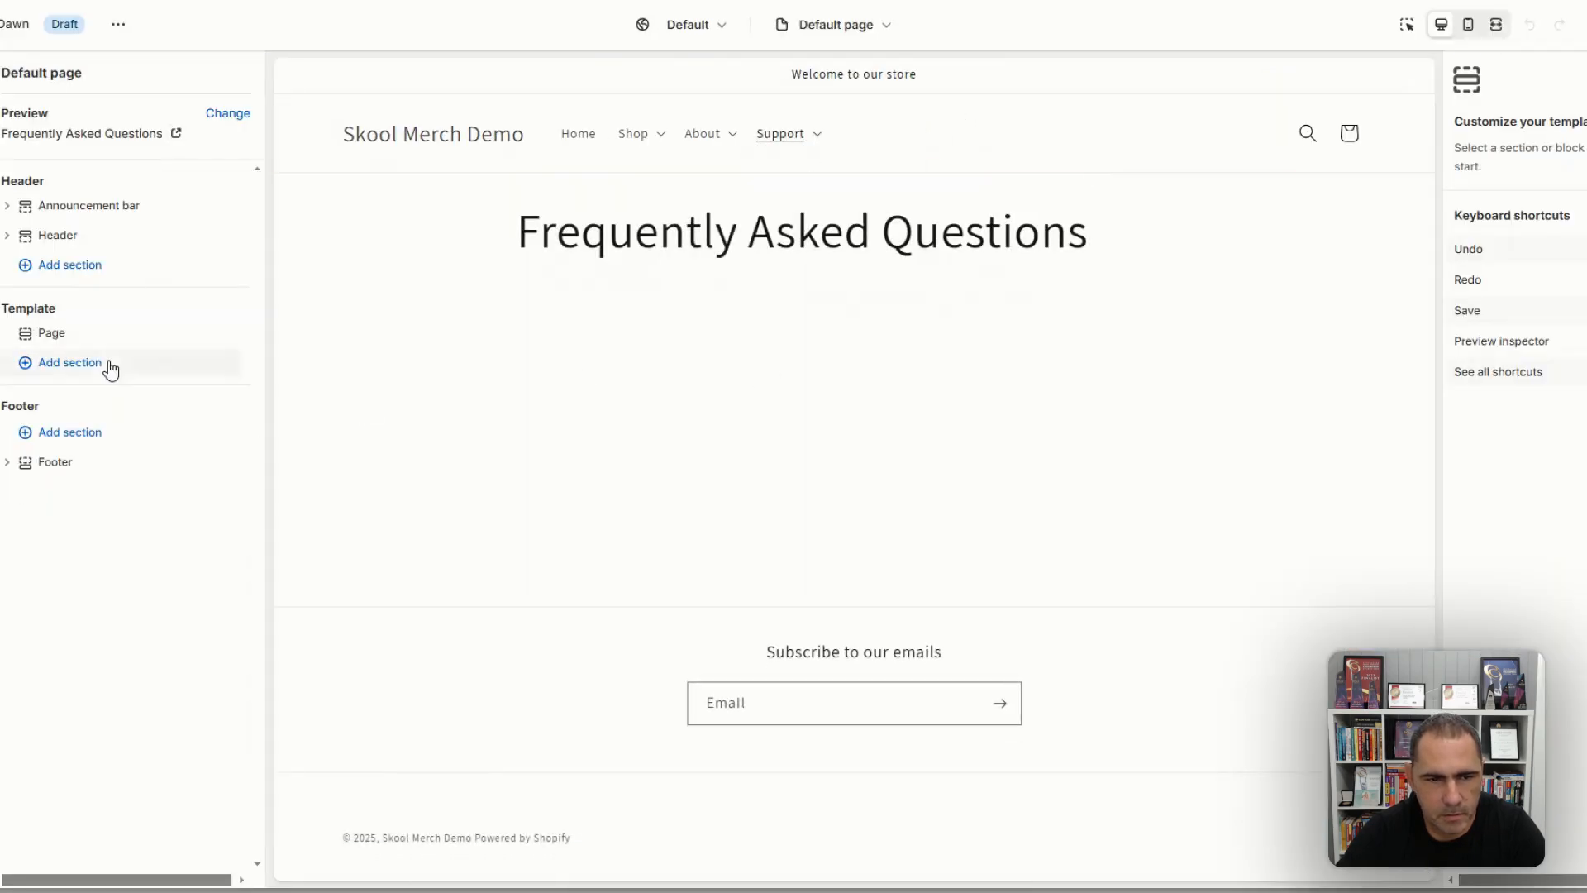
pyautogui.click(68, 362)
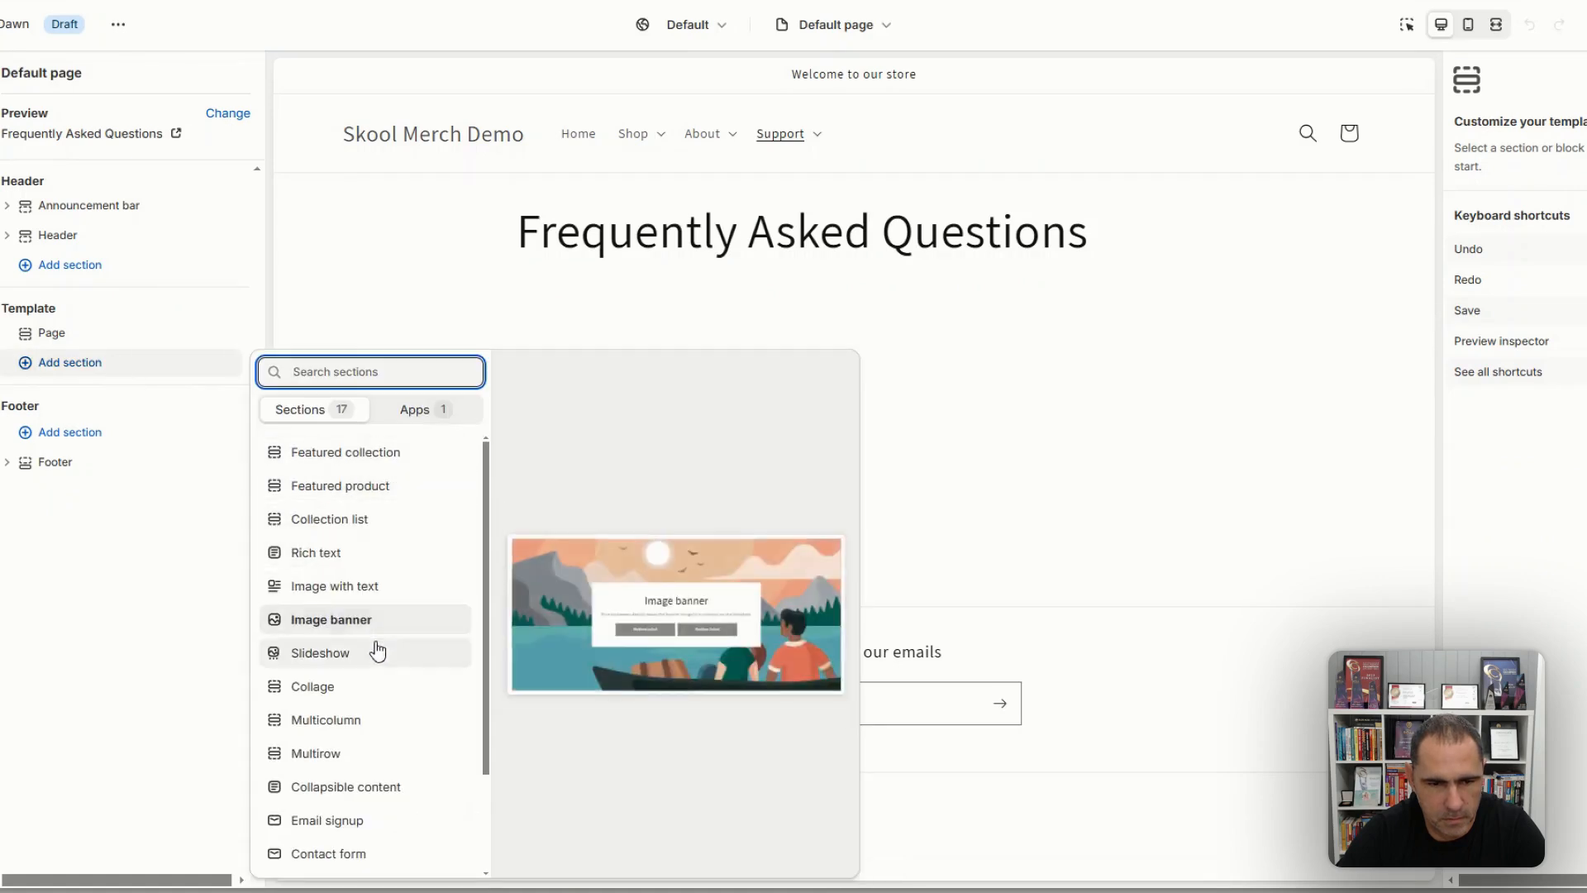
pyautogui.moveTo(364, 753)
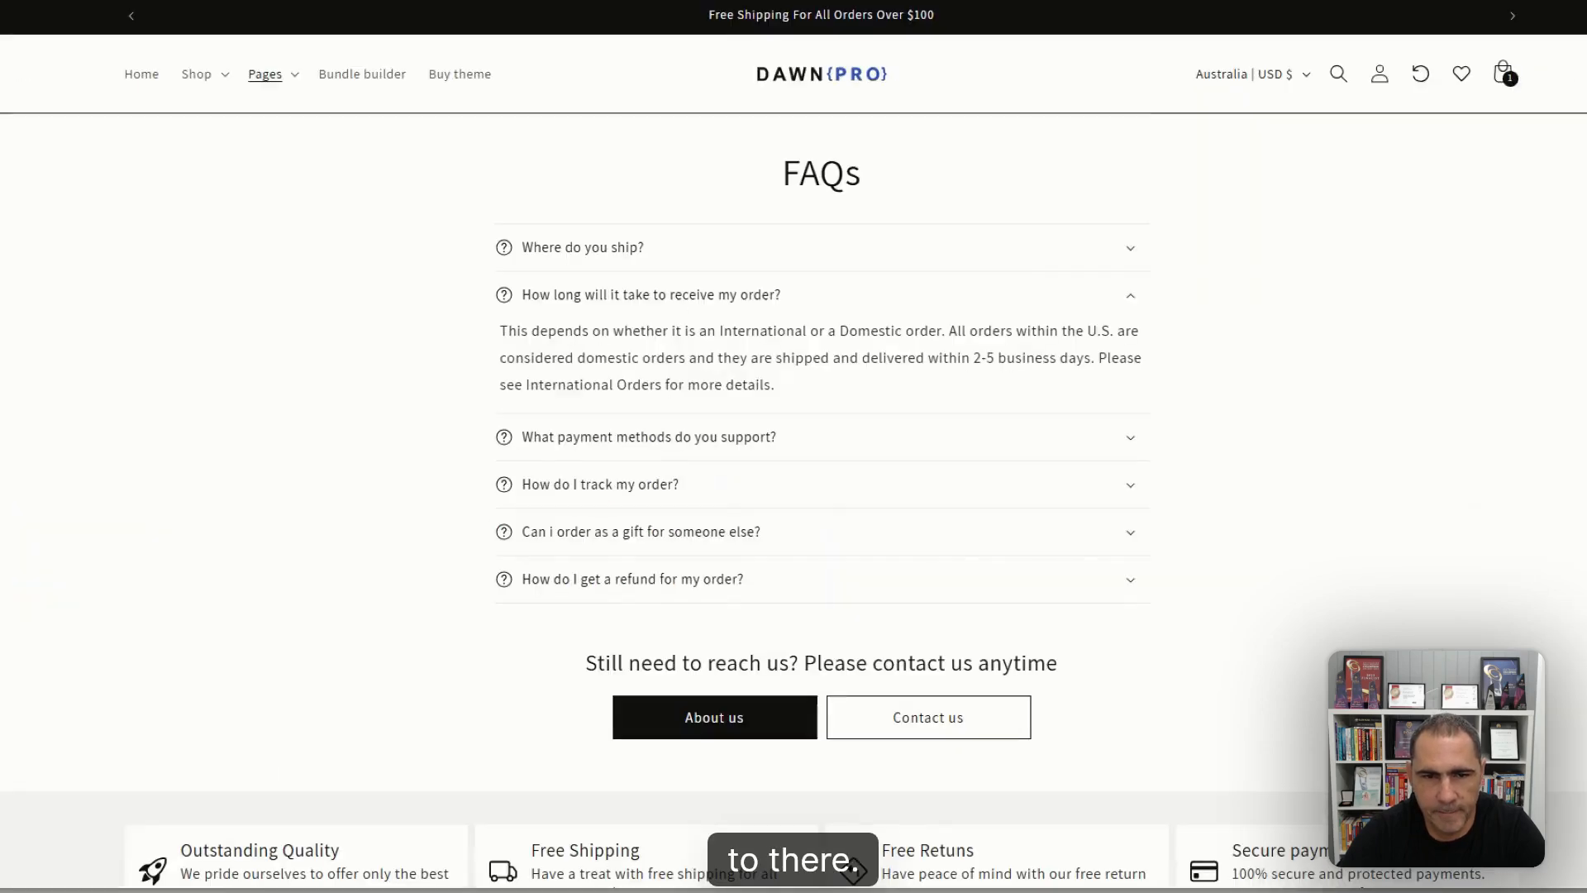
pyautogui.scroll(-3)
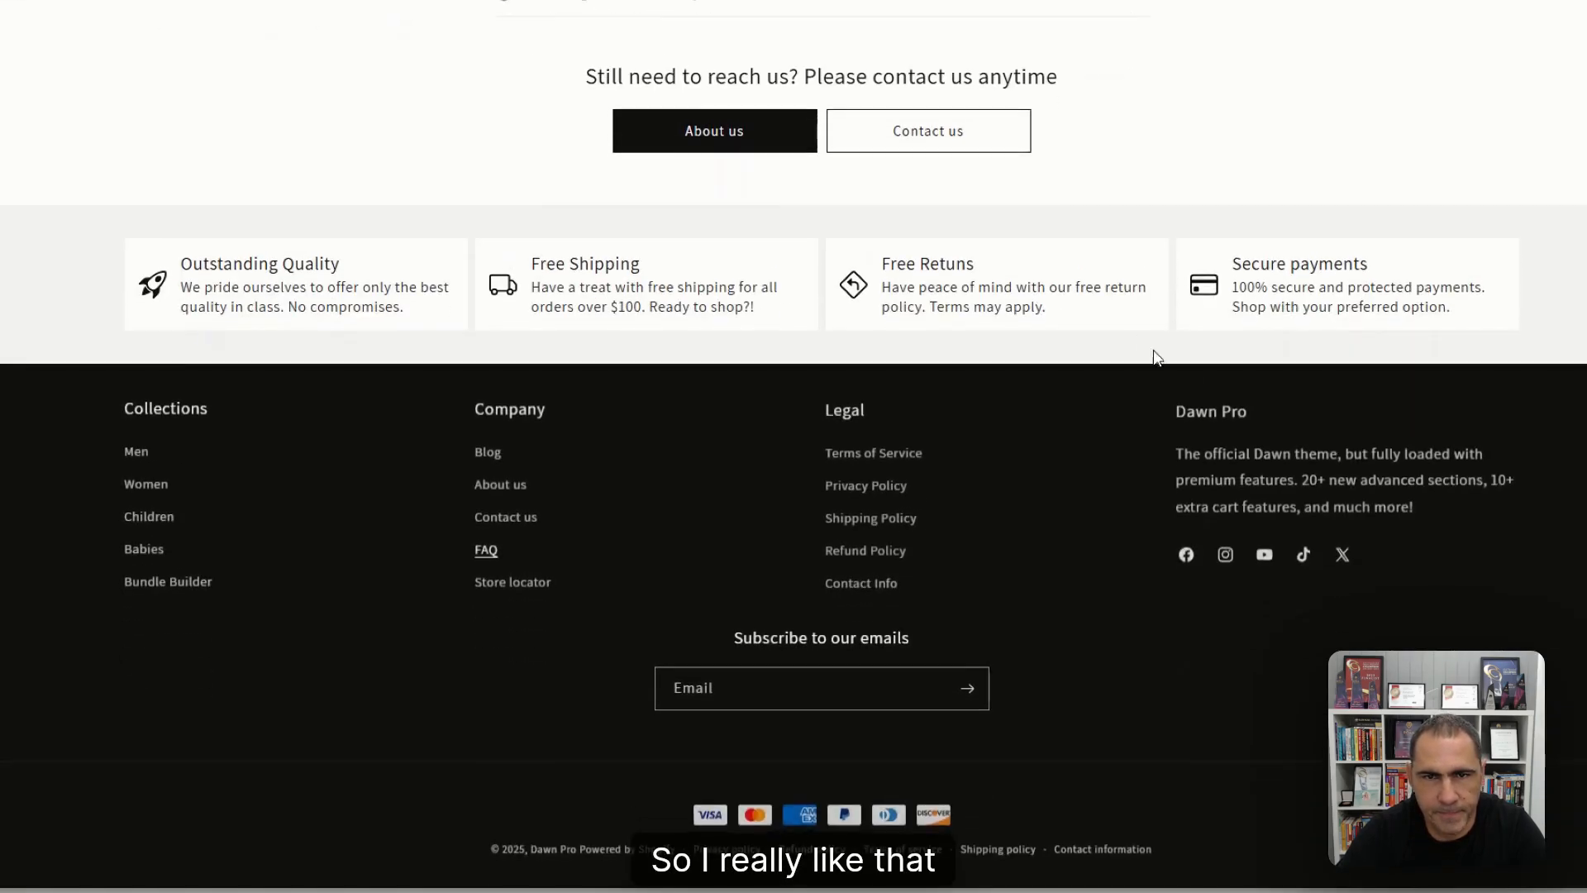
pyautogui.scroll(3)
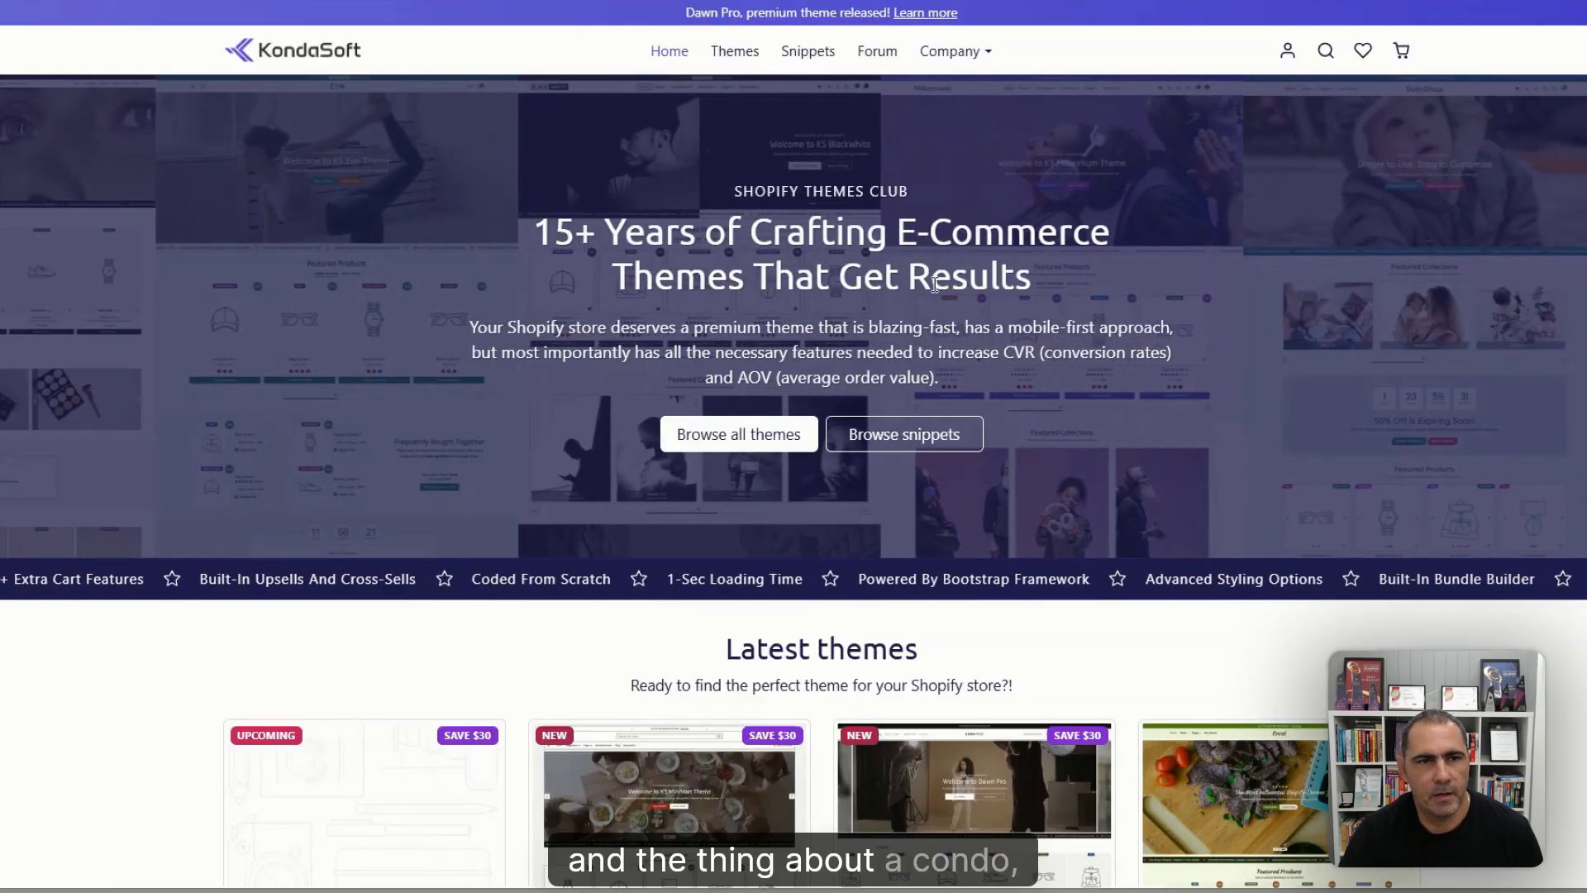
# Scroll KondaSoft's Shopify themes grid and prices down to the free KS Bootshop.
pyautogui.scroll(-3)
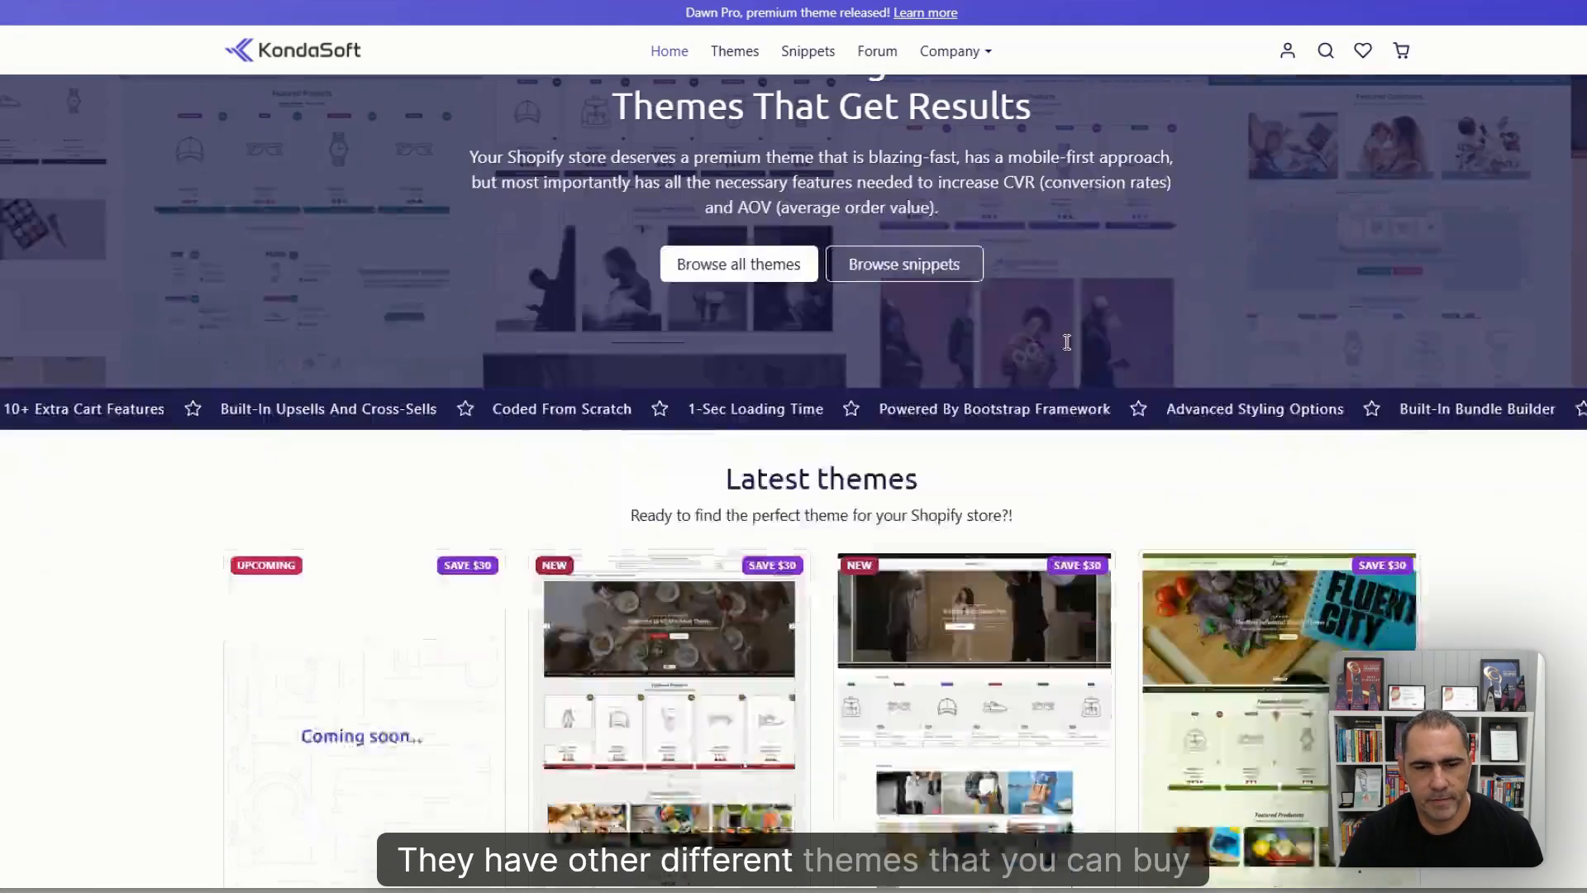
pyautogui.scroll(-3)
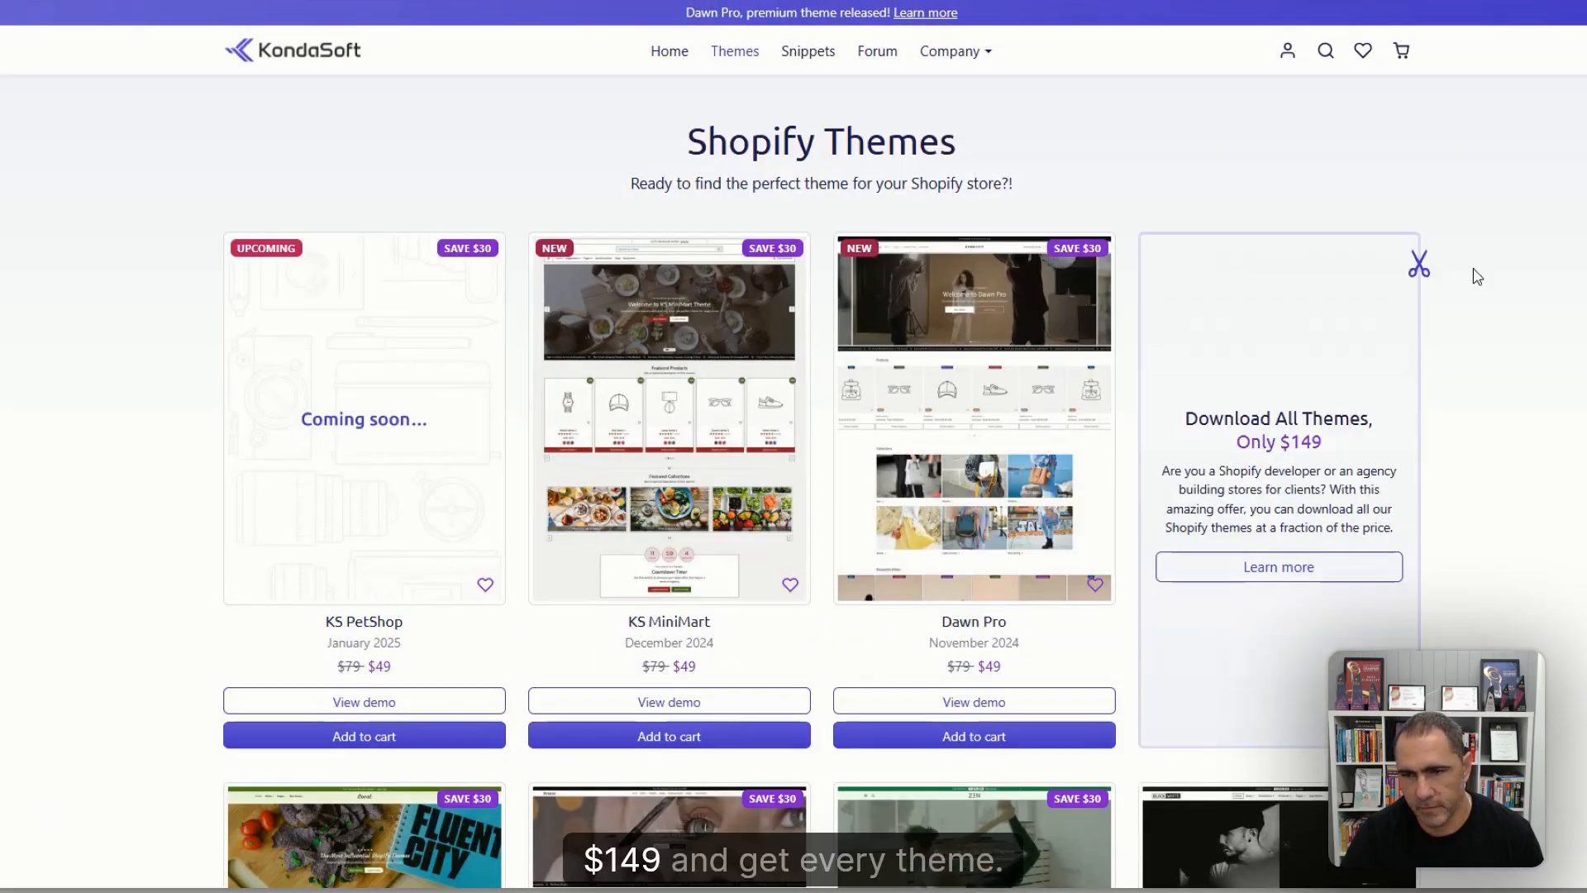
pyautogui.scroll(-3)
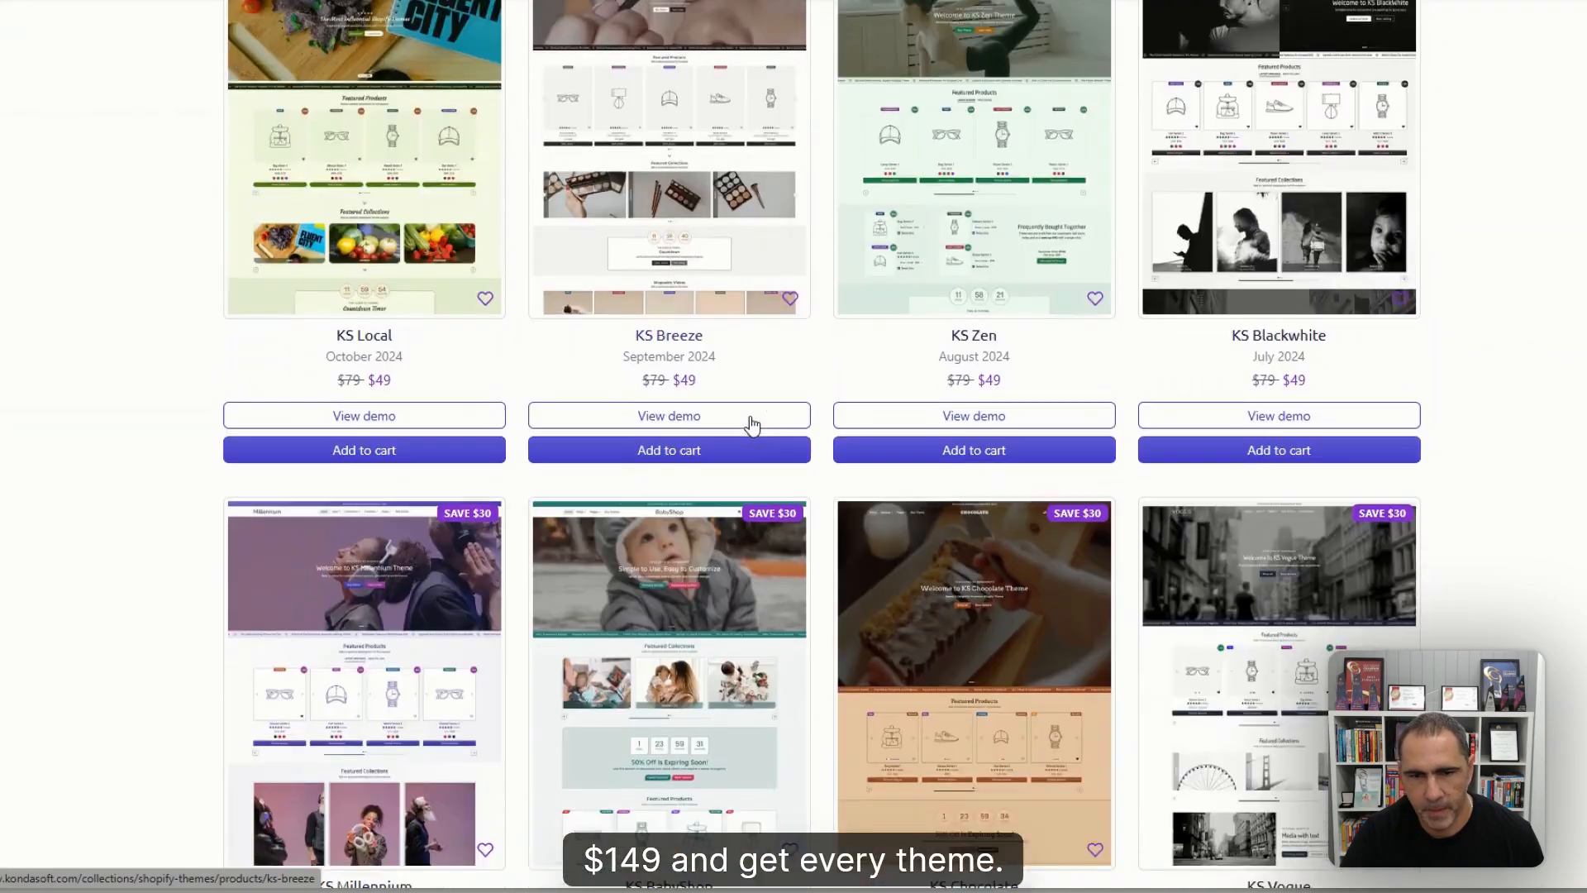
pyautogui.scroll(-3)
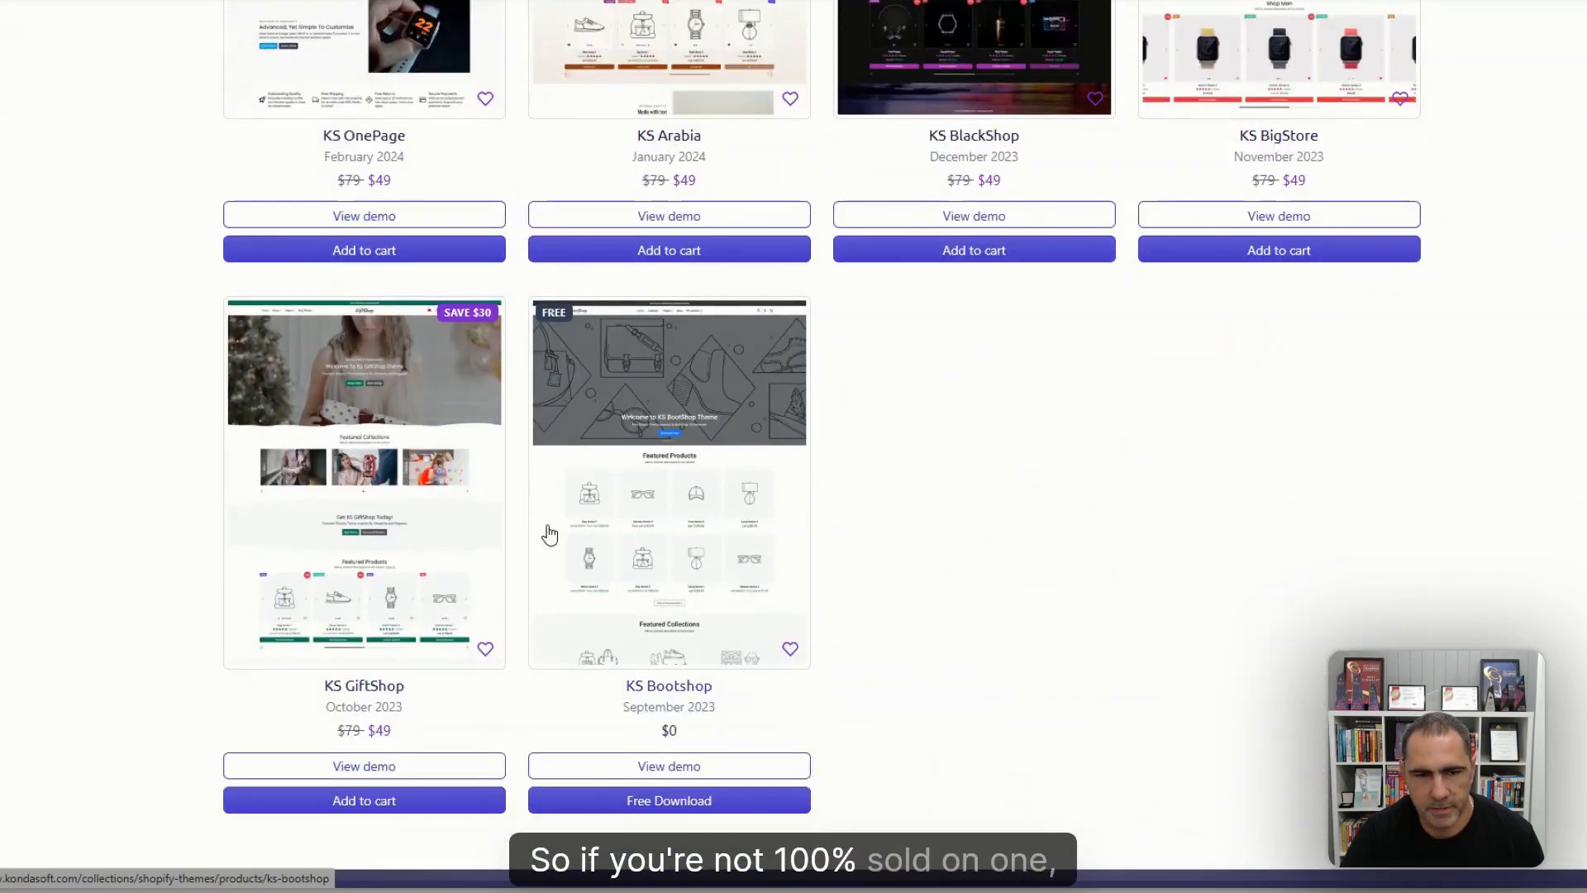
pyautogui.scroll(3)
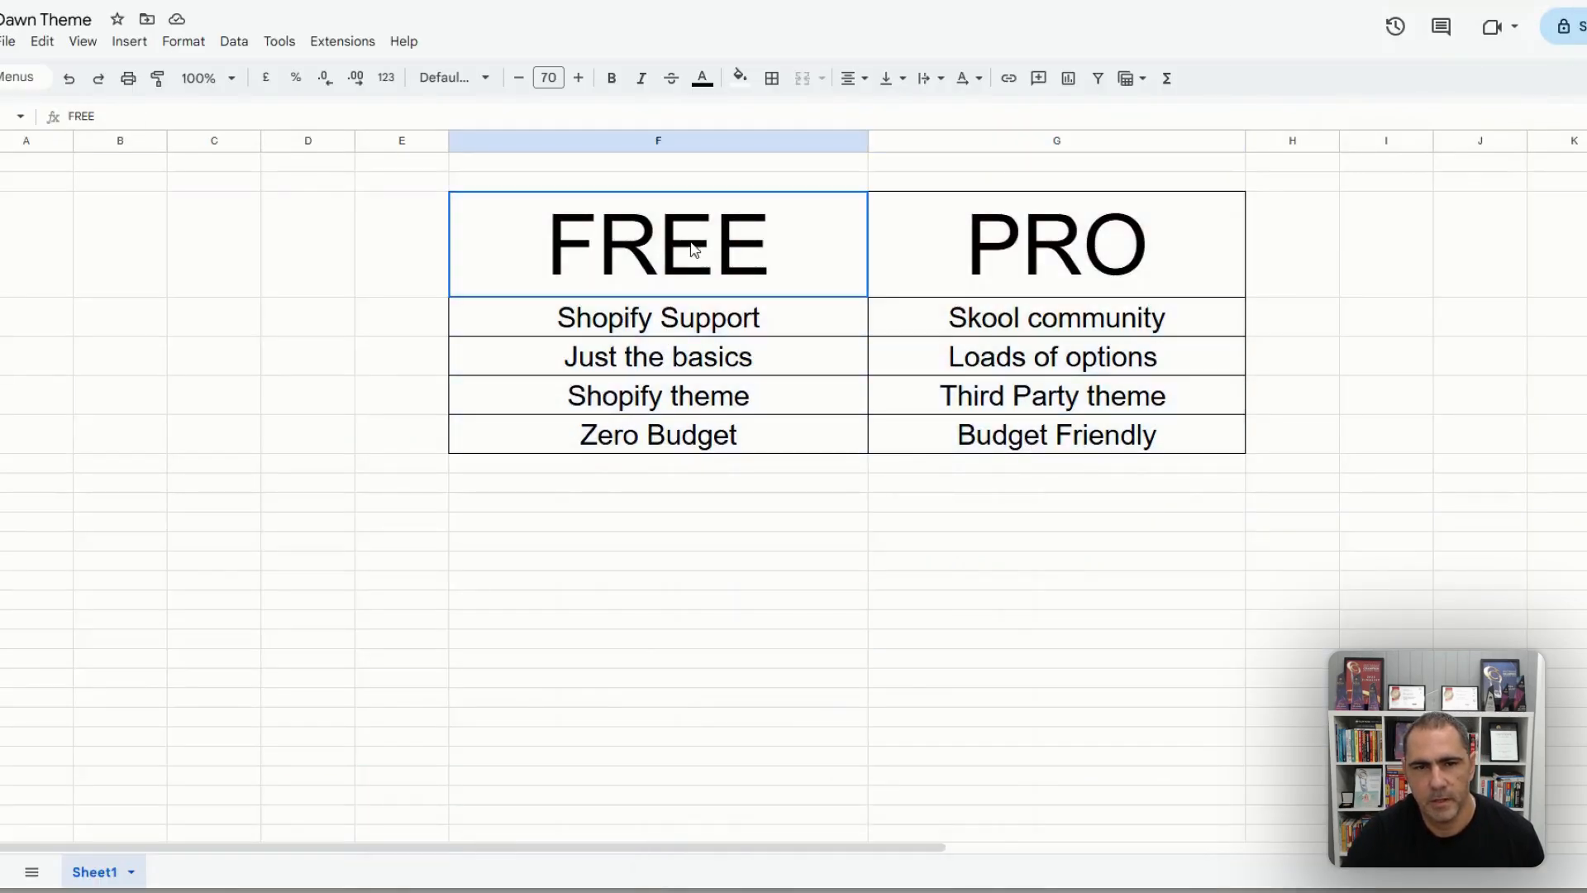
pyautogui.click(657, 317)
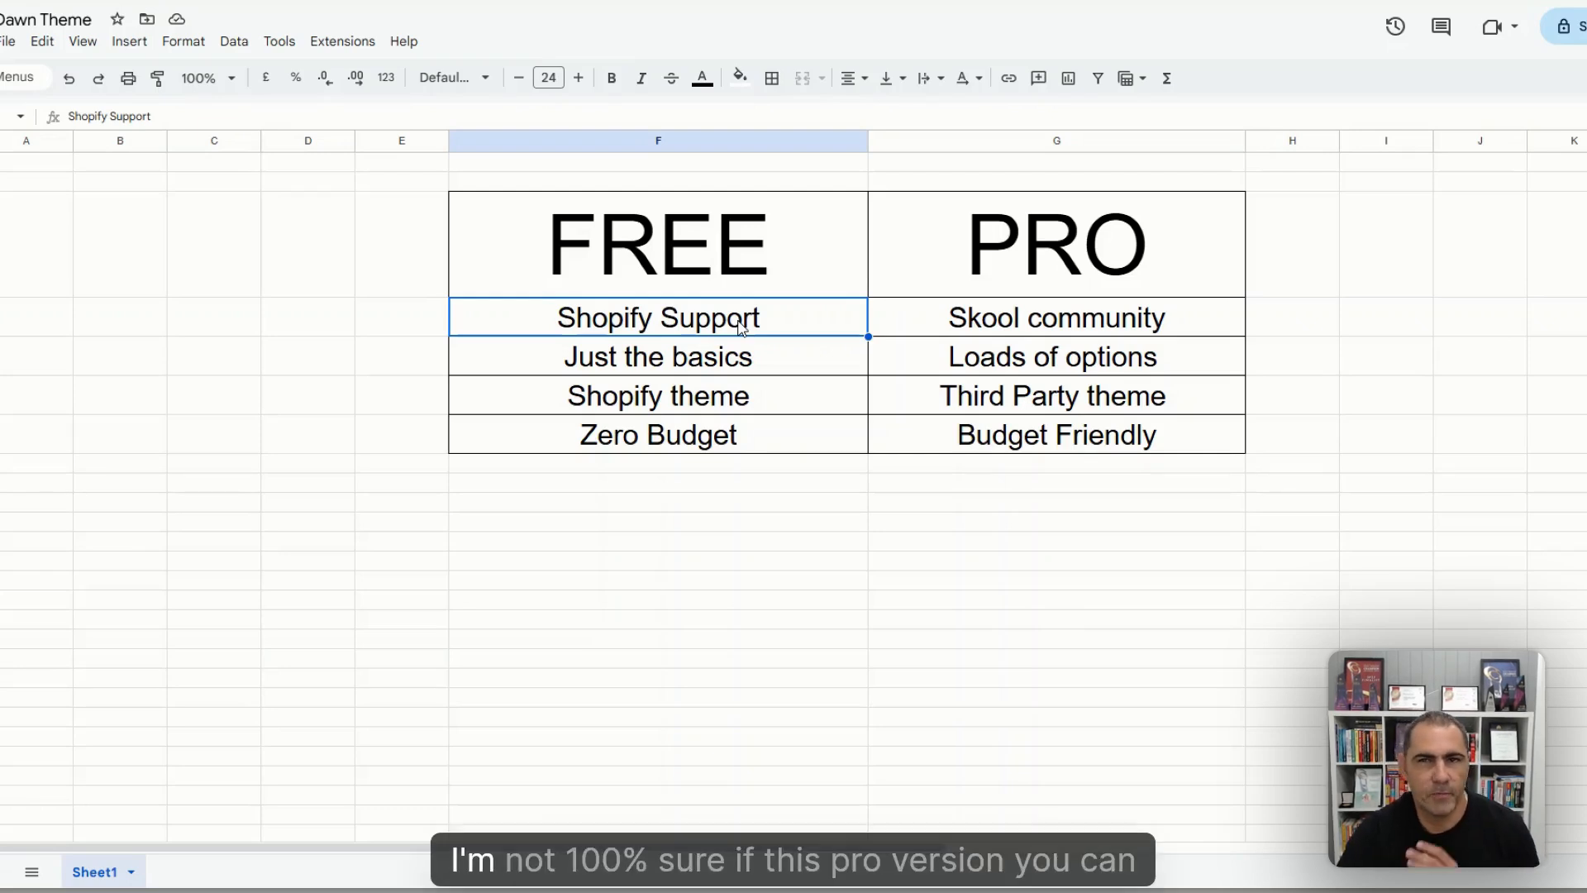
pyautogui.moveTo(840, 348)
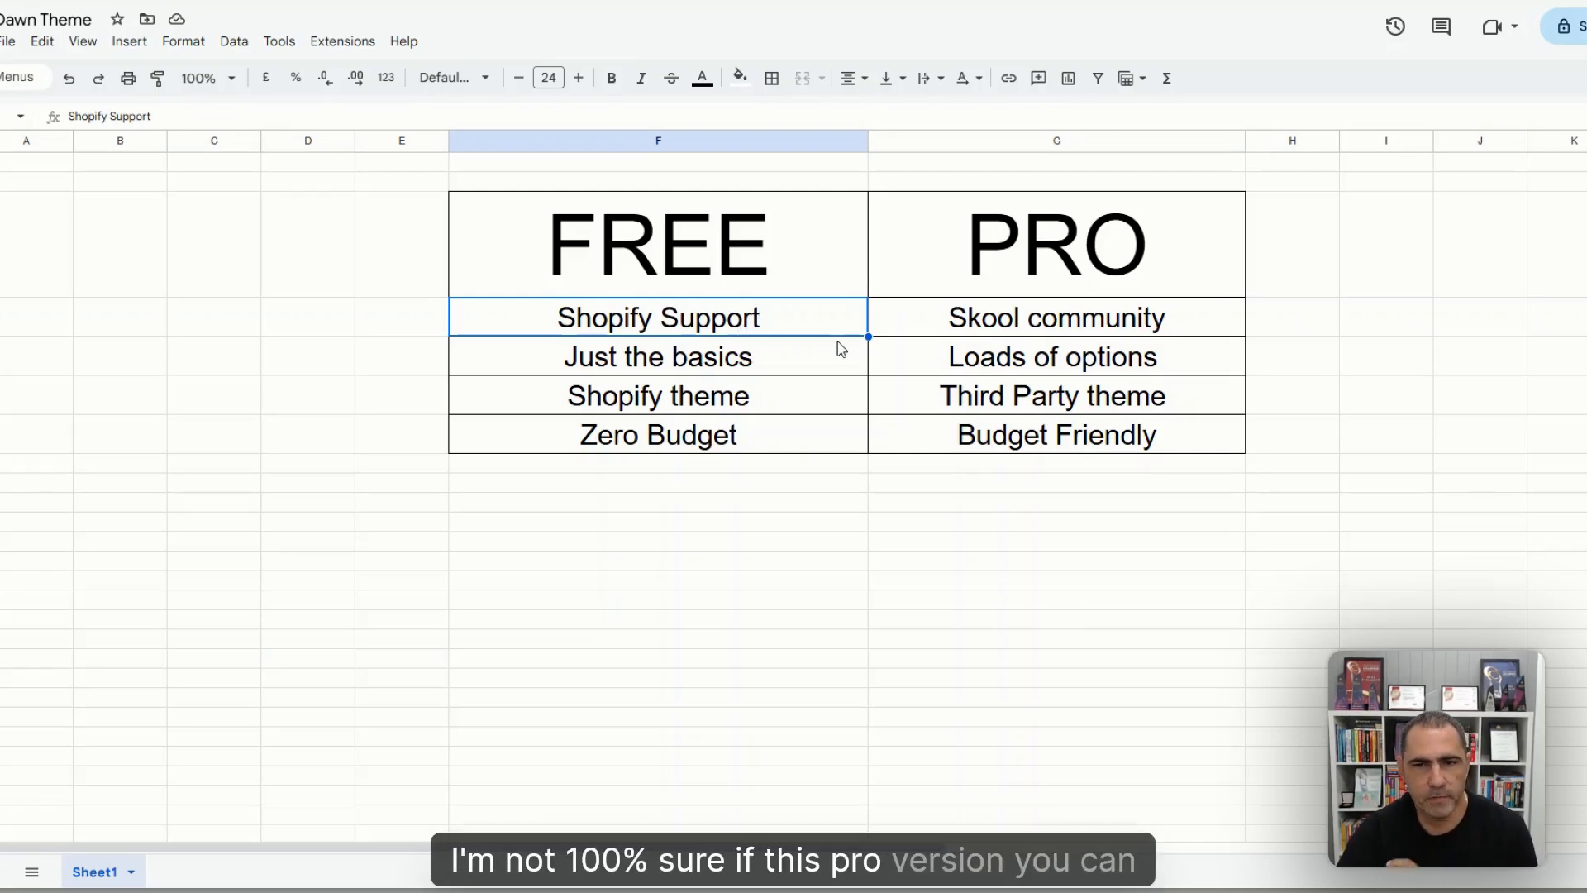
pyautogui.click(1056, 316)
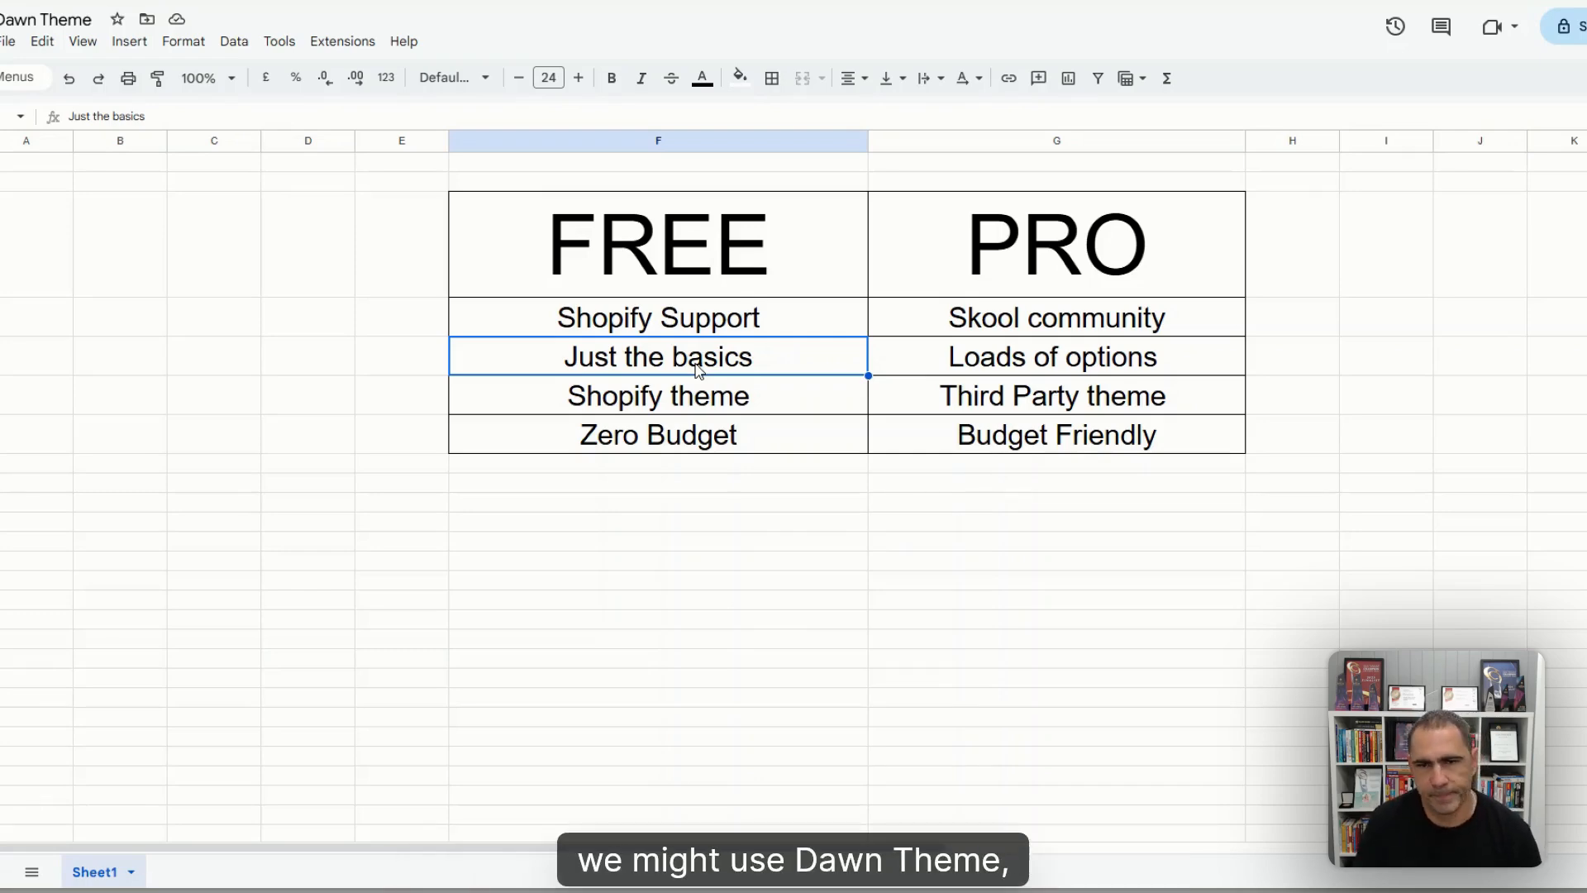
pyautogui.click(1052, 355)
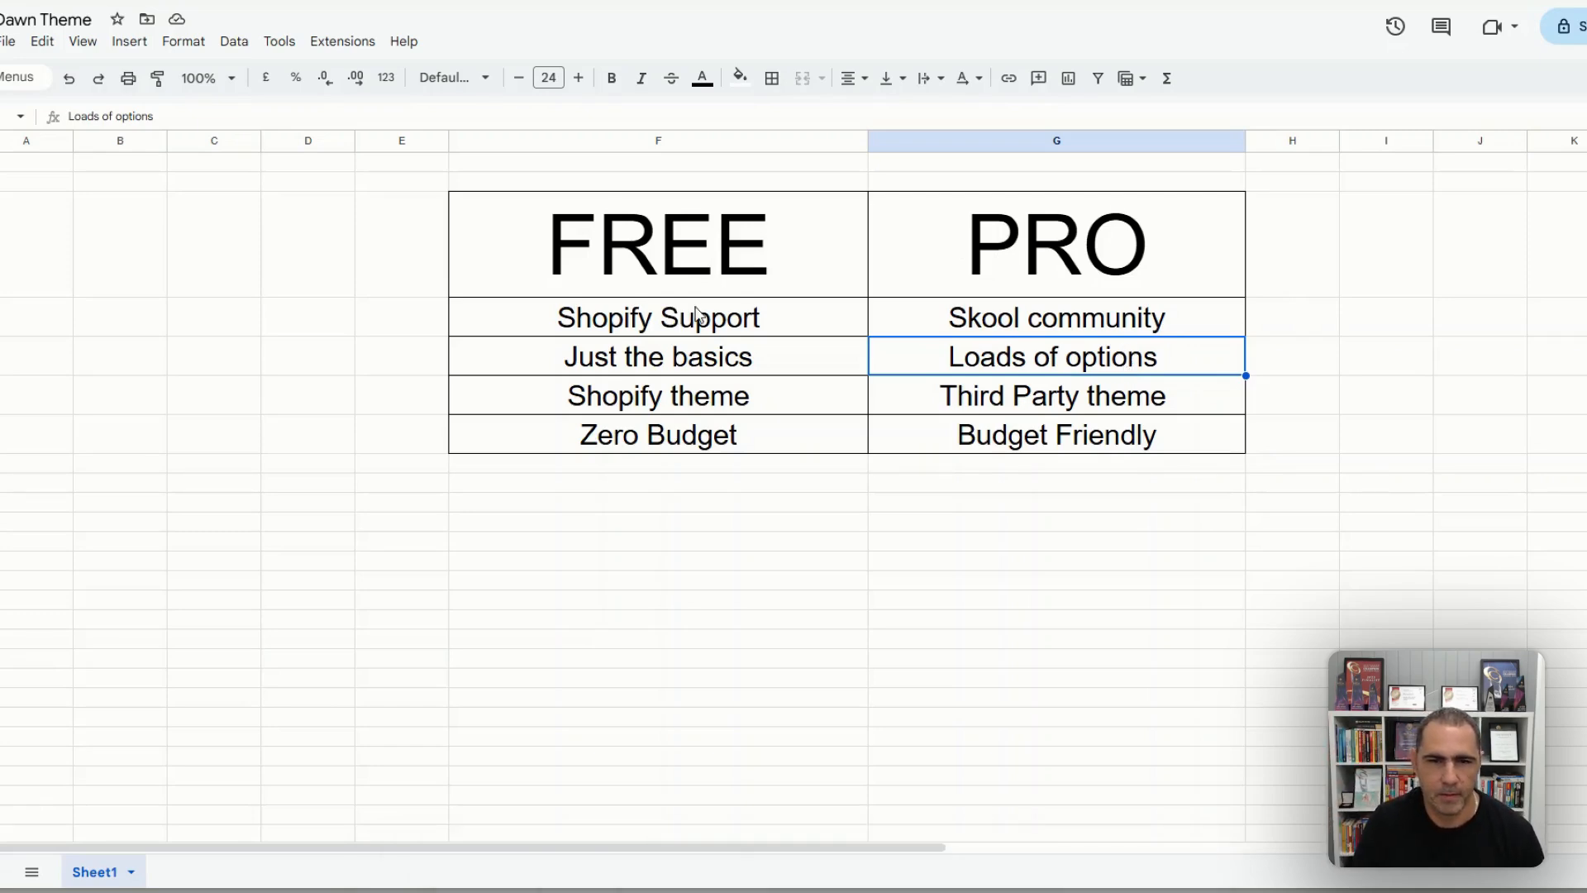
pyautogui.click(657, 395)
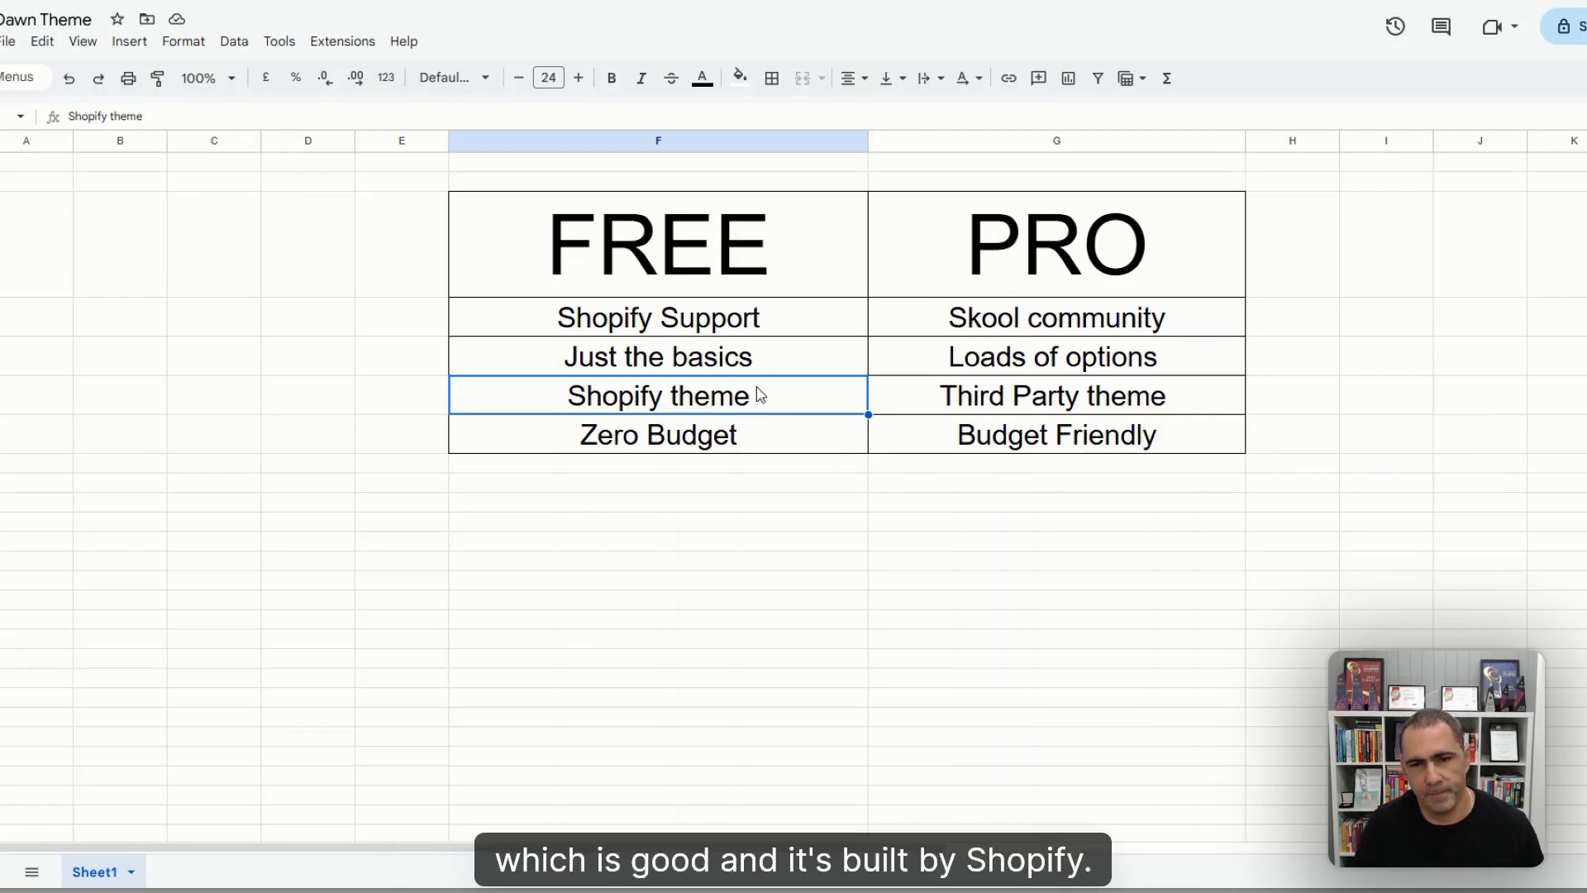
pyautogui.click(1051, 395)
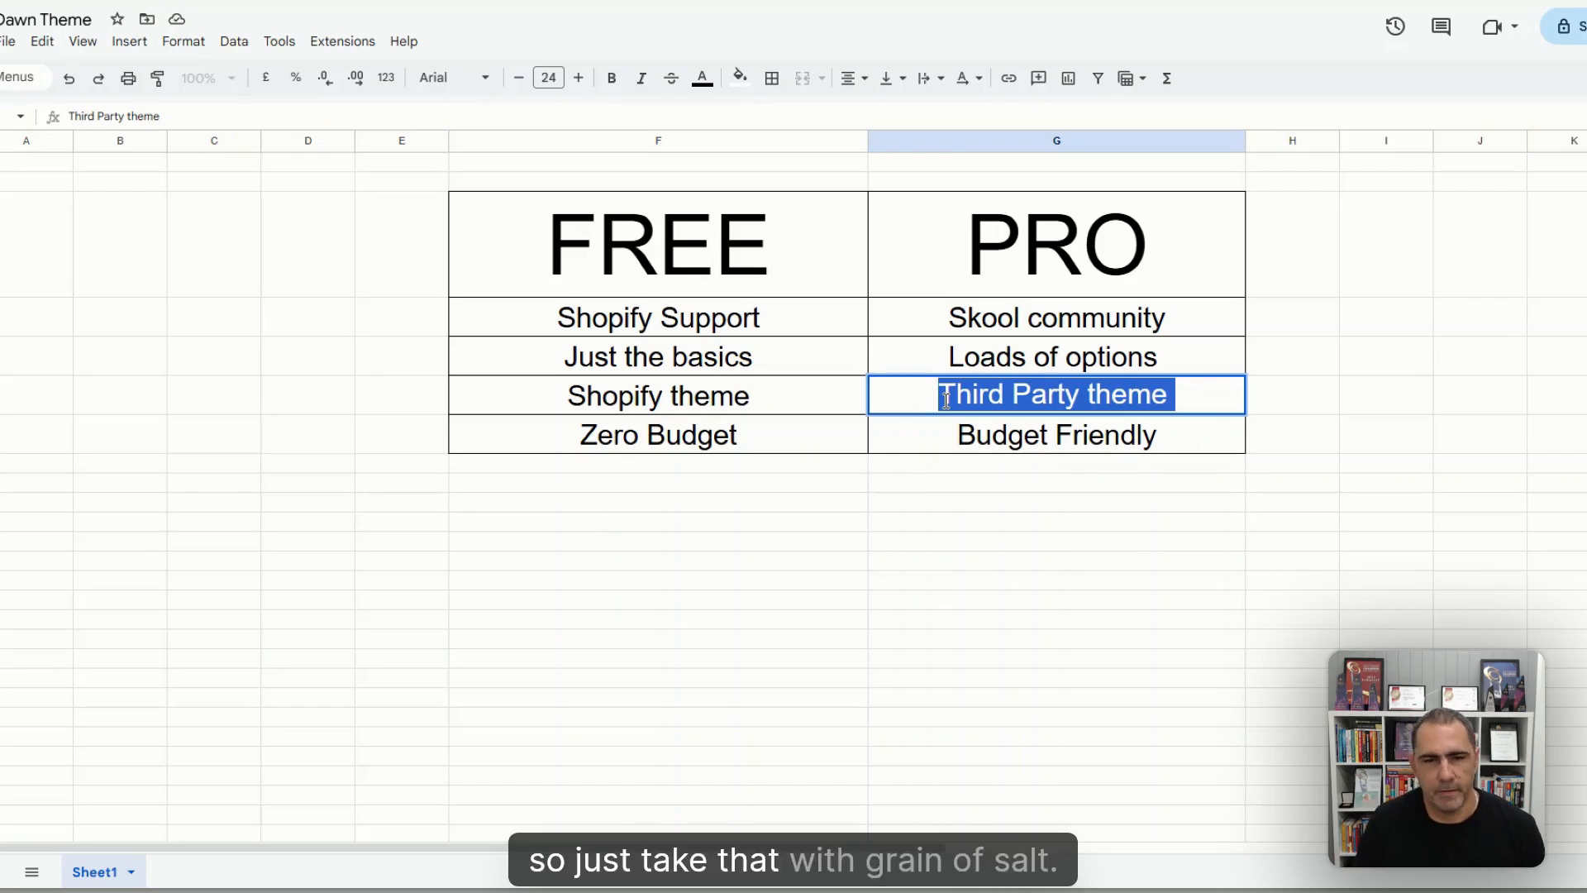
pyautogui.click(658, 434)
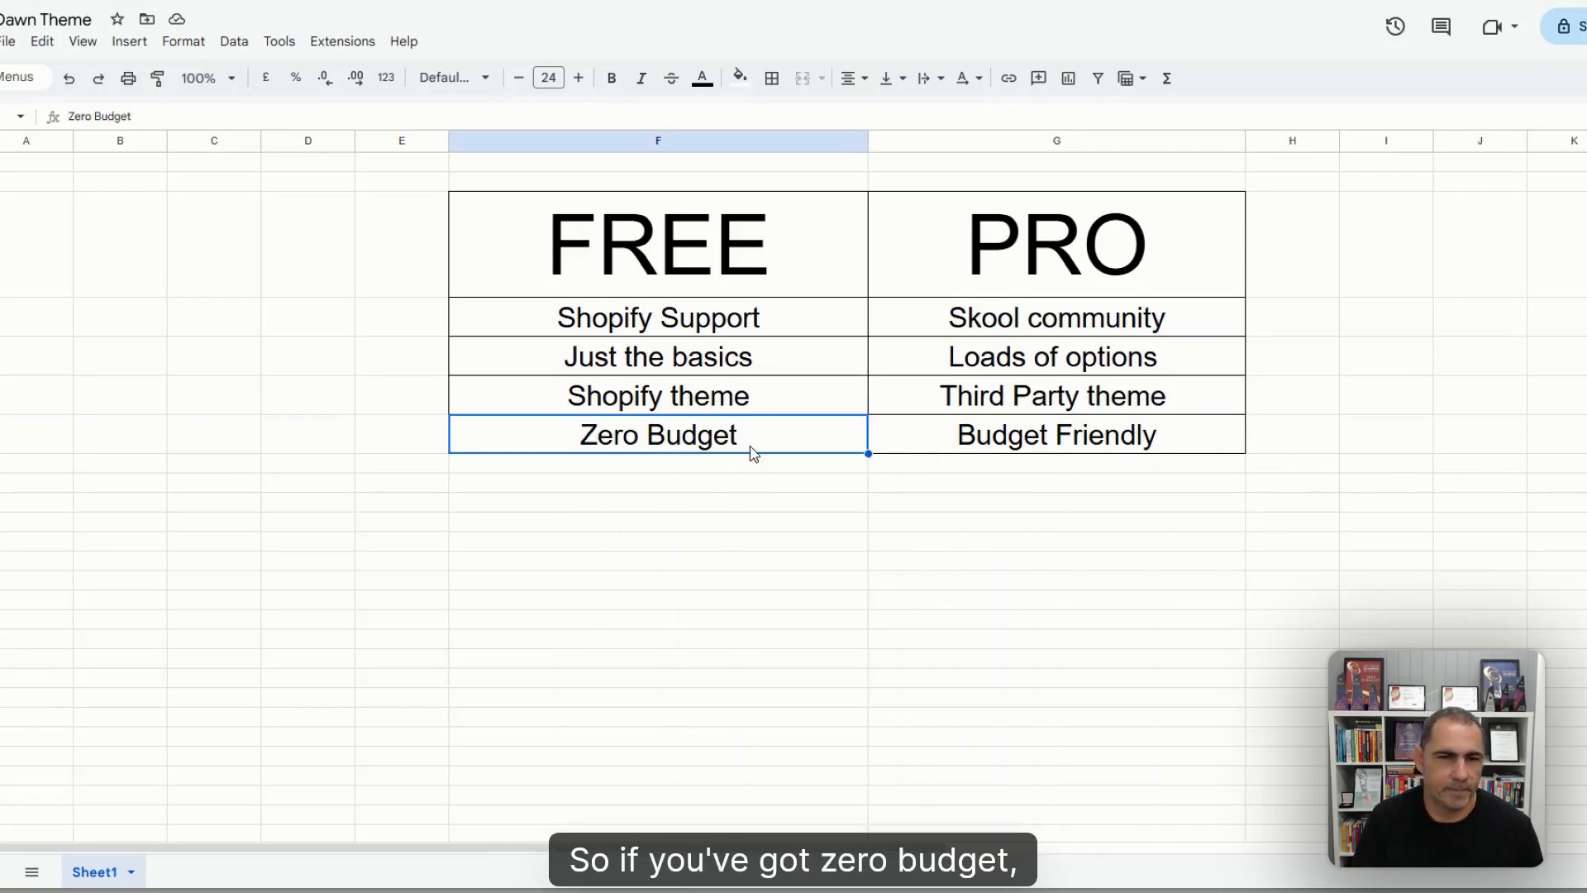
pyautogui.click(1055, 434)
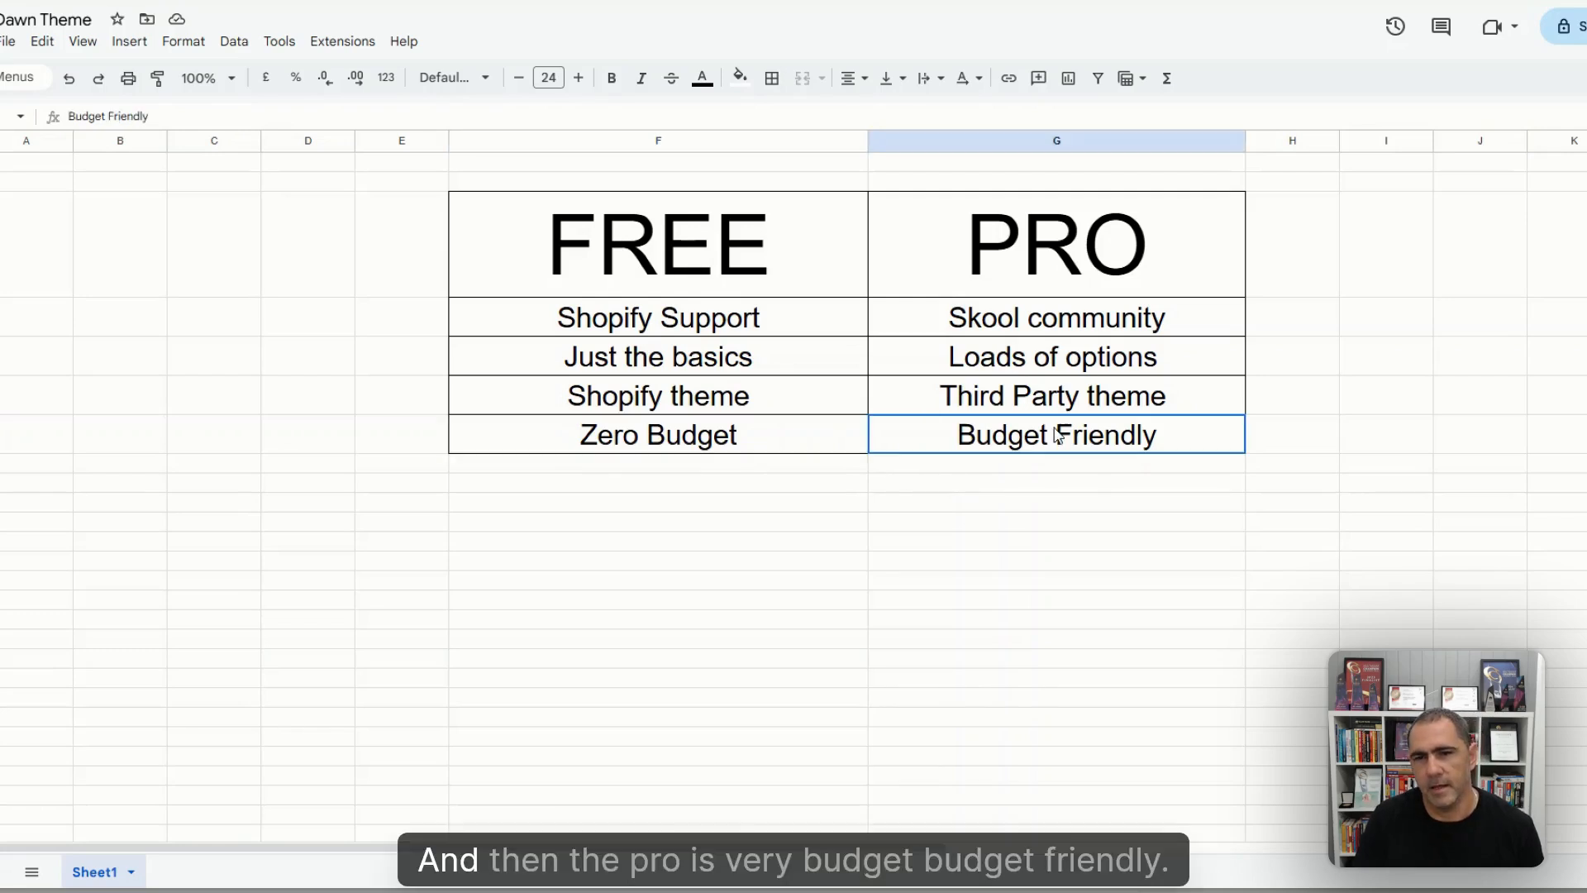
pyautogui.moveTo(1111, 448)
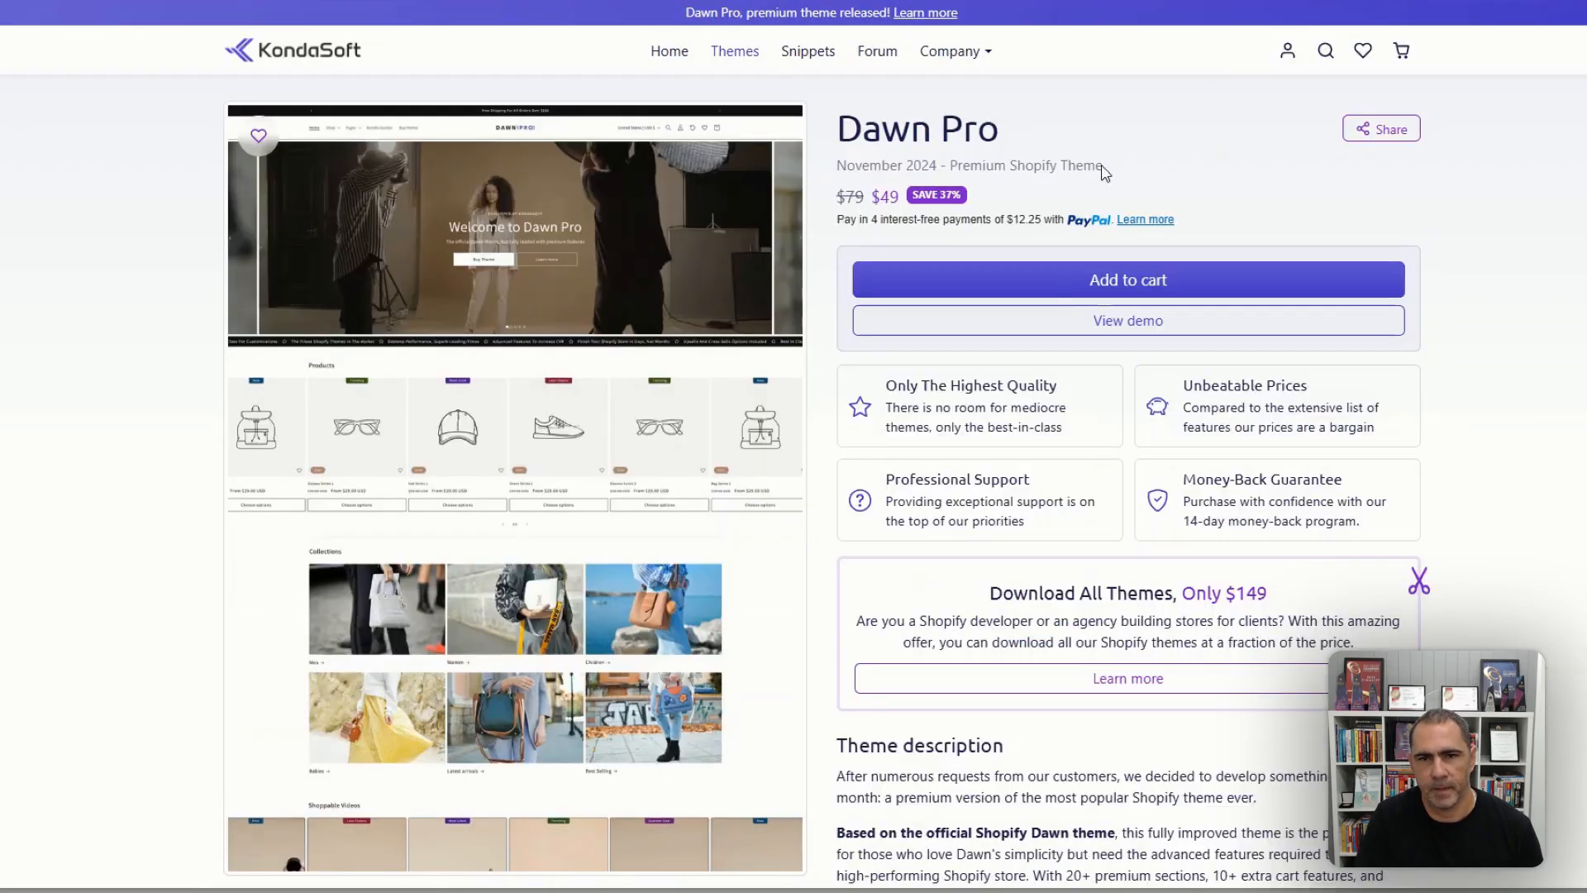
pyautogui.moveTo(916, 199)
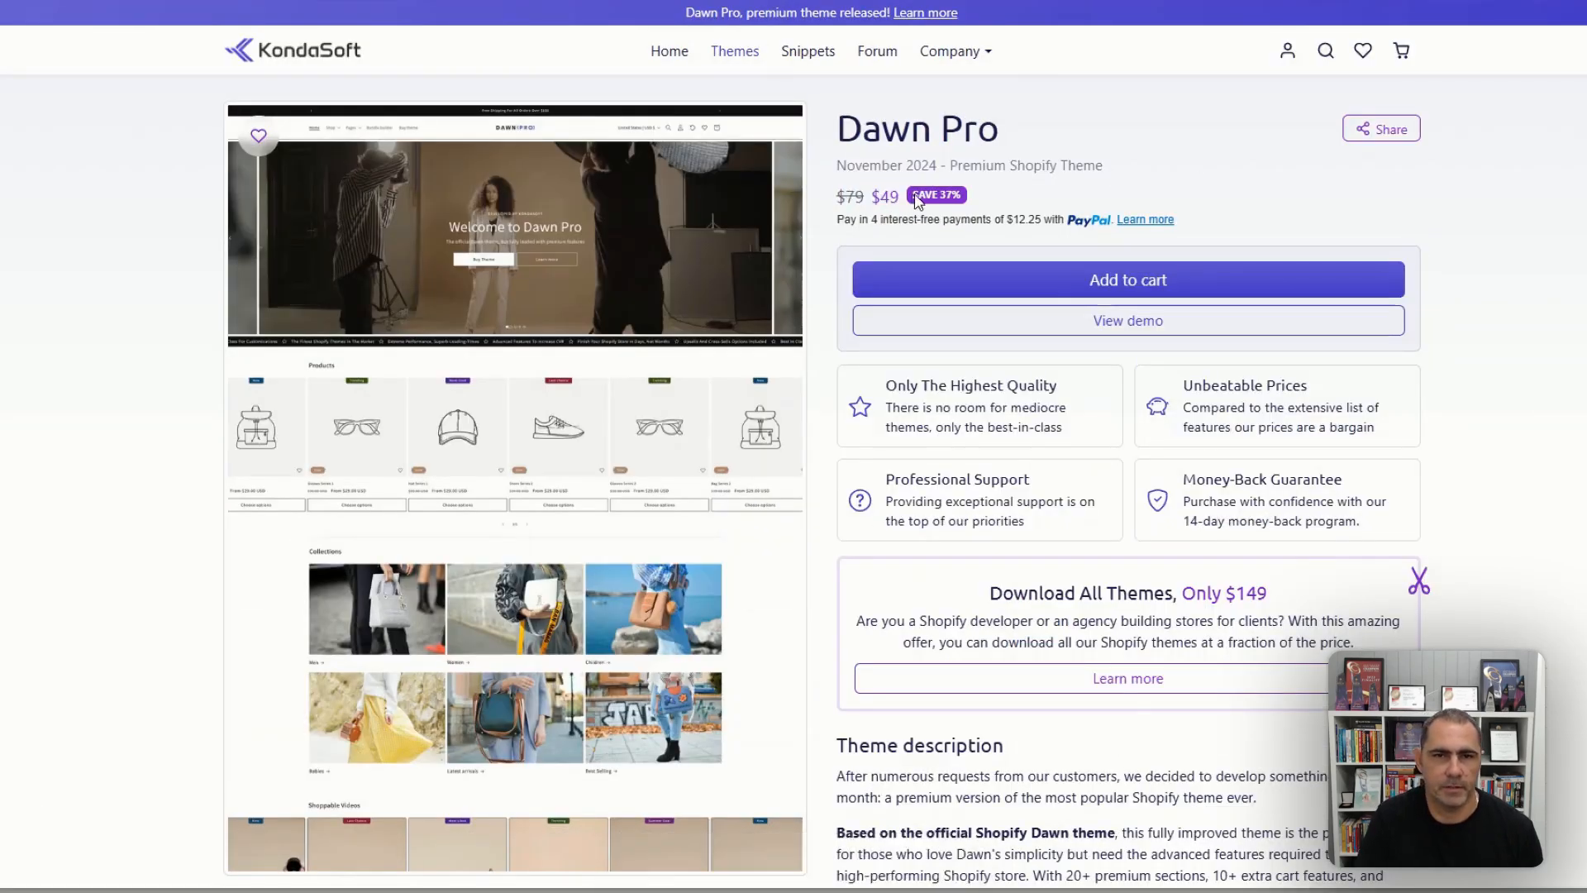
# Return to KondaSoft's Themes catalogue showing the 'Download All Themes, Only $149' offer.
pyautogui.click(734, 51)
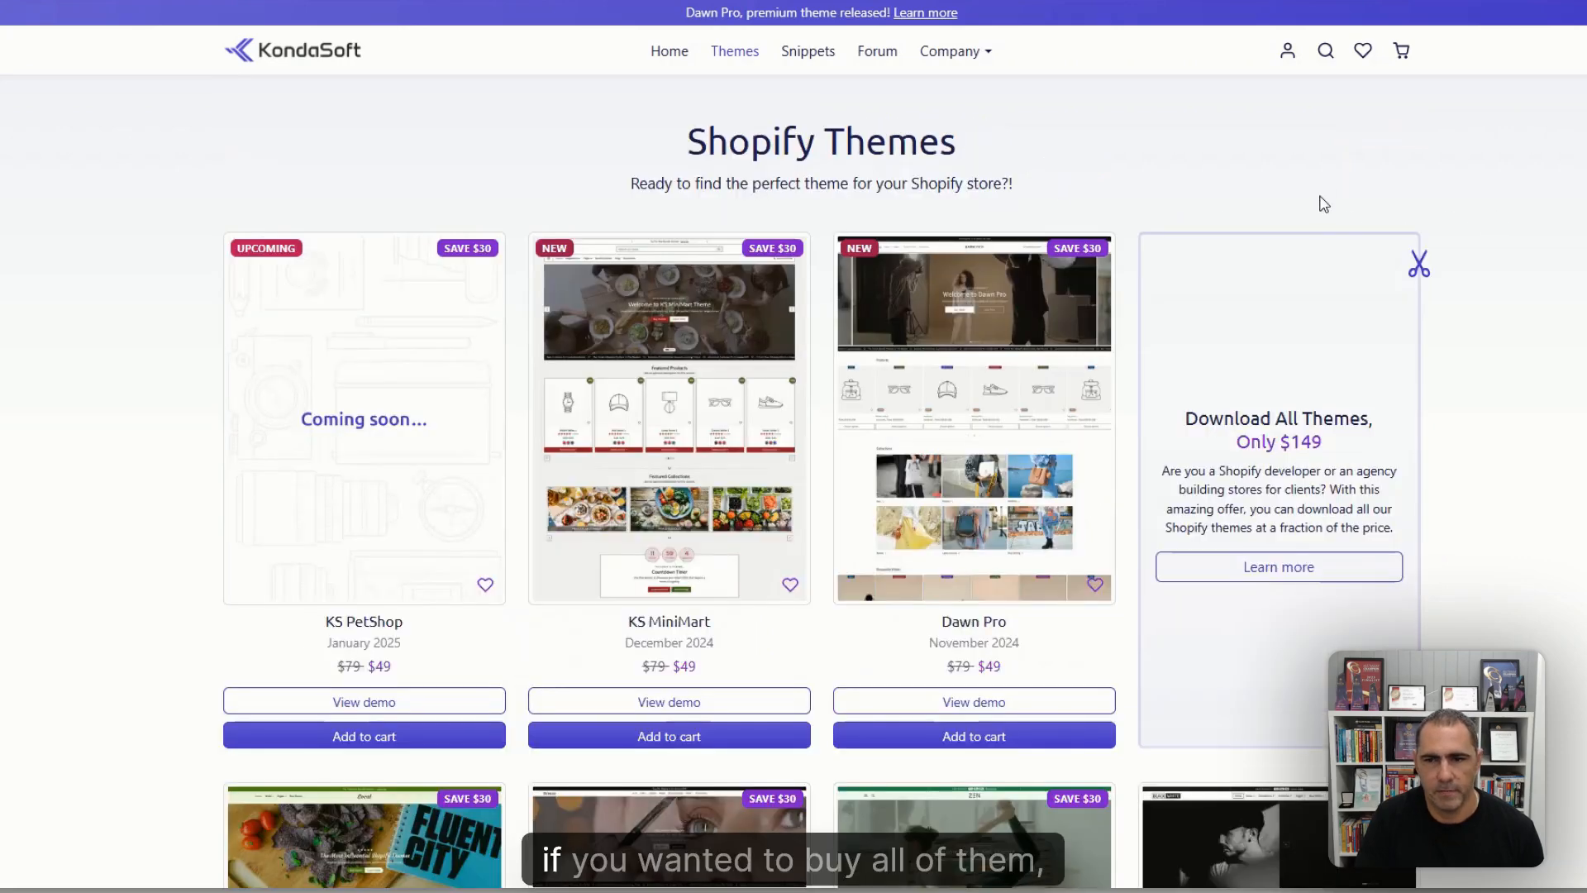
pyautogui.doubleClick(1278, 441)
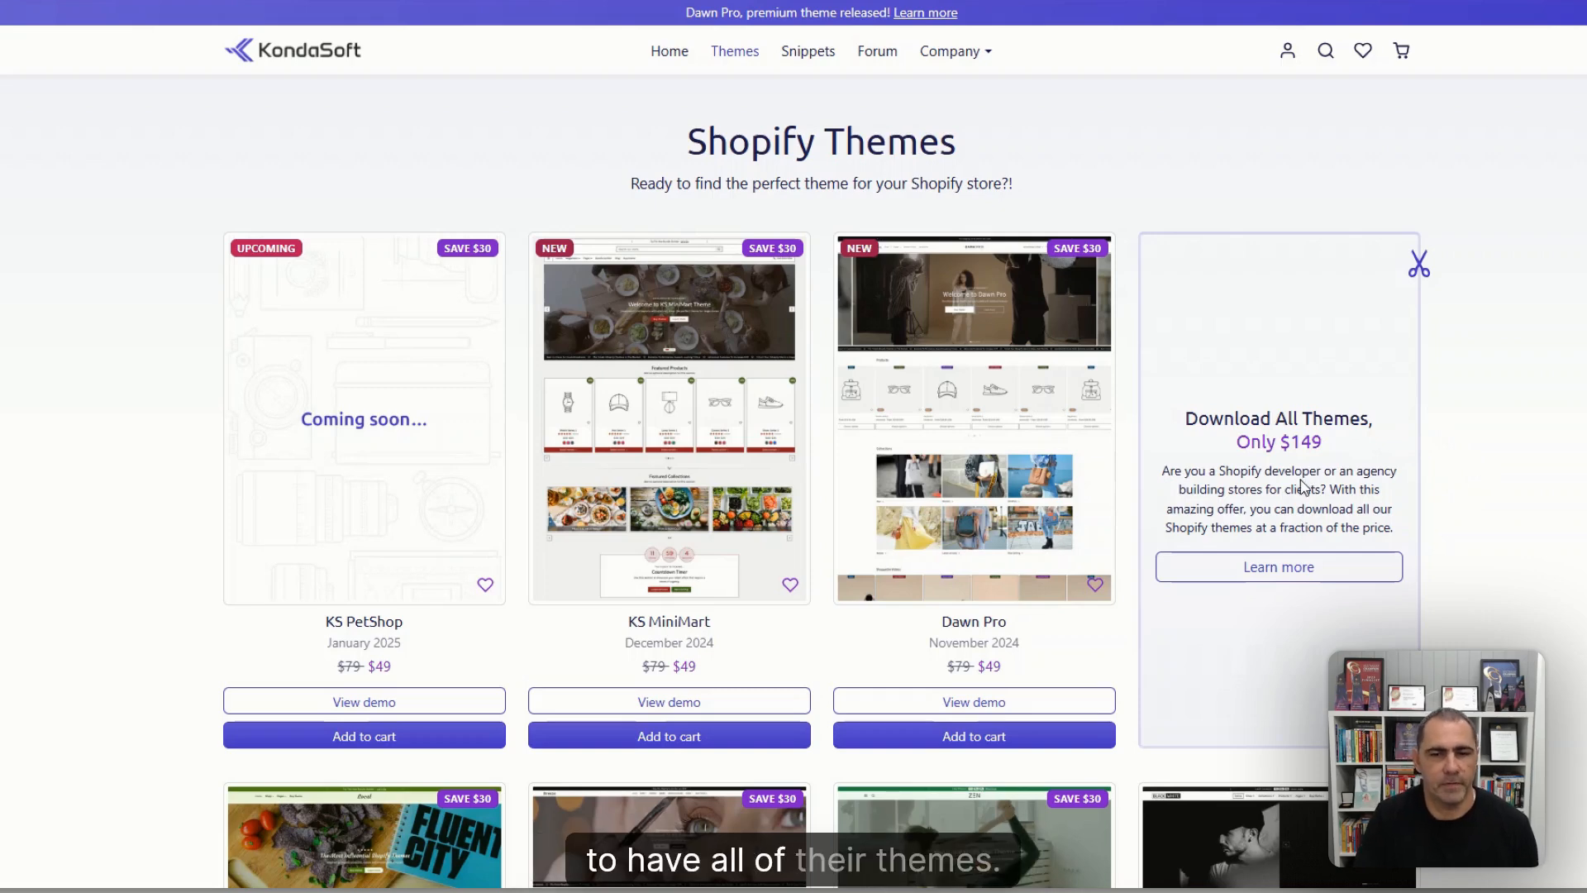
pyautogui.moveTo(1483, 465)
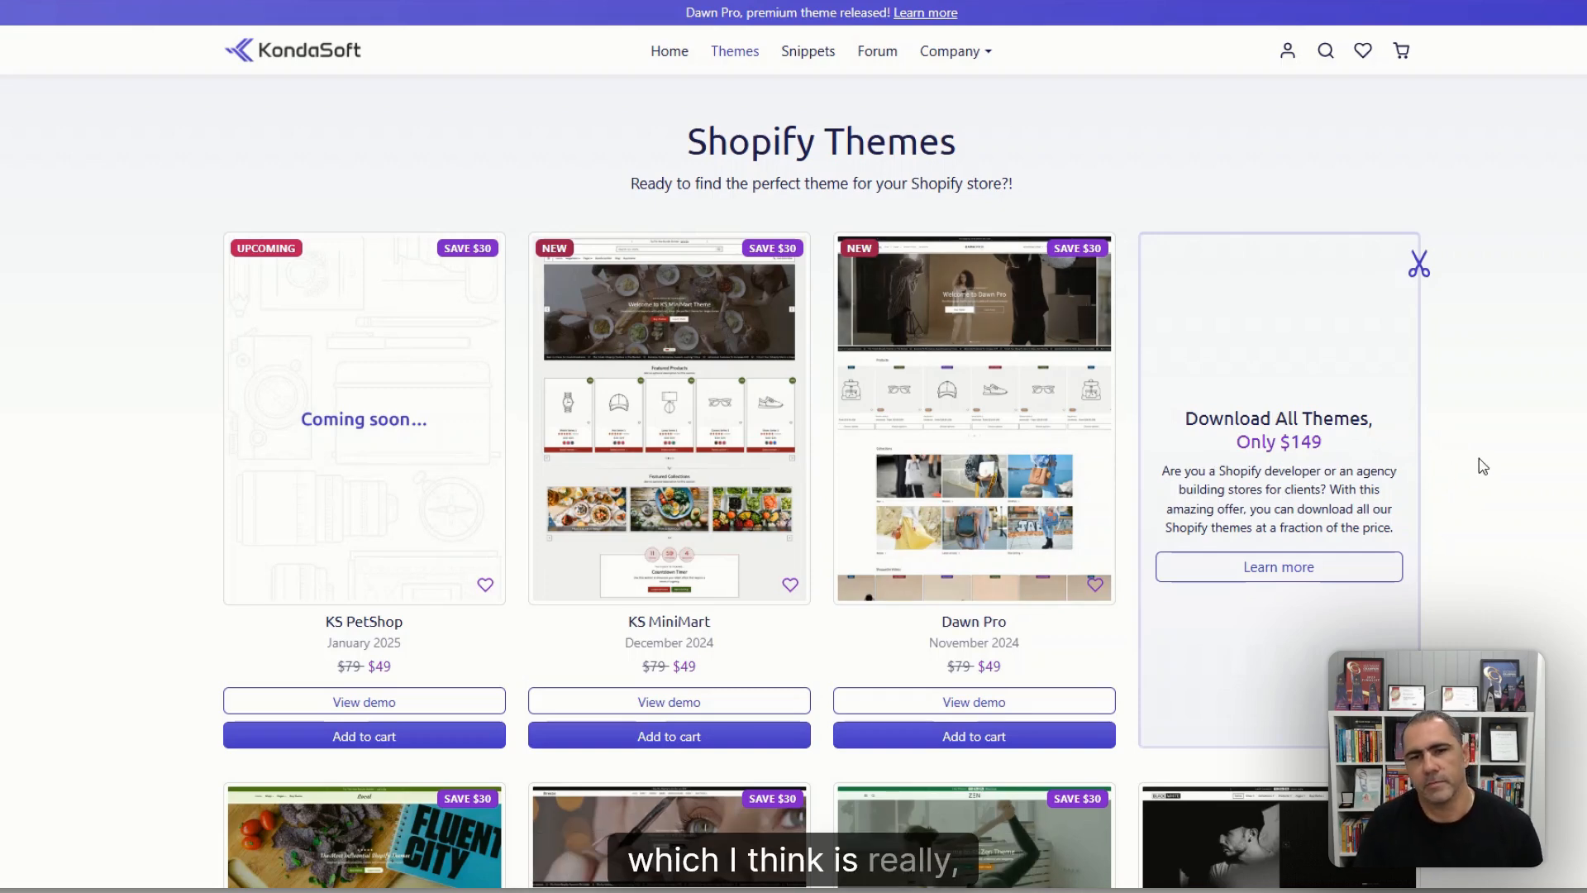